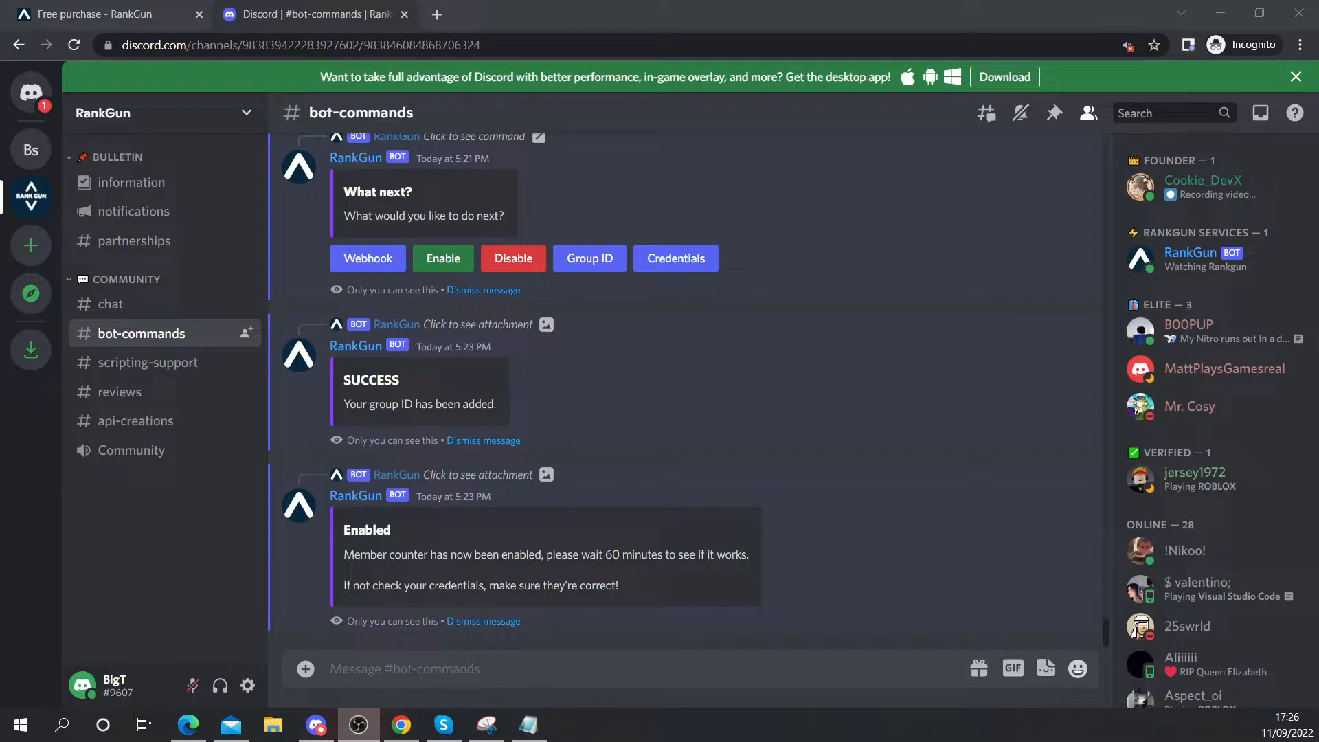
Step: In the RankGun Docs, navigate to the Usage > Application Center Set Up page
click(97, 14)
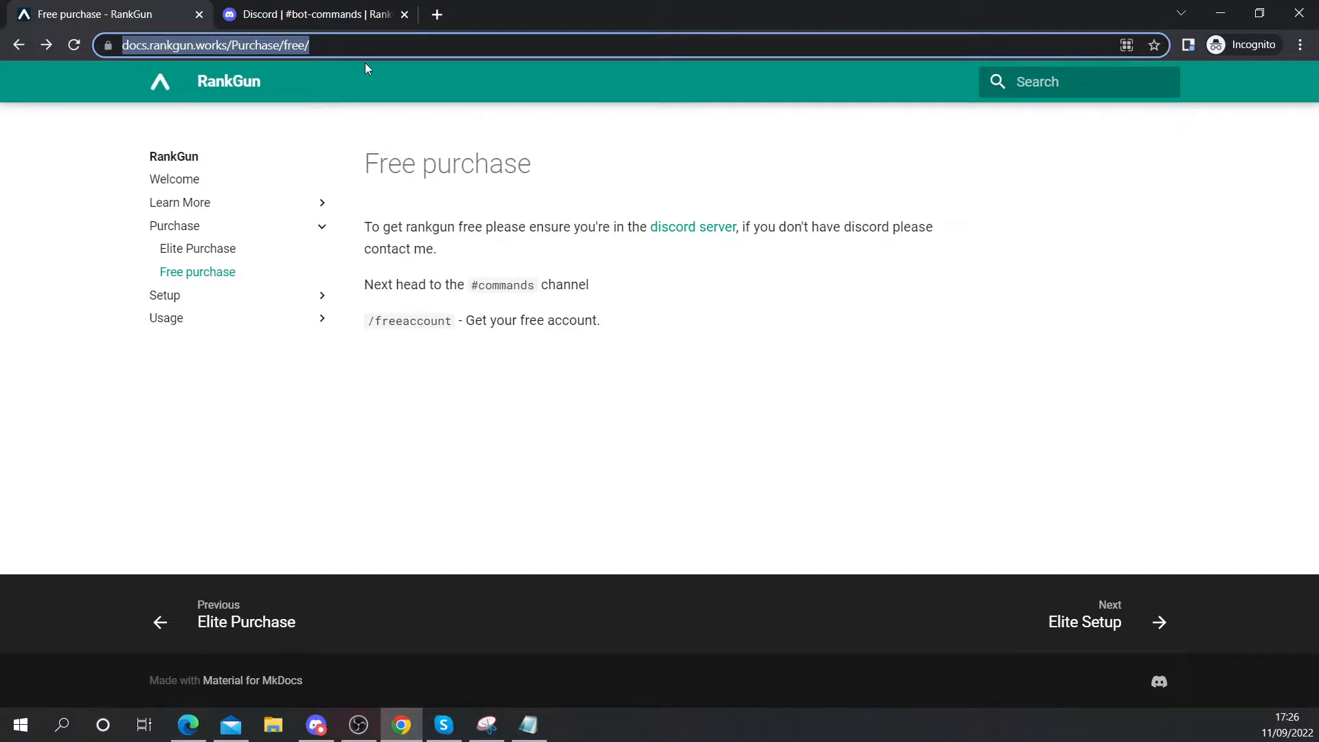
click(174, 225)
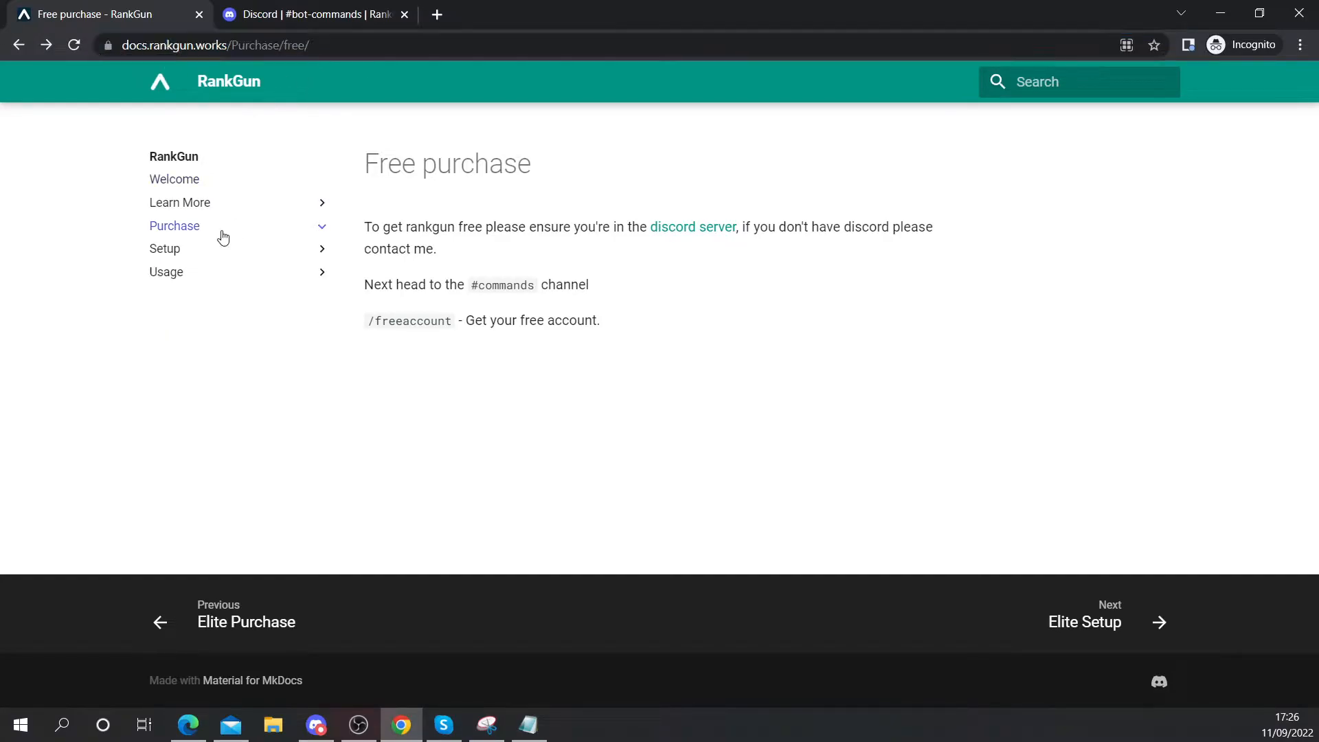
click(165, 272)
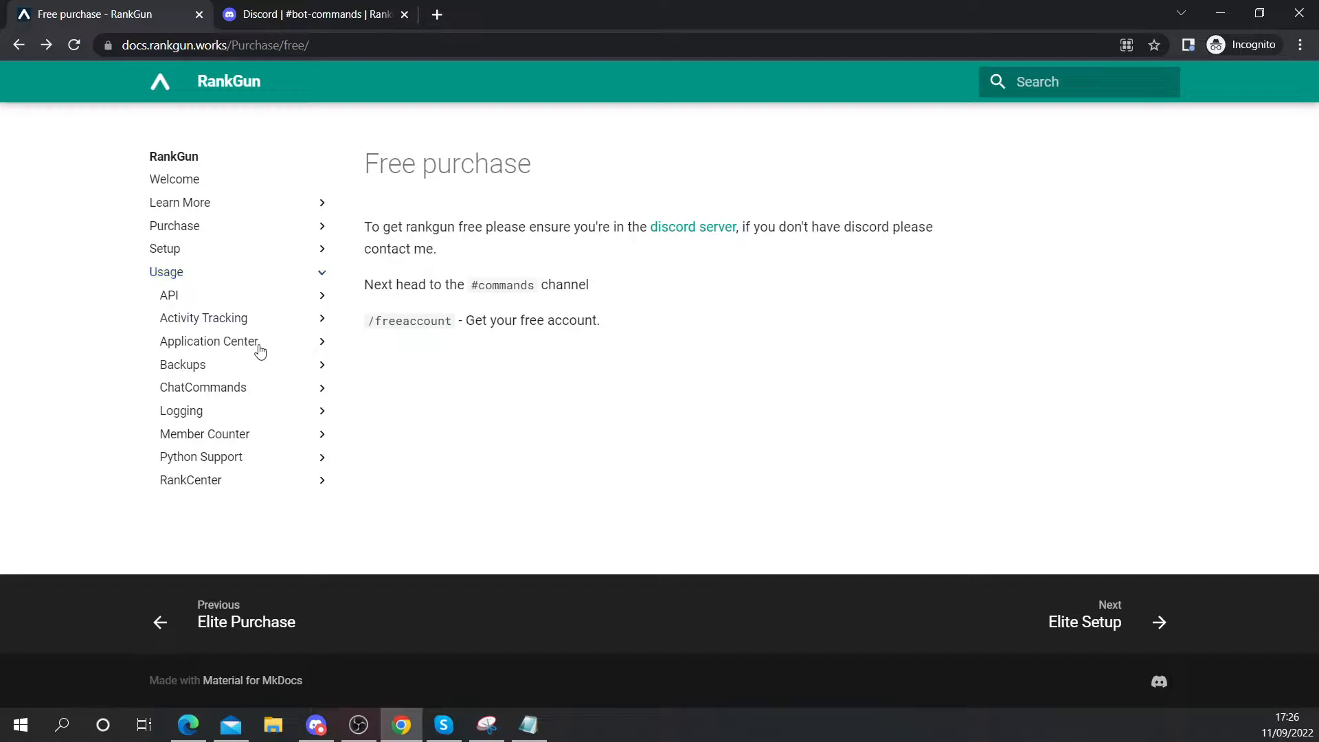
click(209, 340)
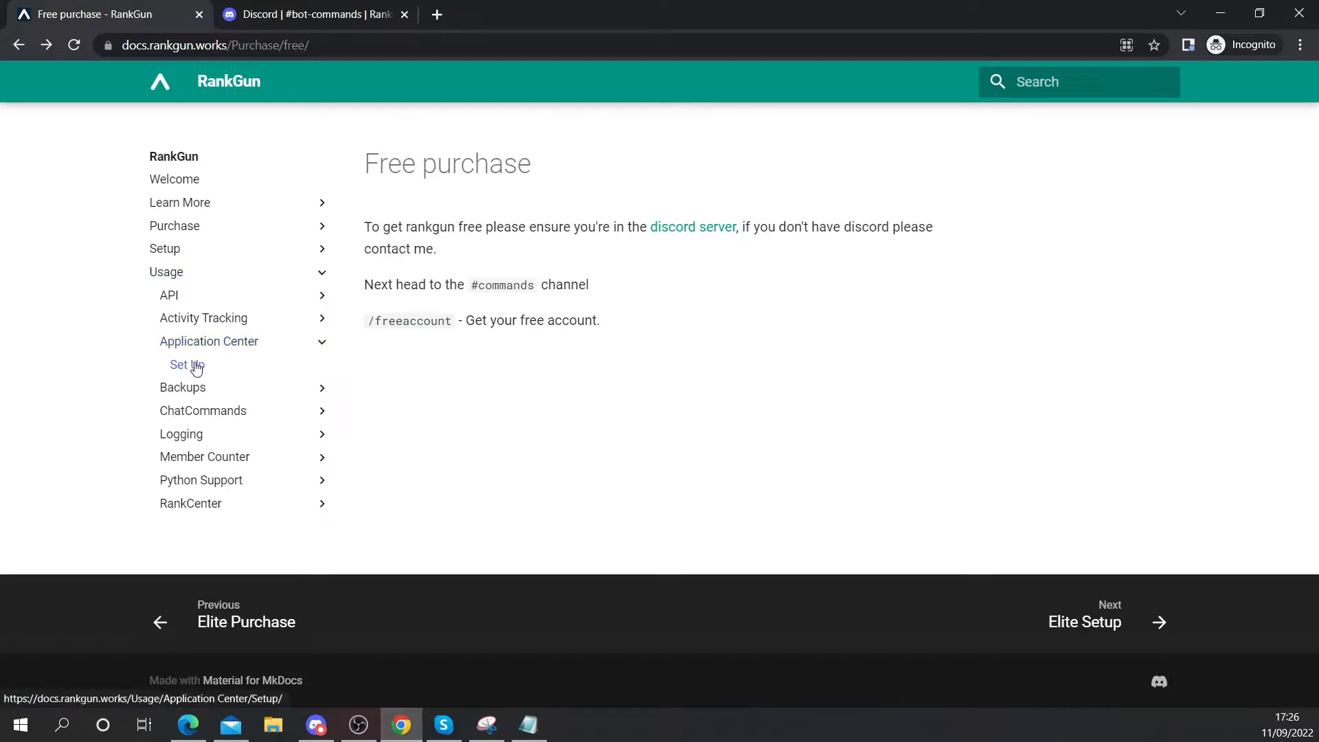
click(186, 364)
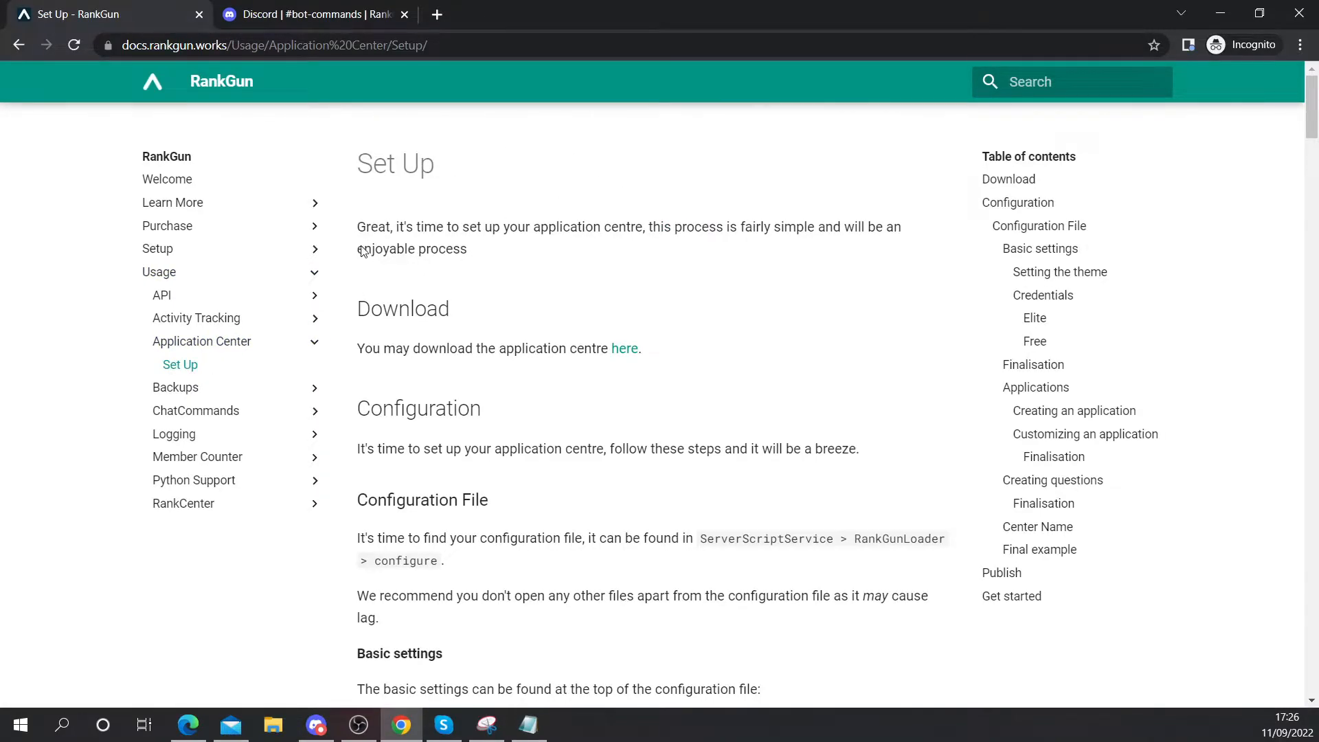
Step: Download the application centre place file and open it in Roblox Studio
double_click(516, 228)
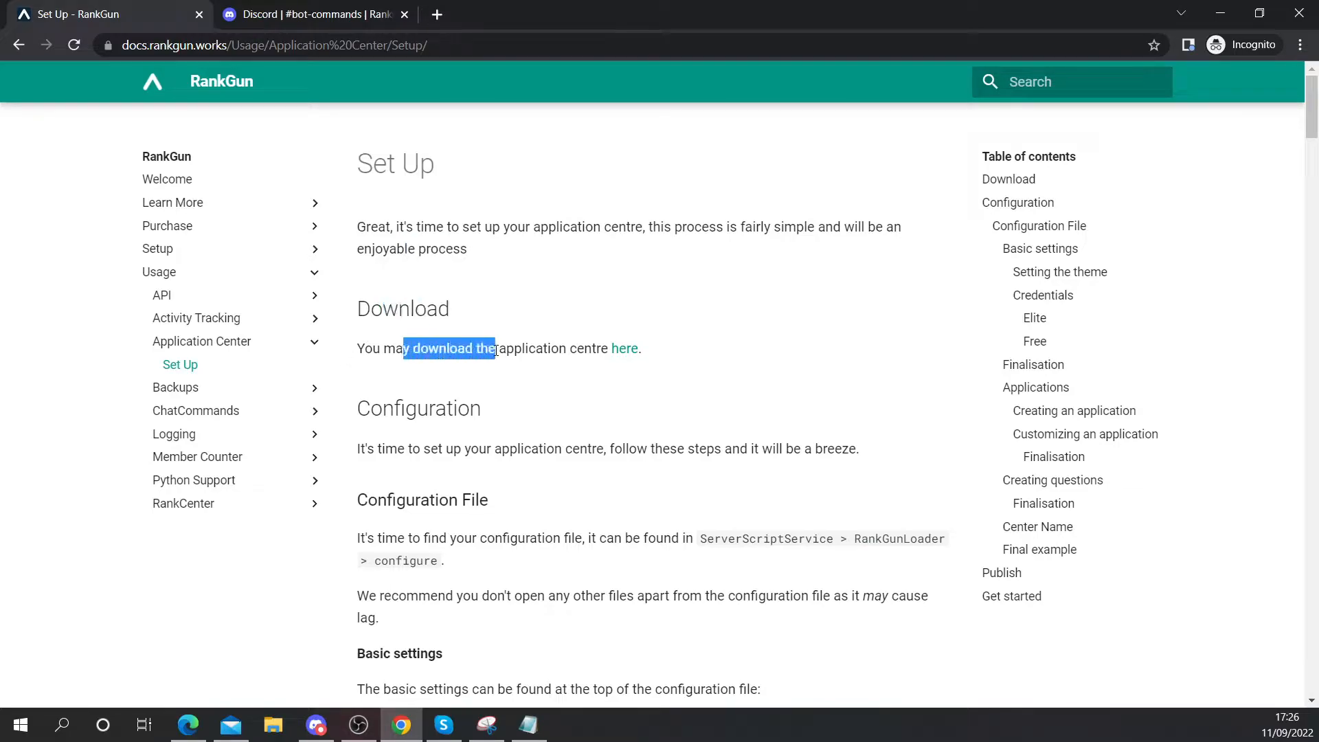
click(624, 348)
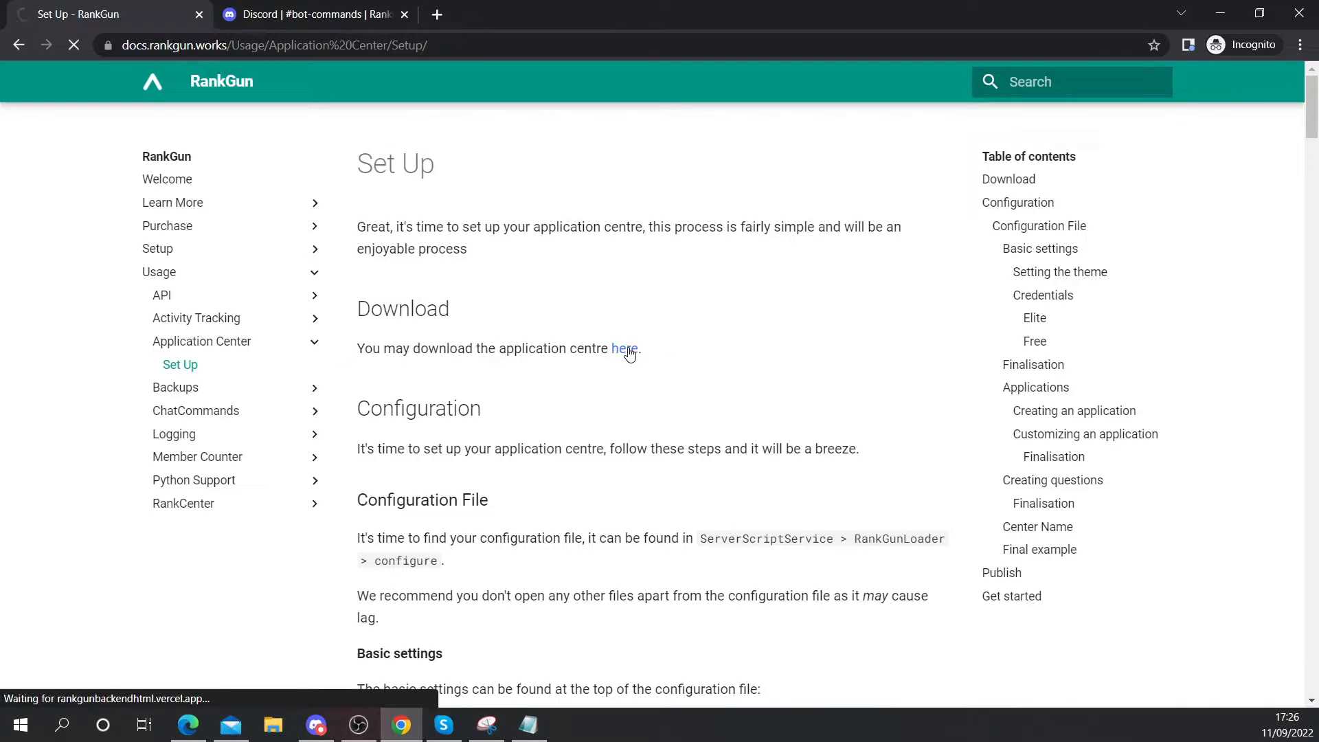
click(624, 348)
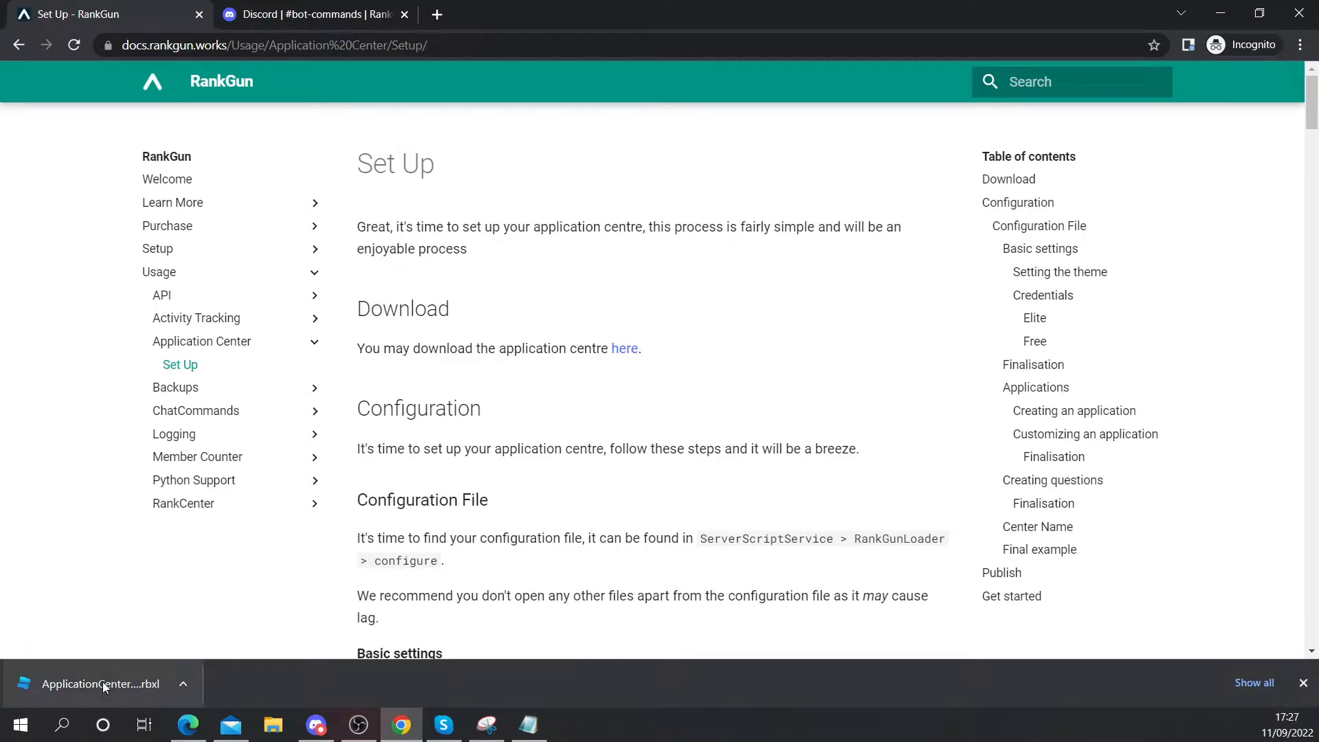
mouse_move(106, 658)
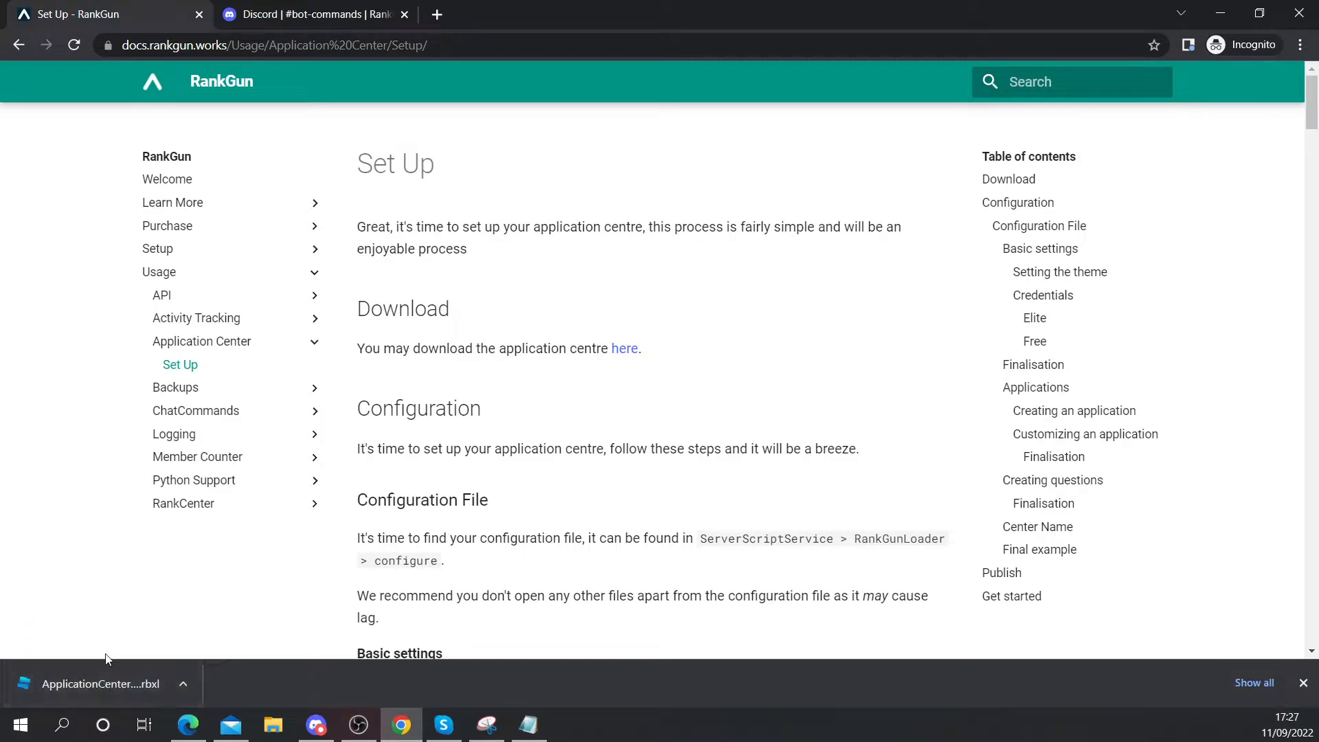
click(92, 683)
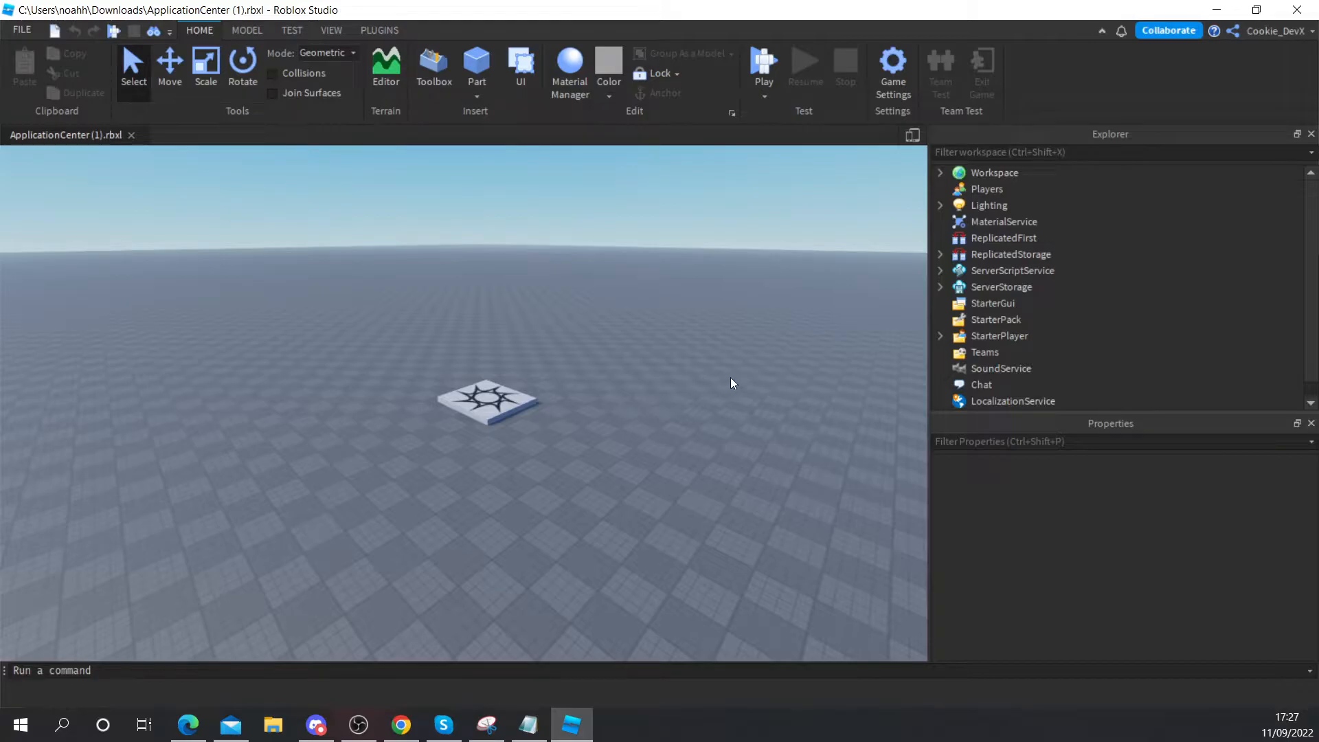
mouse_move(813, 342)
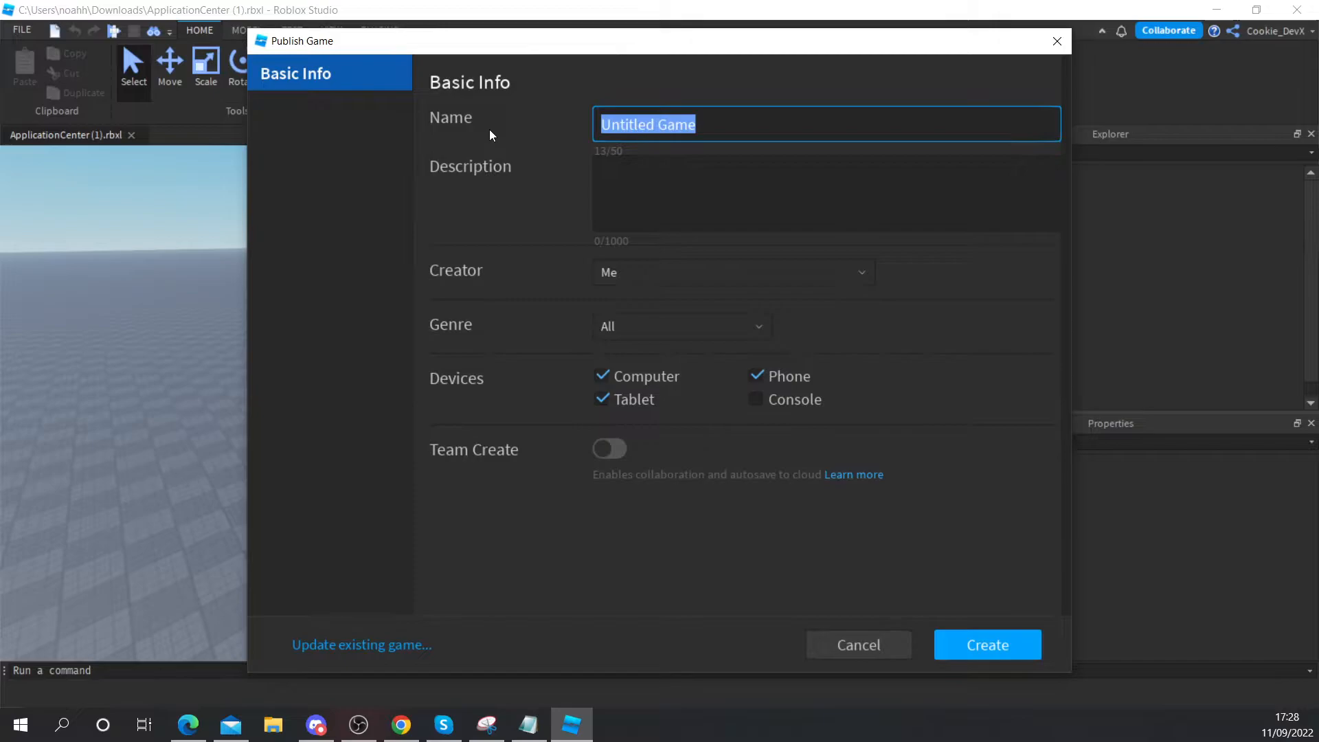
Step: Publish the place as a new game named 'Cookie Tech Application Center'
text(Cookie Tech Application Center)
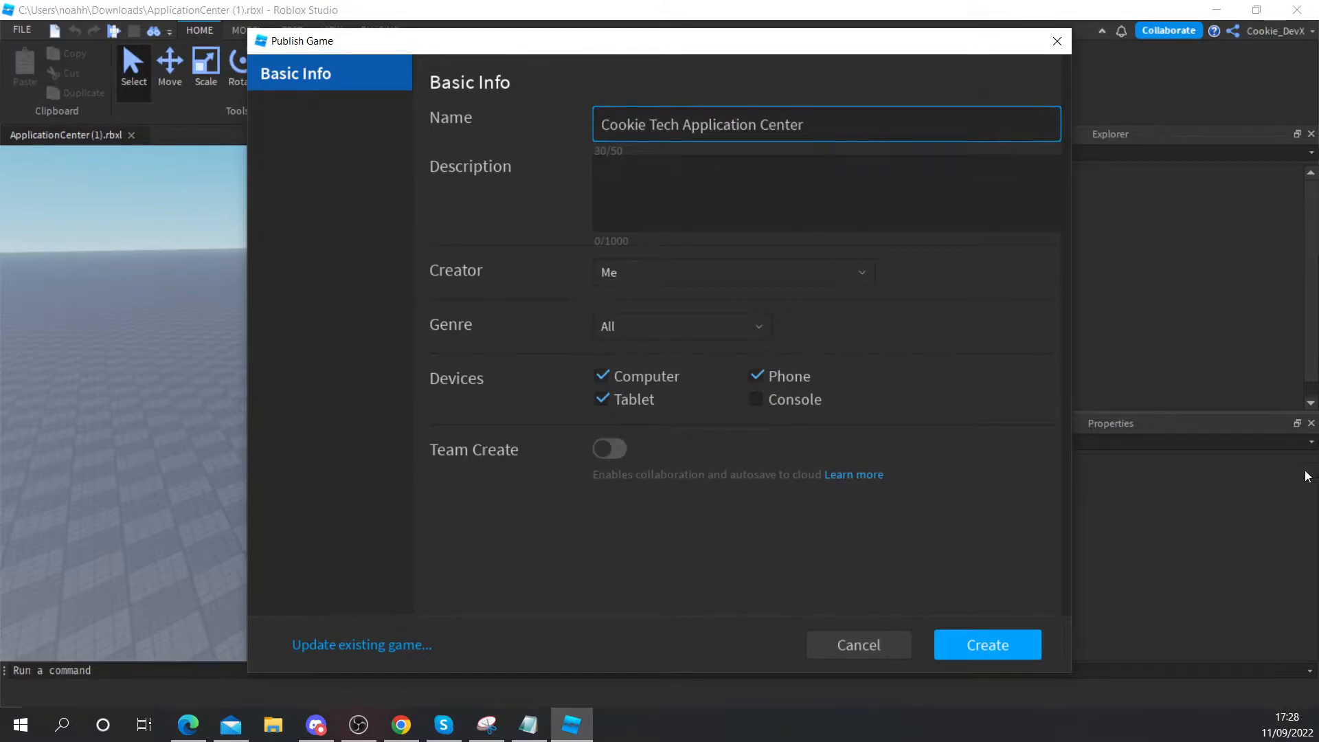
click(986, 645)
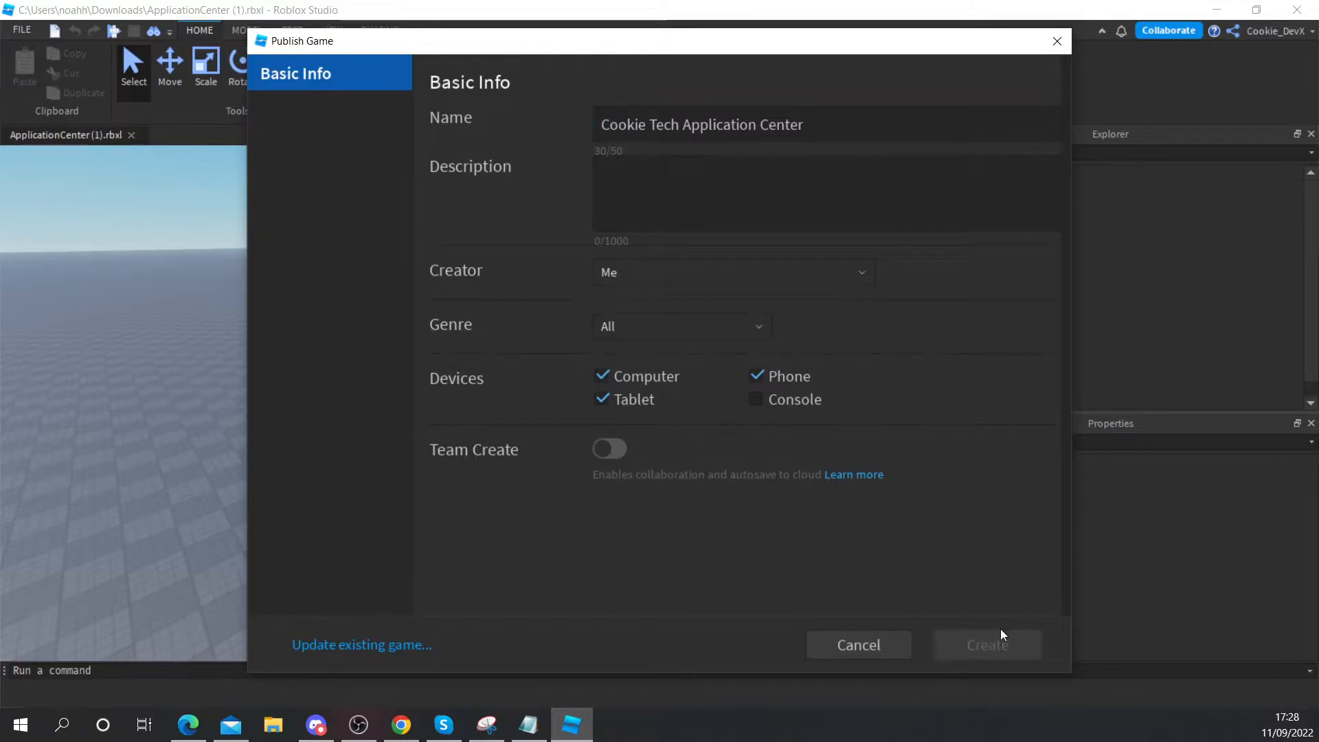
click(986, 644)
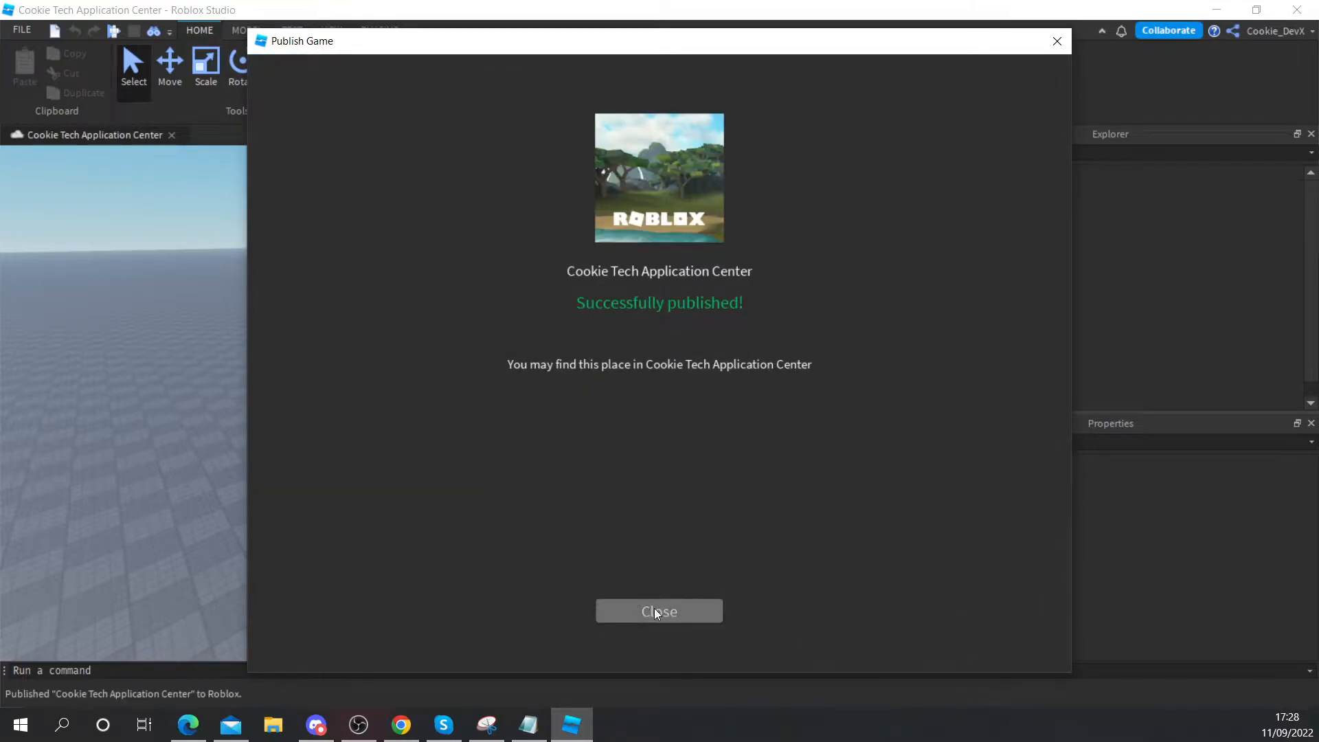
click(658, 612)
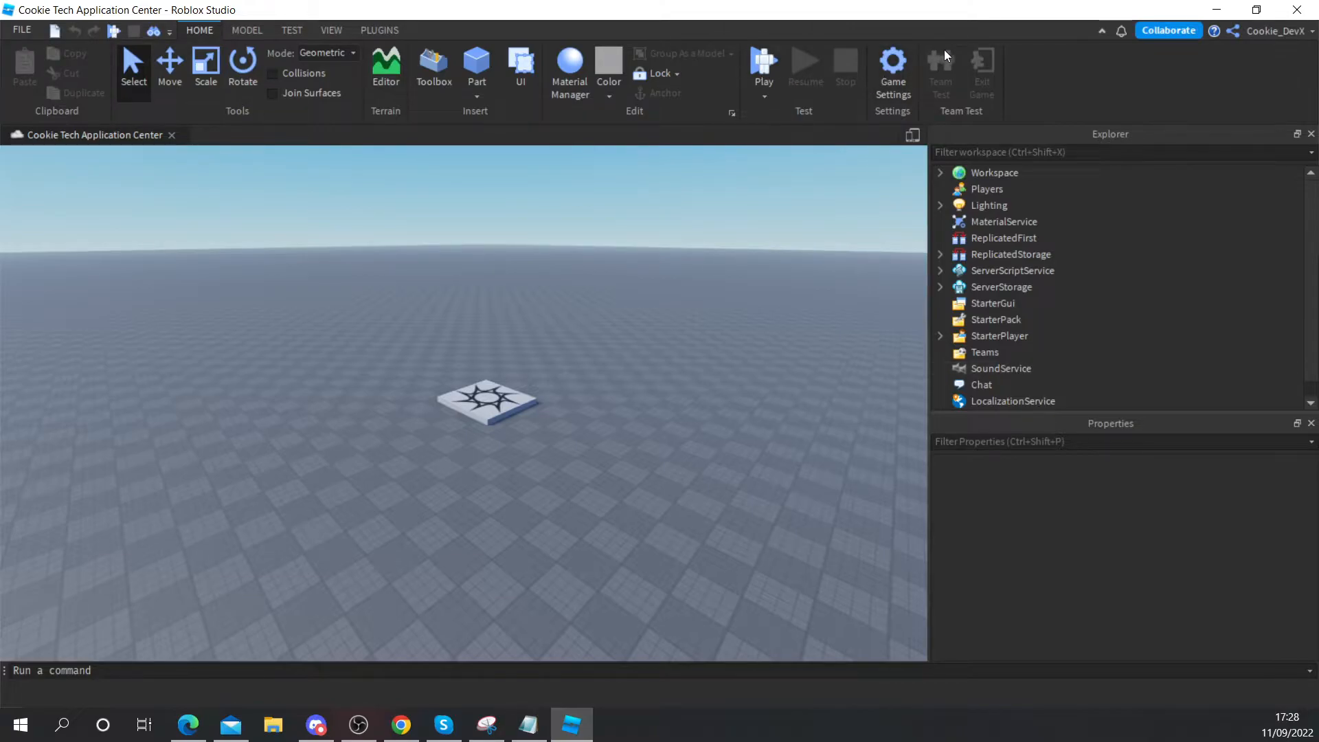
click(892, 68)
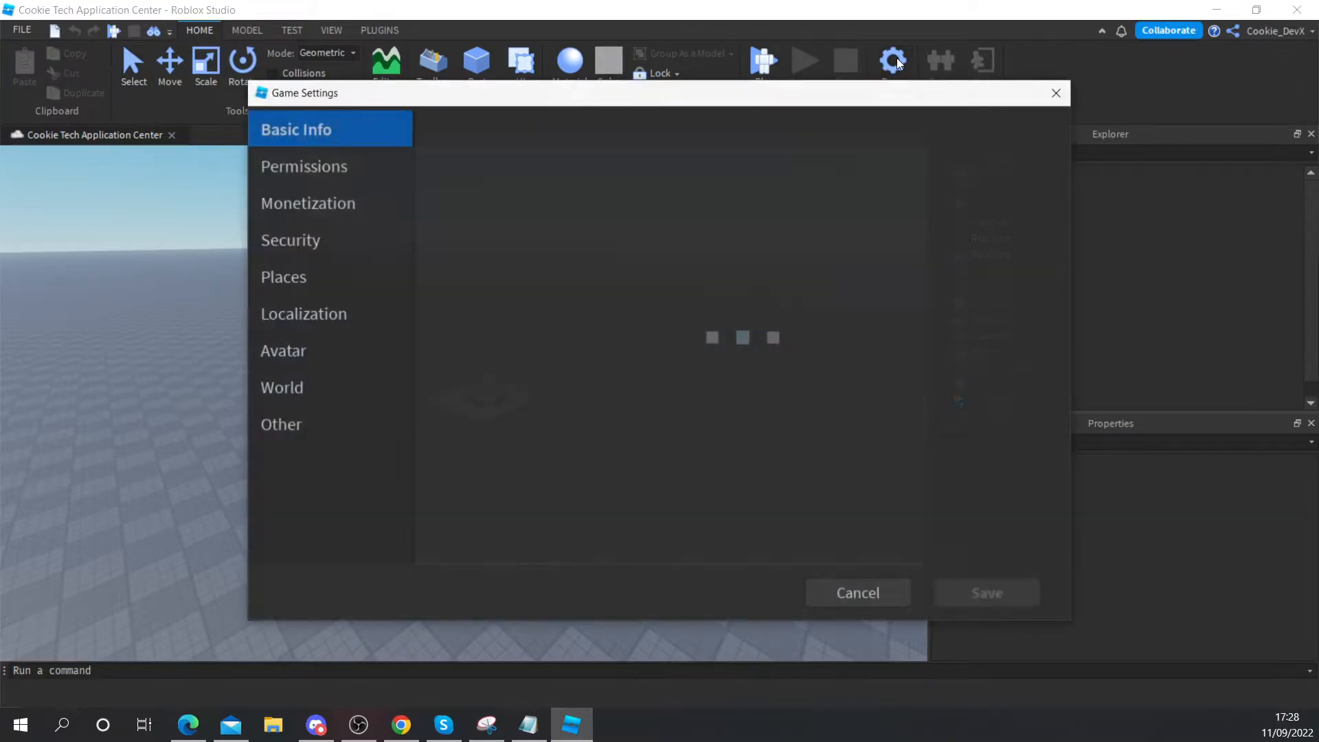
click(329, 240)
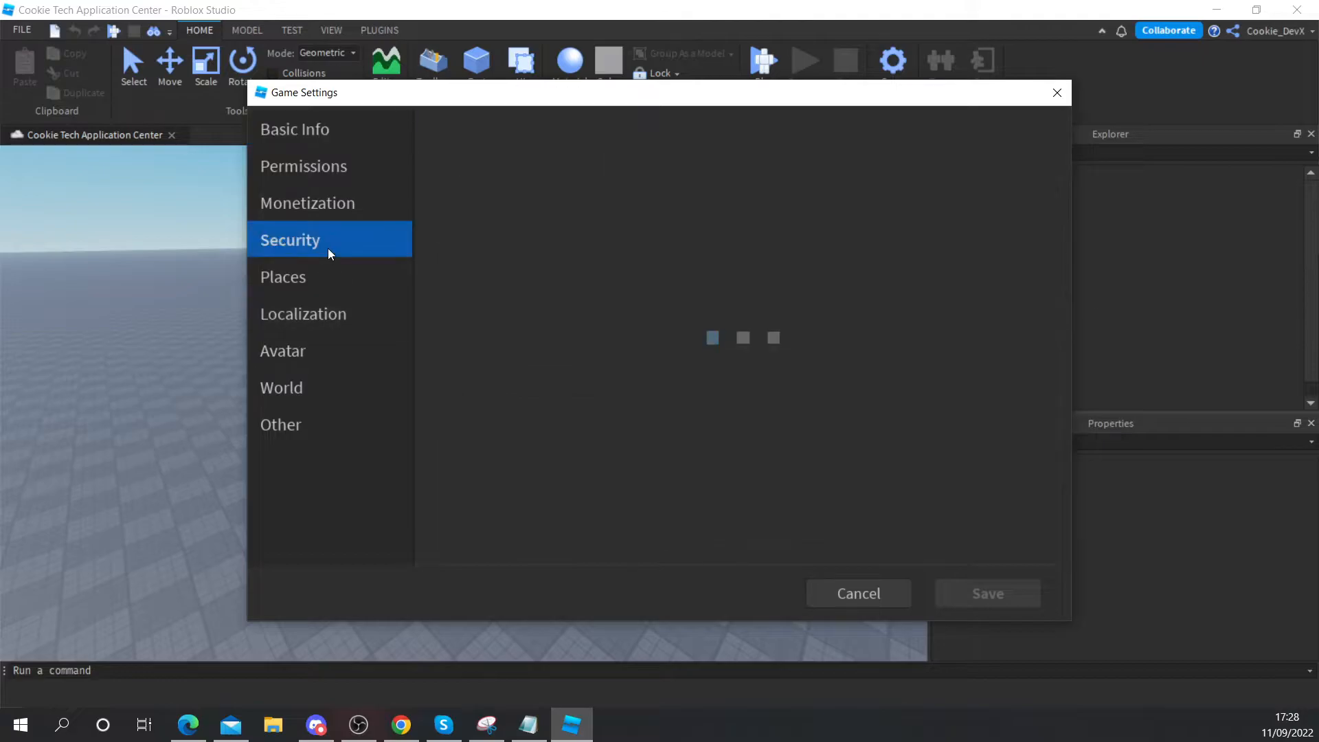
click(328, 240)
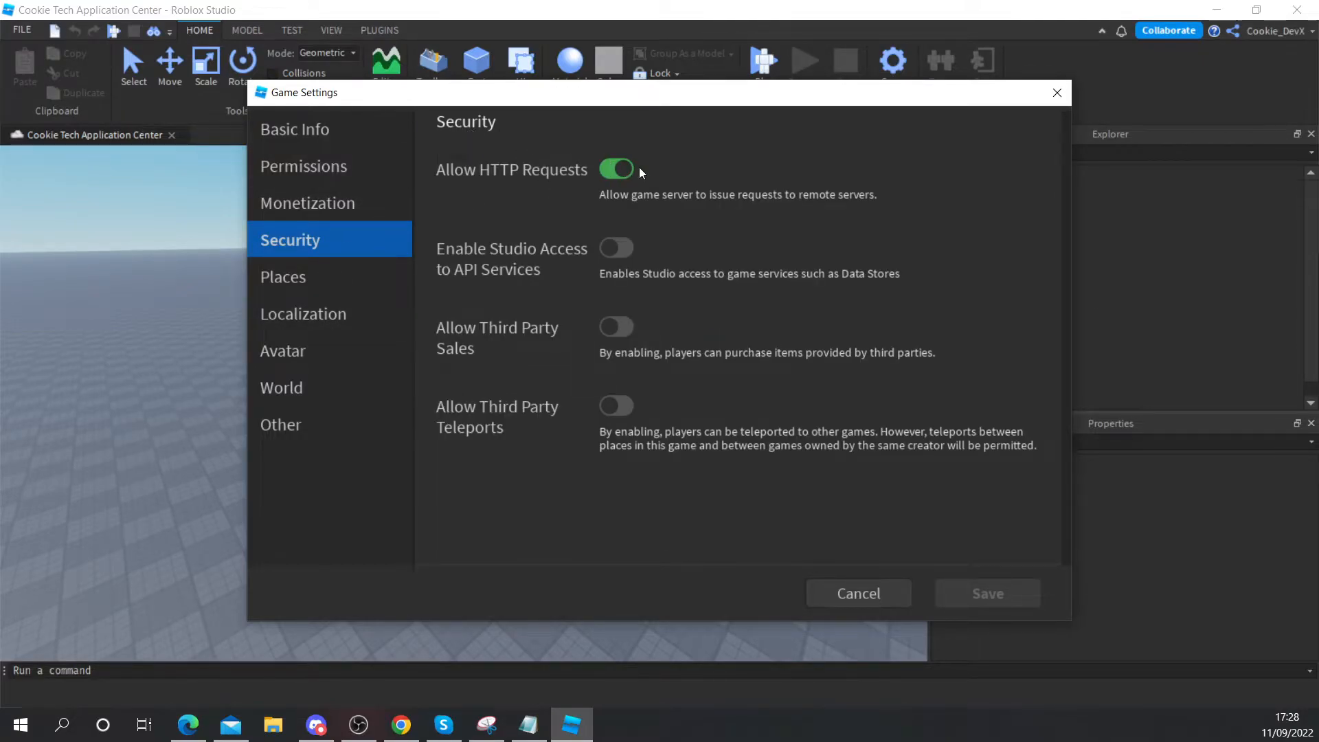
click(616, 169)
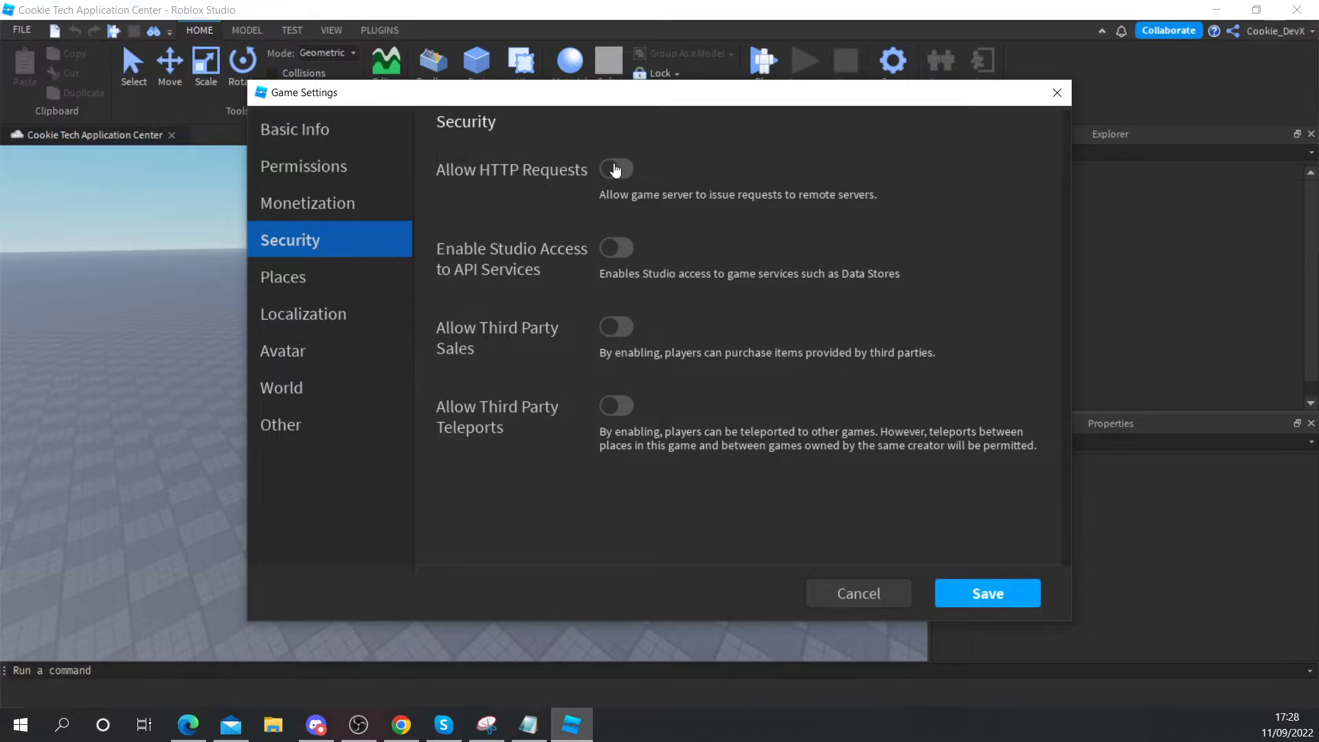
click(615, 169)
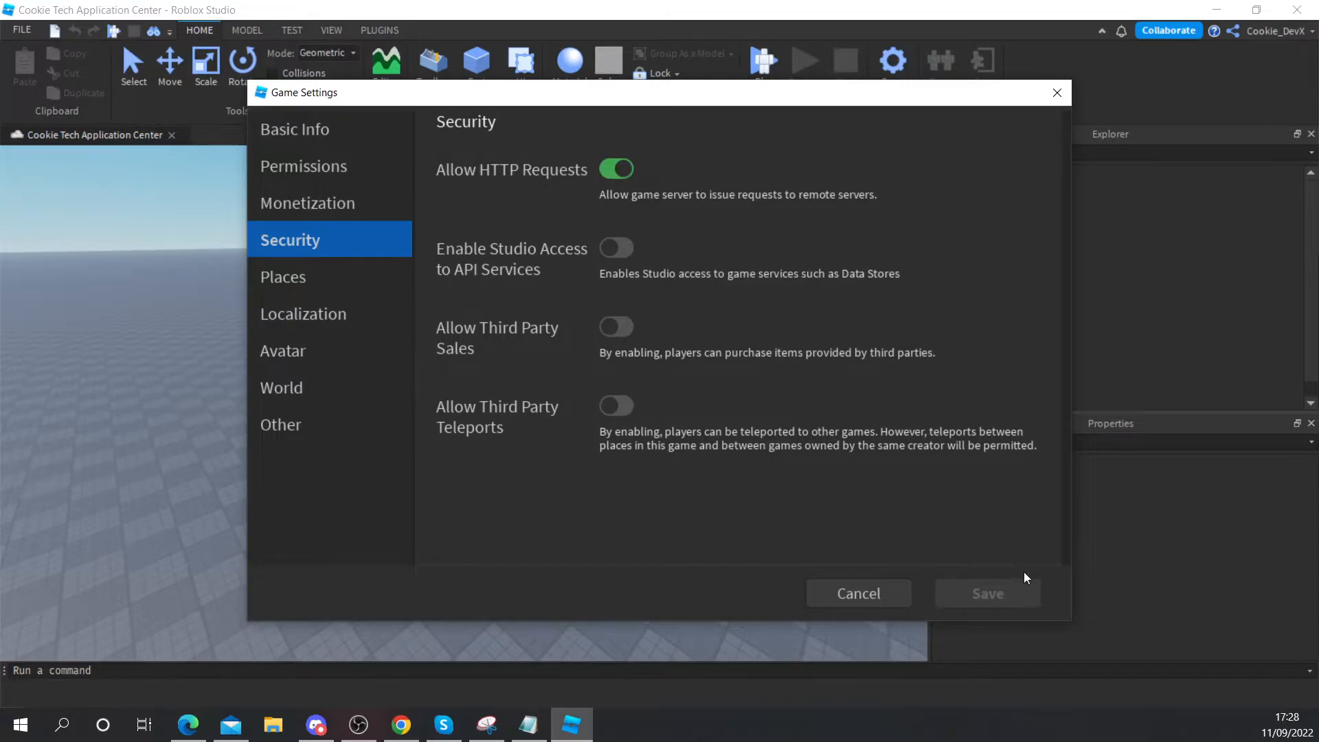
mouse_move(993, 477)
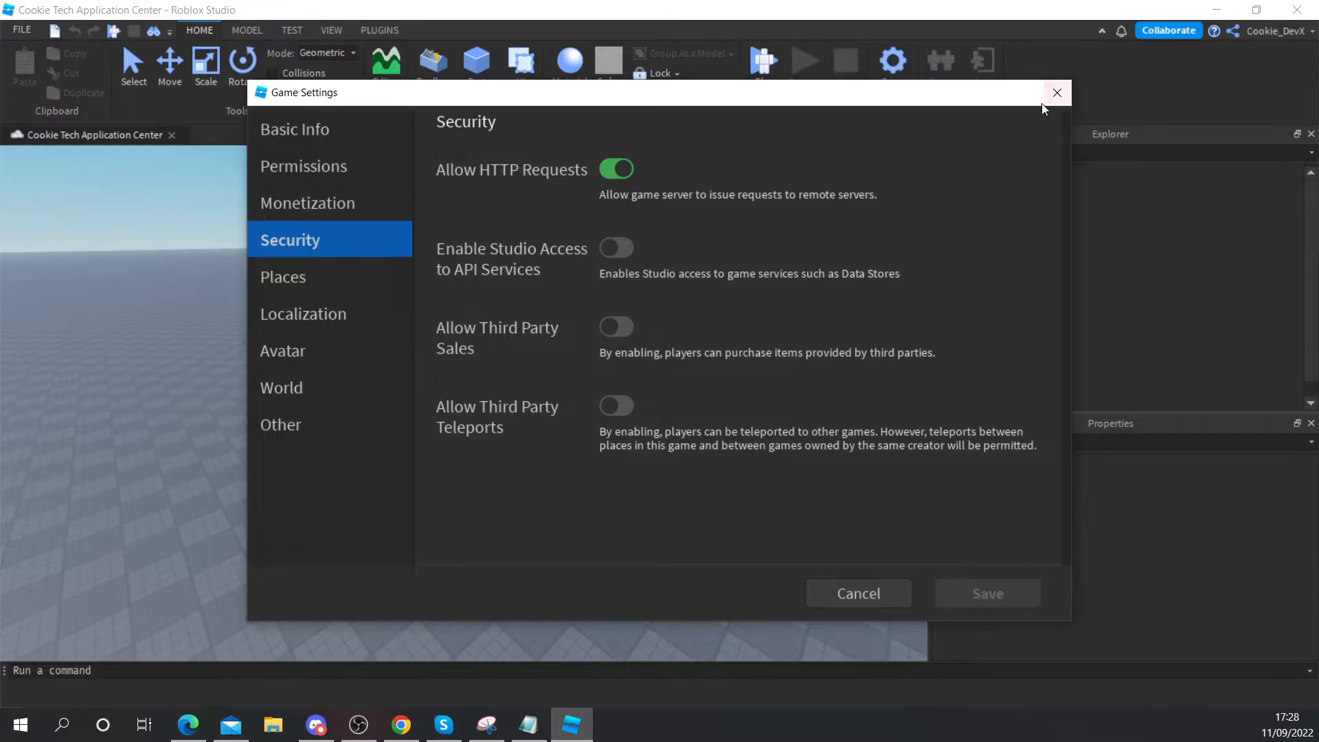
click(1056, 93)
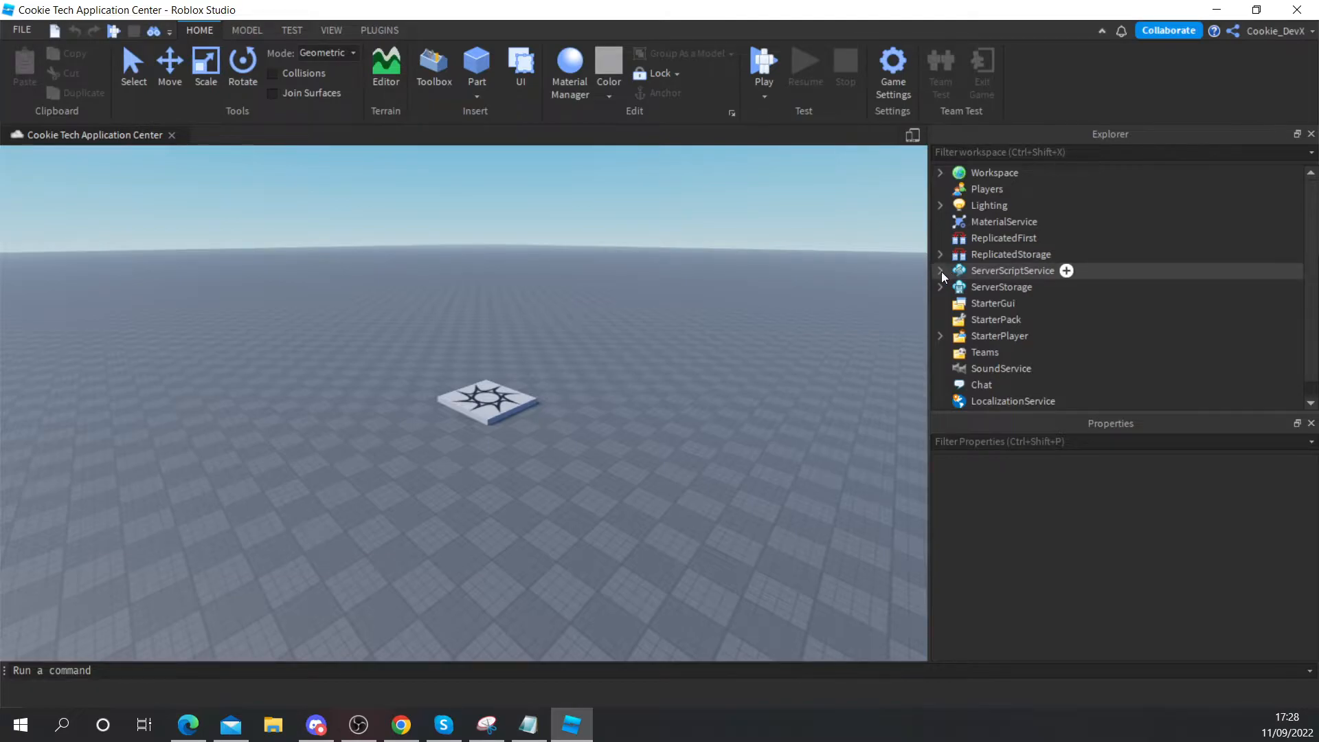
Step: Expand ServerScriptService and RankGunLoader to show MainModule and configure
click(940, 270)
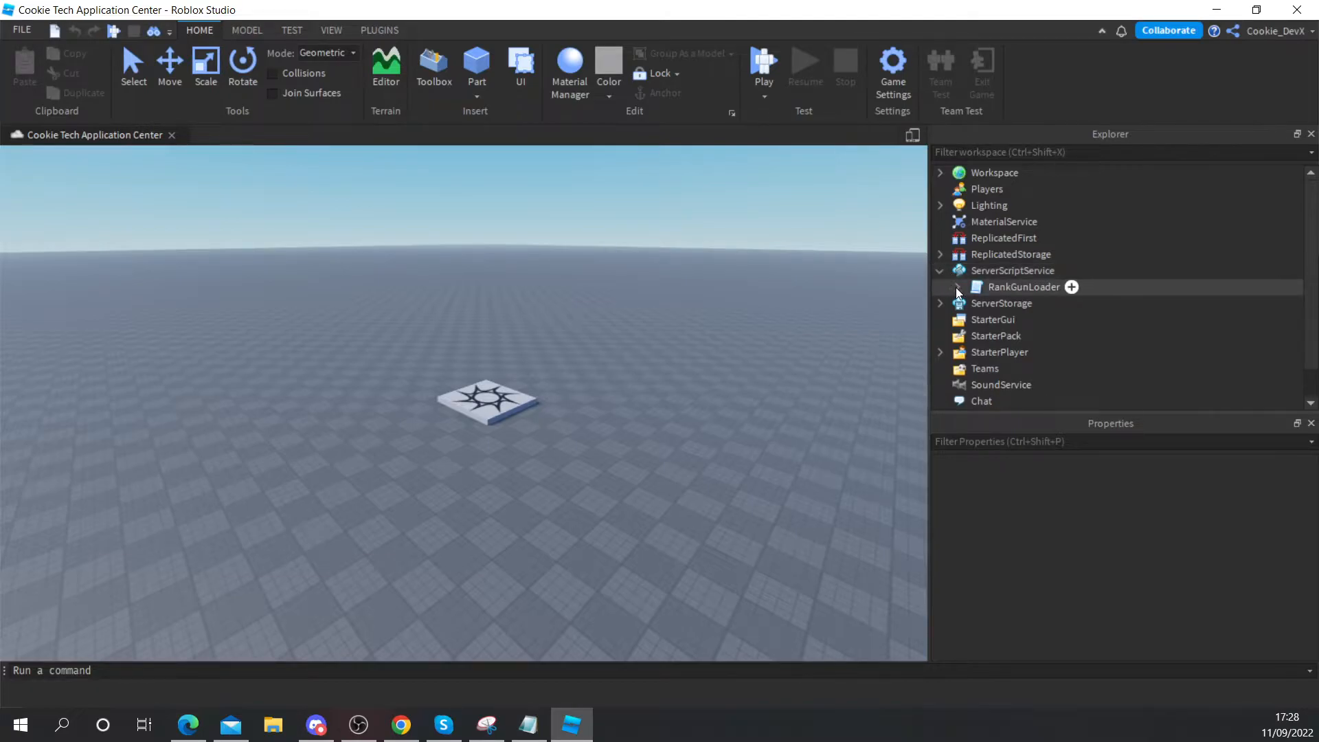
click(956, 287)
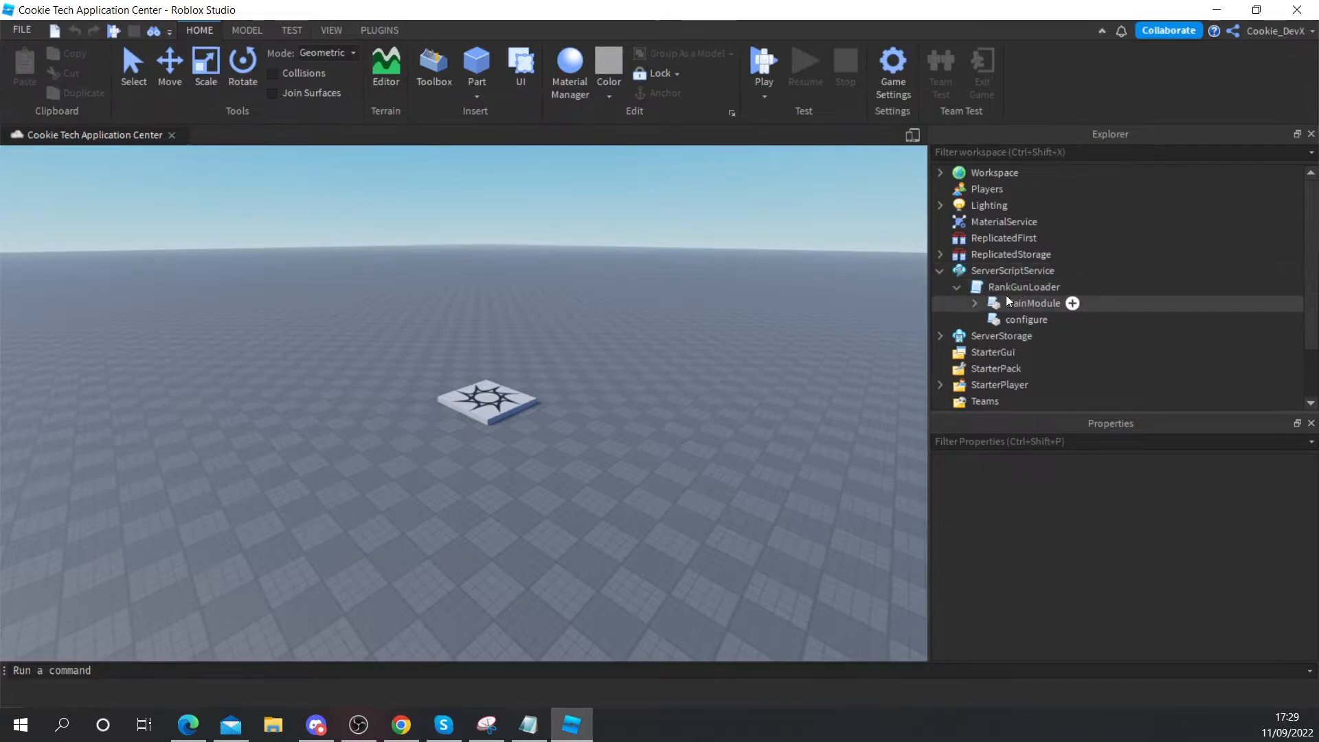
click(1024, 319)
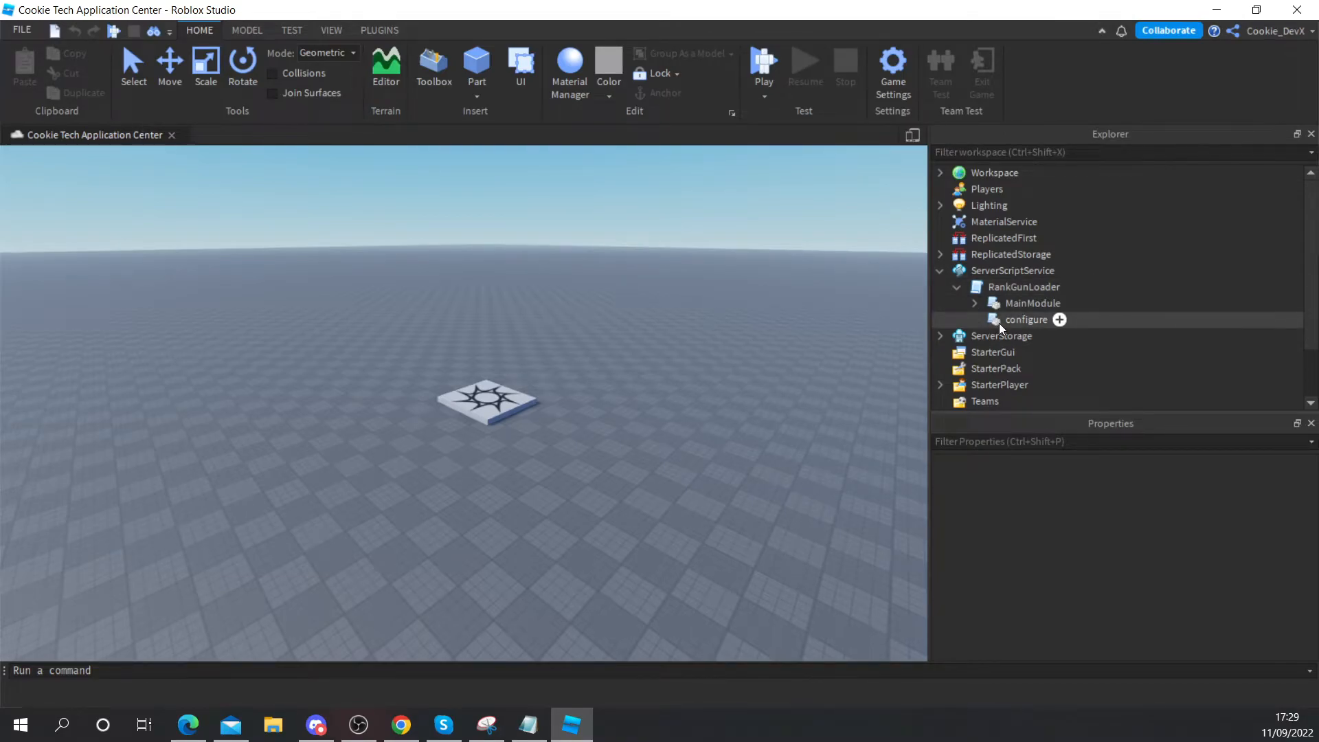
Step: Open the RankGunLoader configure script, review its settings and delete the selected hex colour value
double_click(1024, 319)
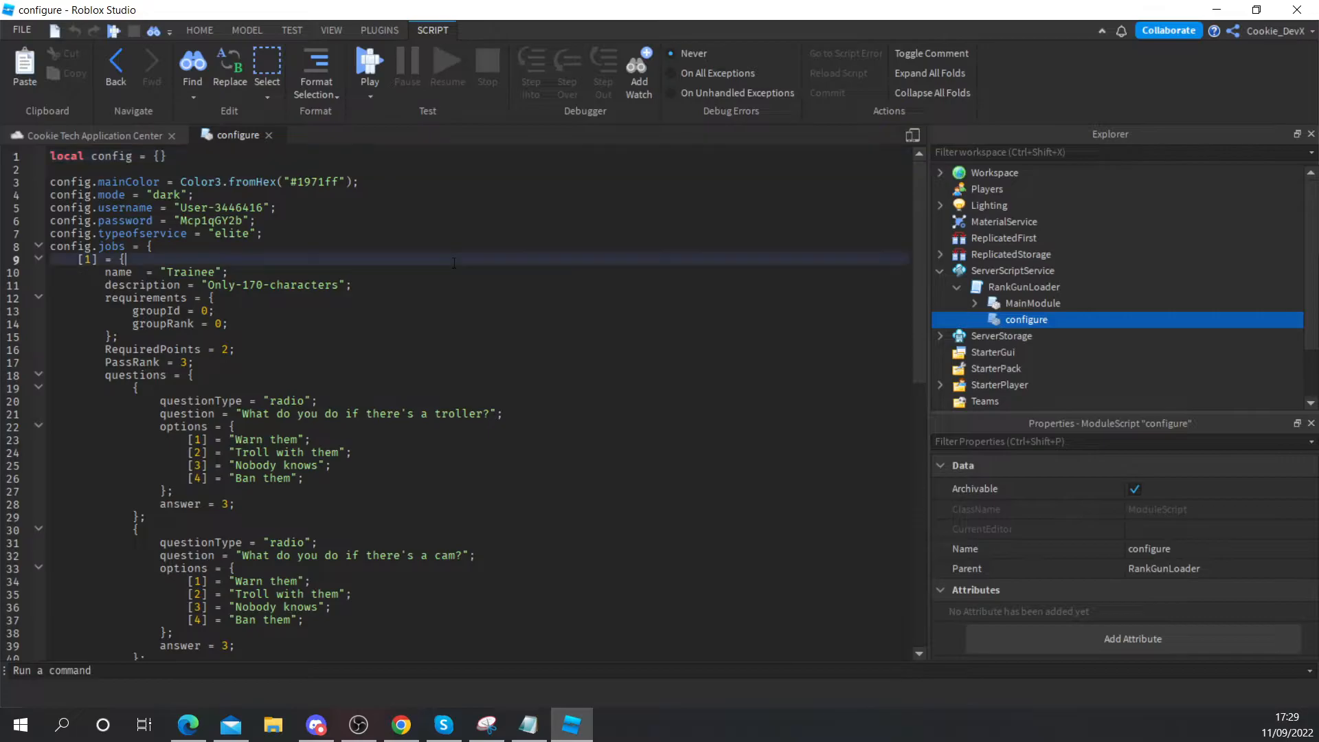
scroll(down, 3)
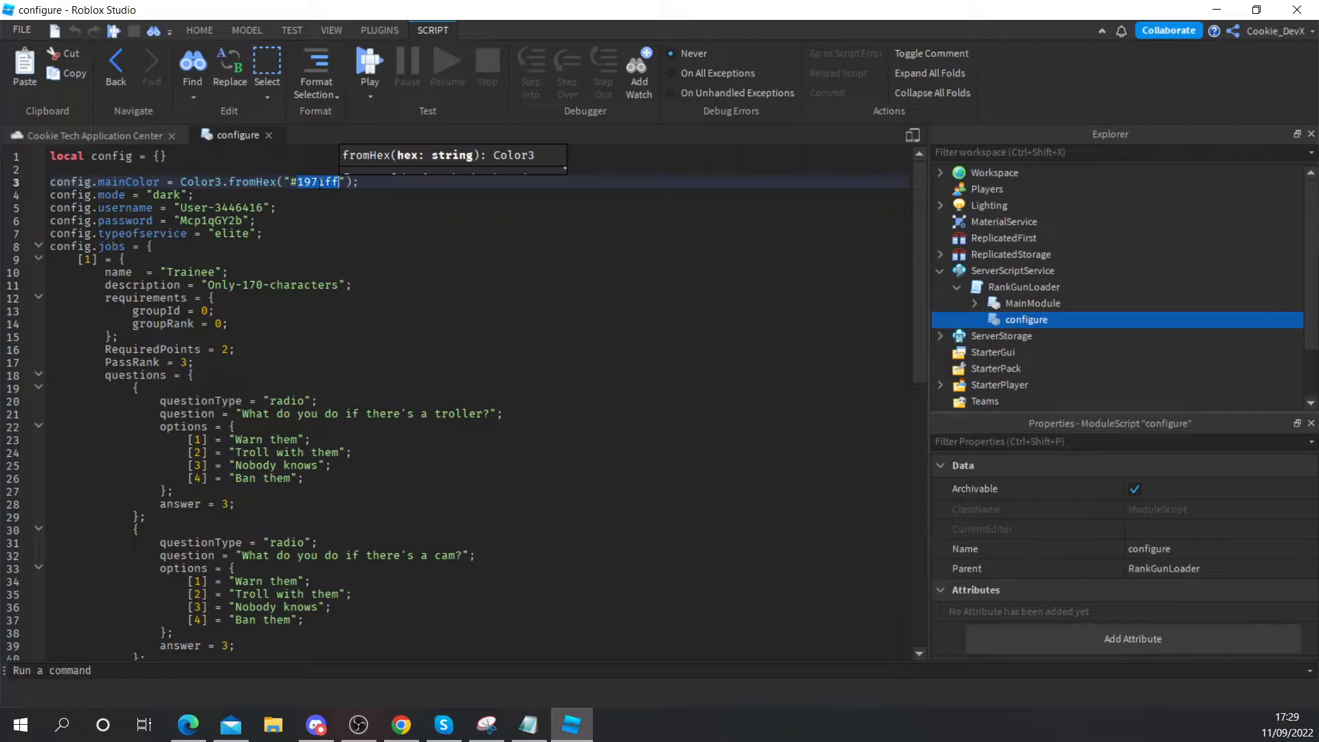
key(Delete)
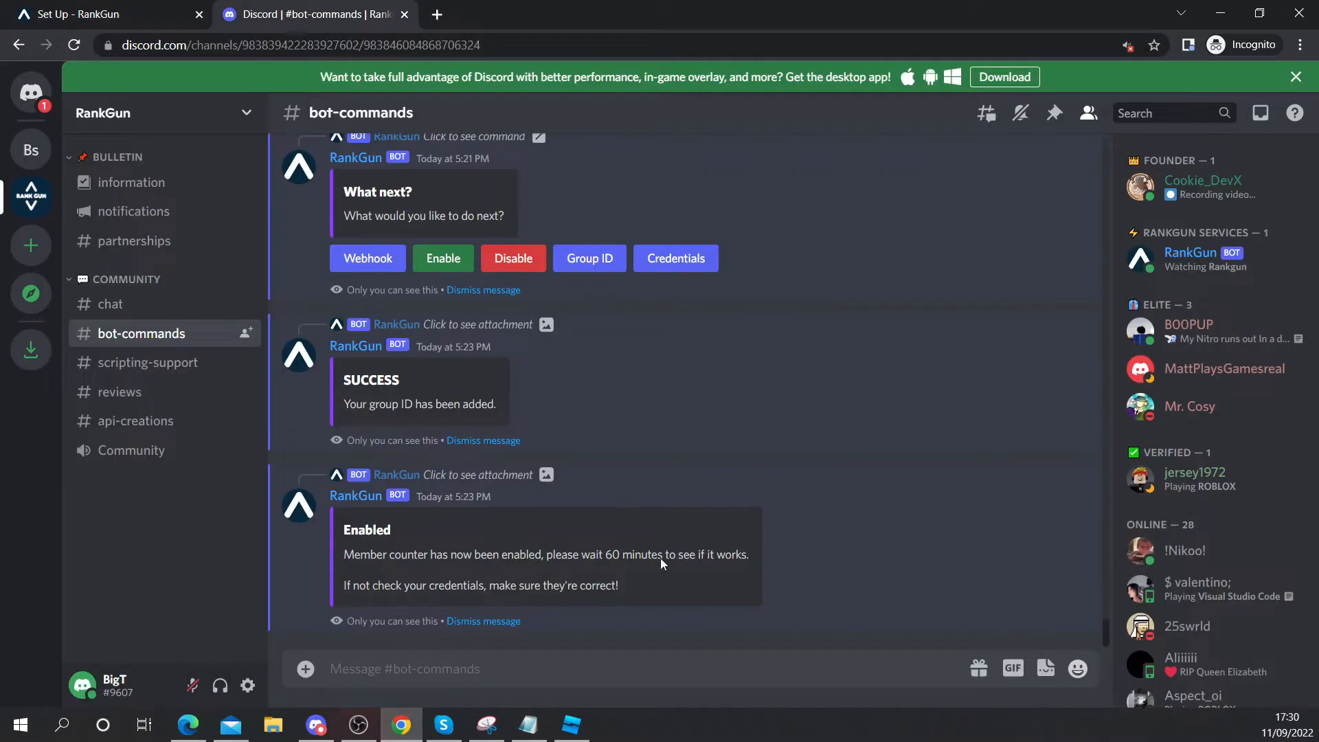
Step: Request API credentials from the RankGun bot, copy the username, and return to Studio
text(/)
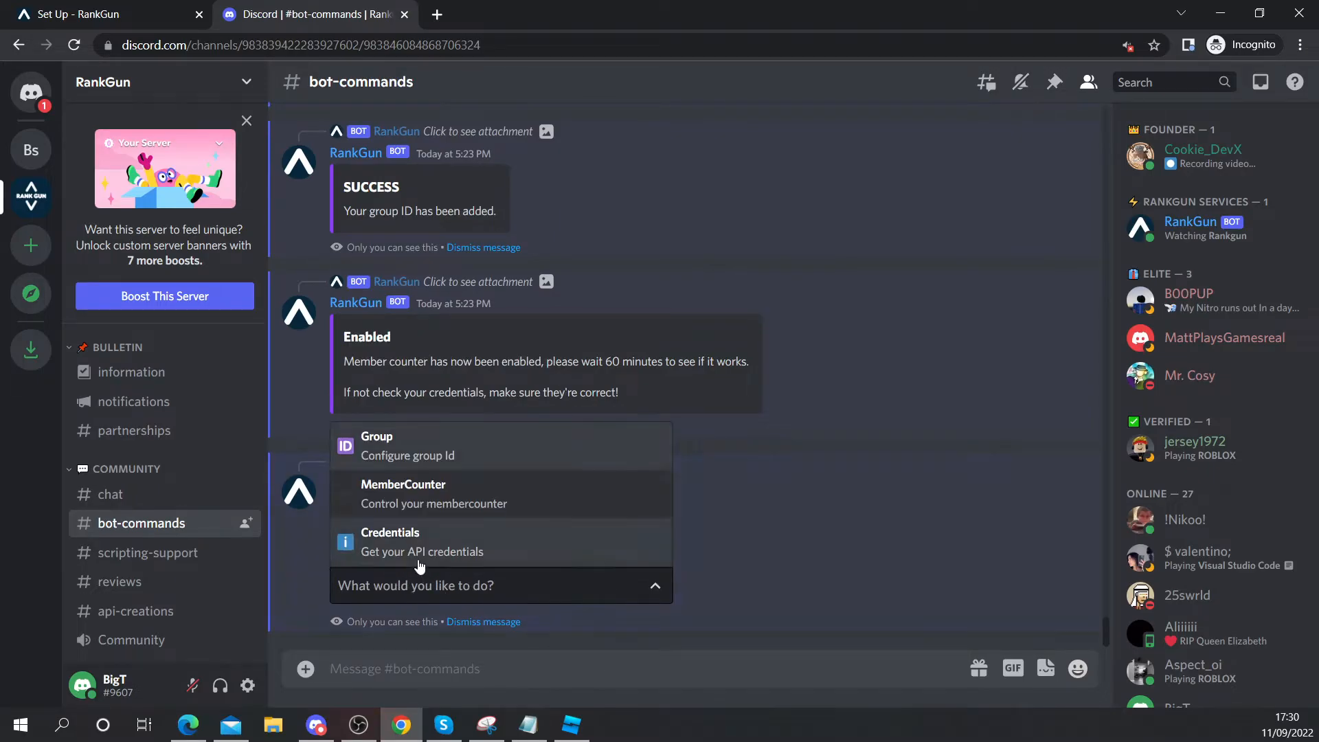
click(421, 542)
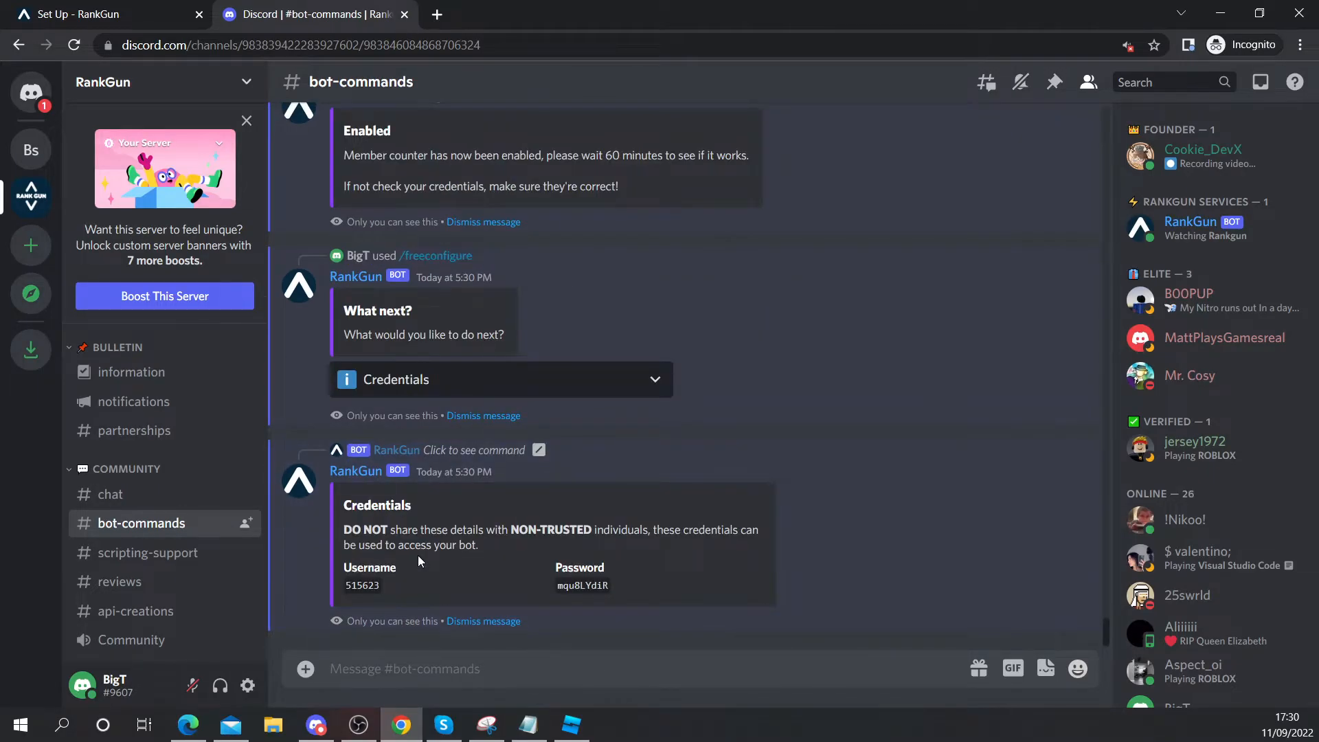
double_click(368, 567)
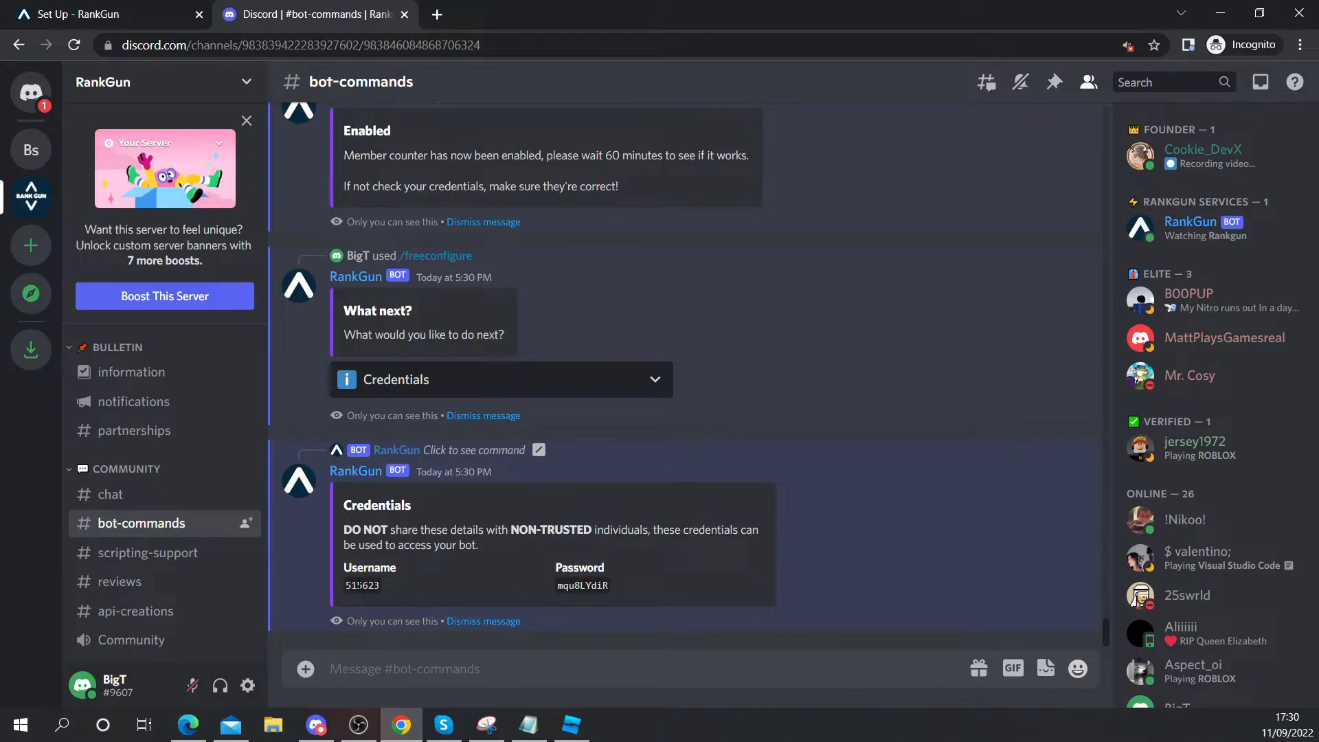
double_click(360, 585)
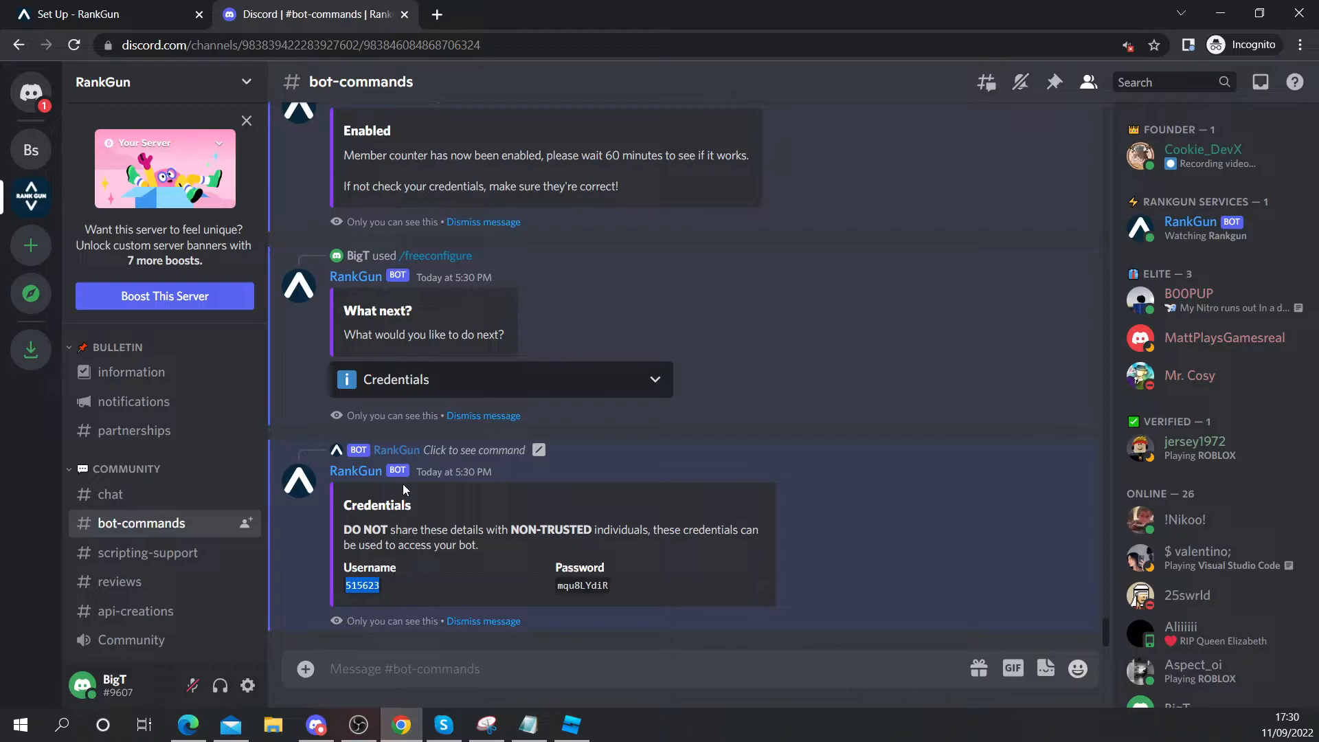
click(570, 723)
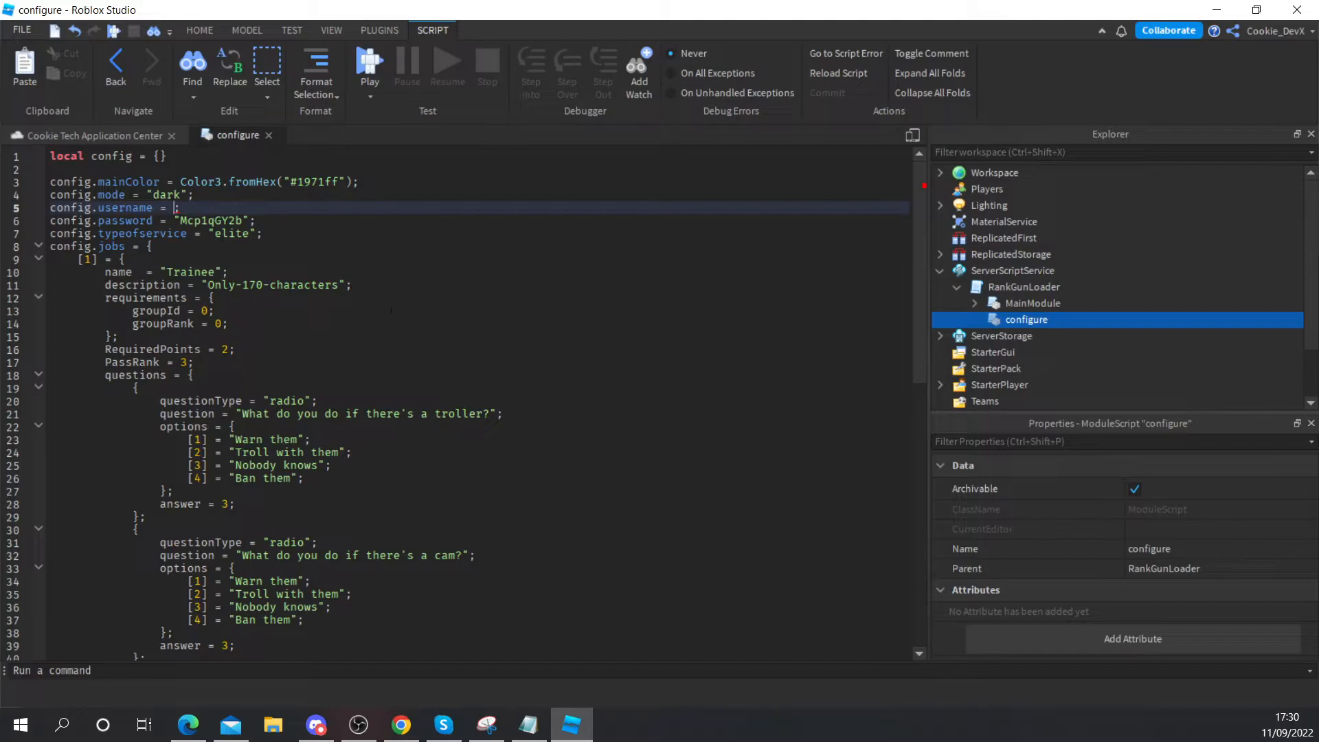
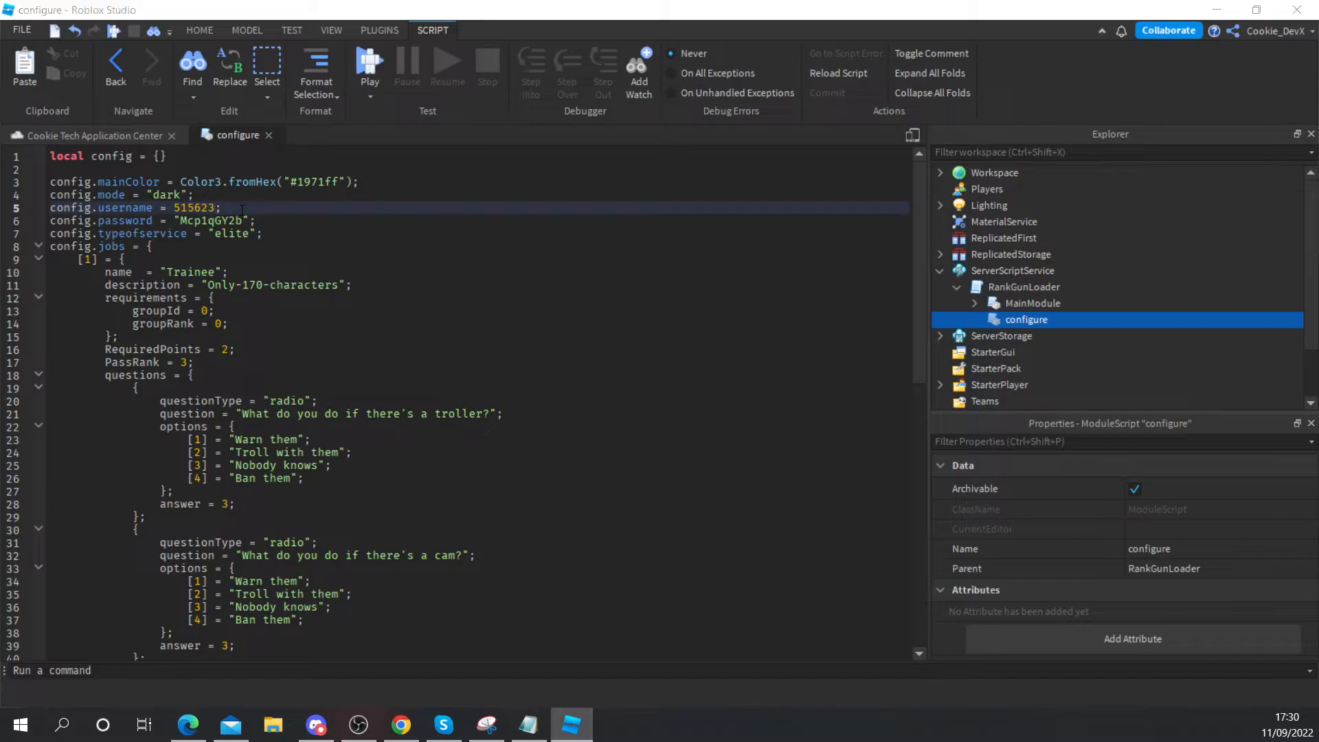
click(400, 724)
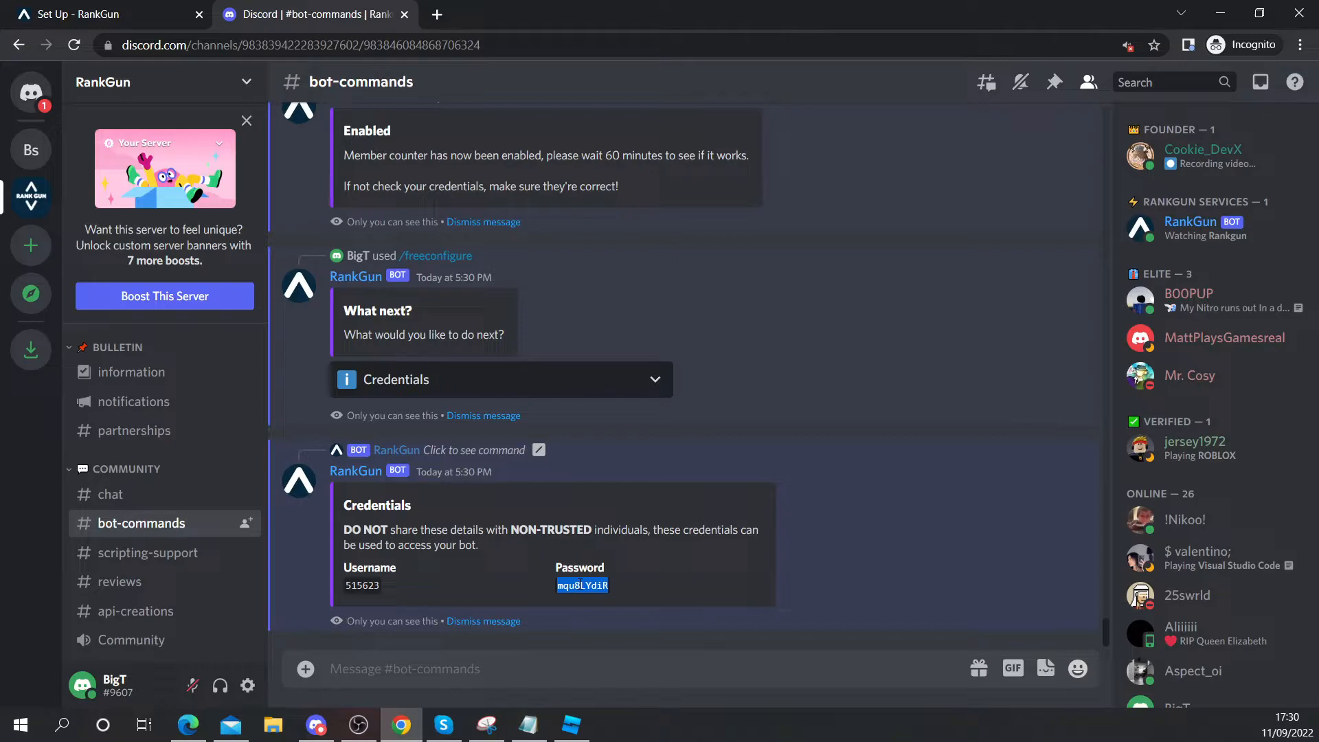
click(570, 723)
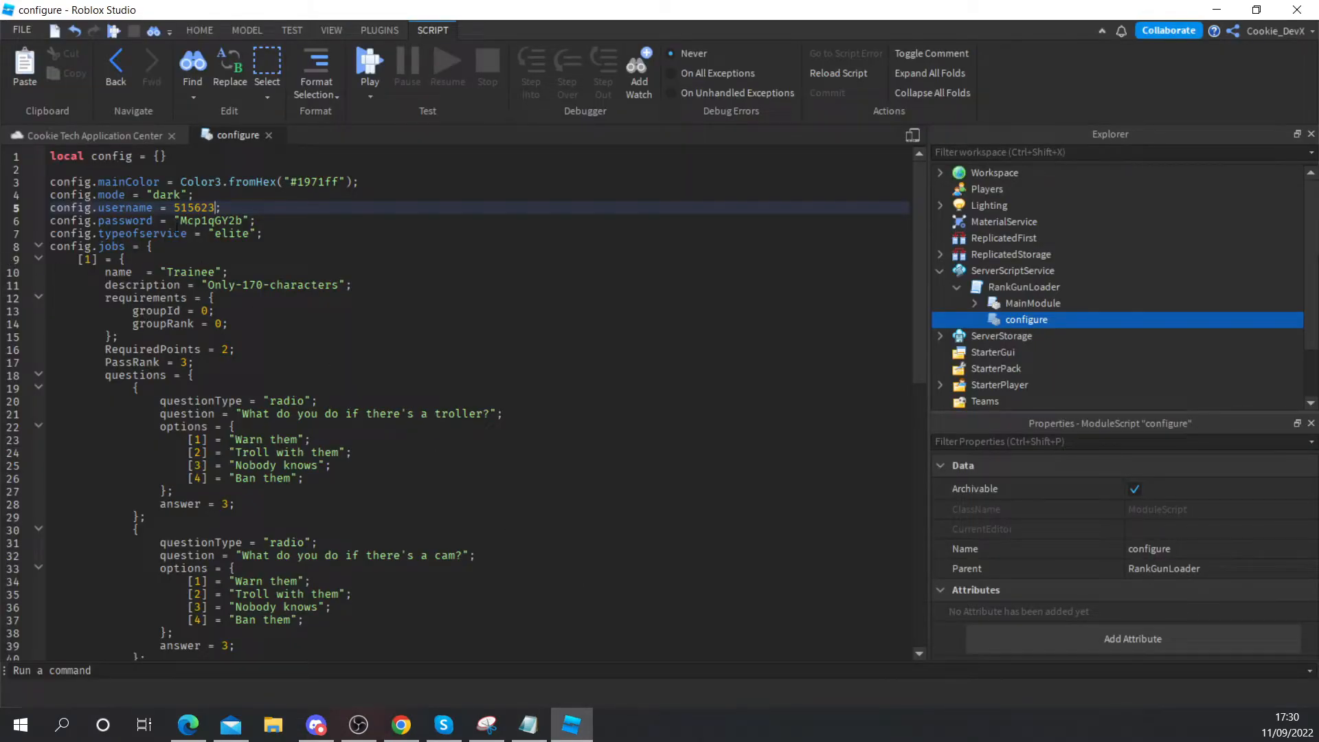
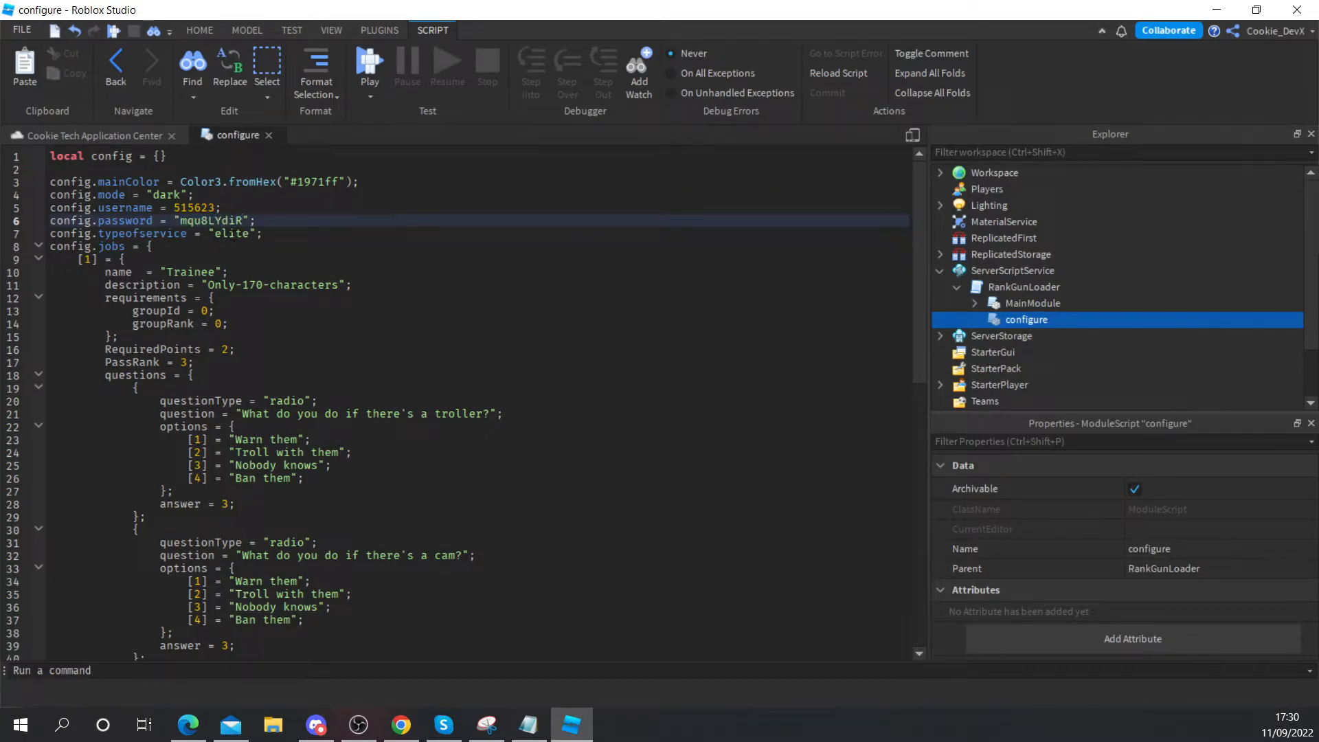
double_click(231, 233)
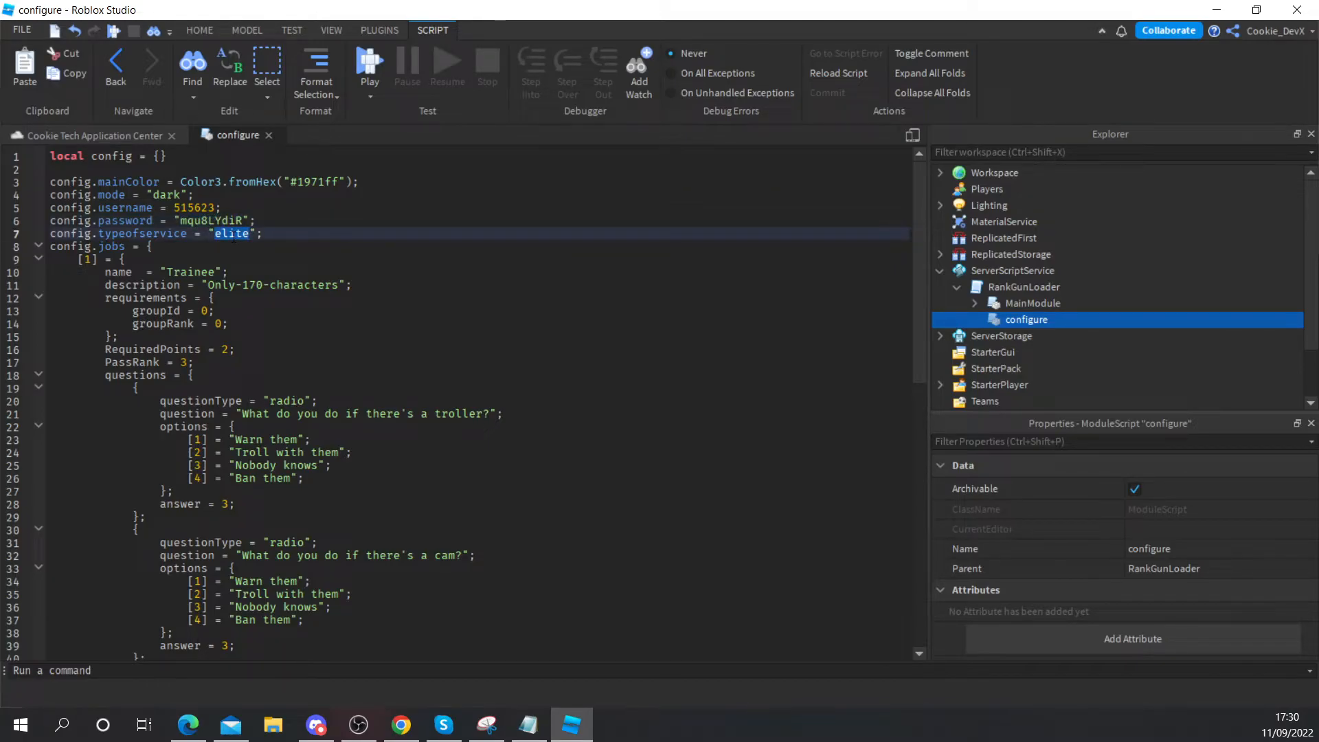
text(free)
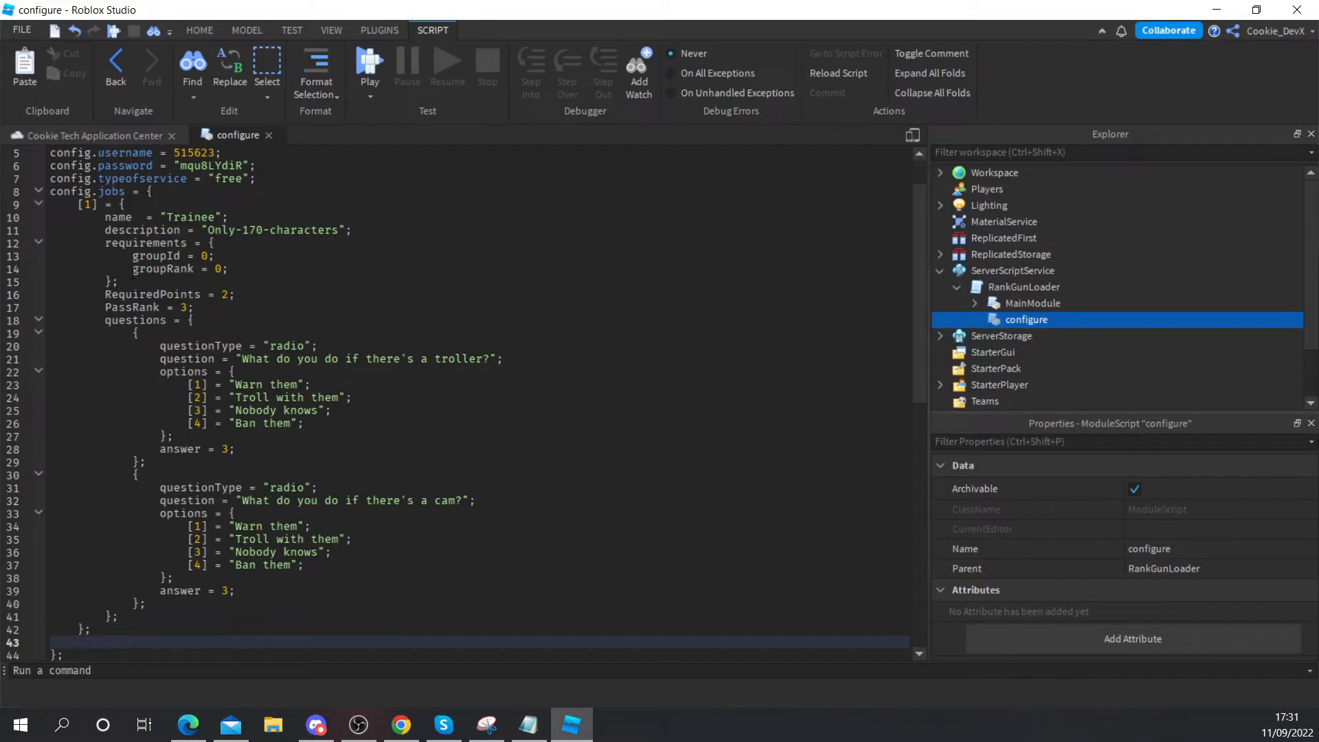
Step: Try renaming a job to 'Junior Worker', revert it, then retype the center name as 'Cookie Tech App…'
scroll(down, 3)
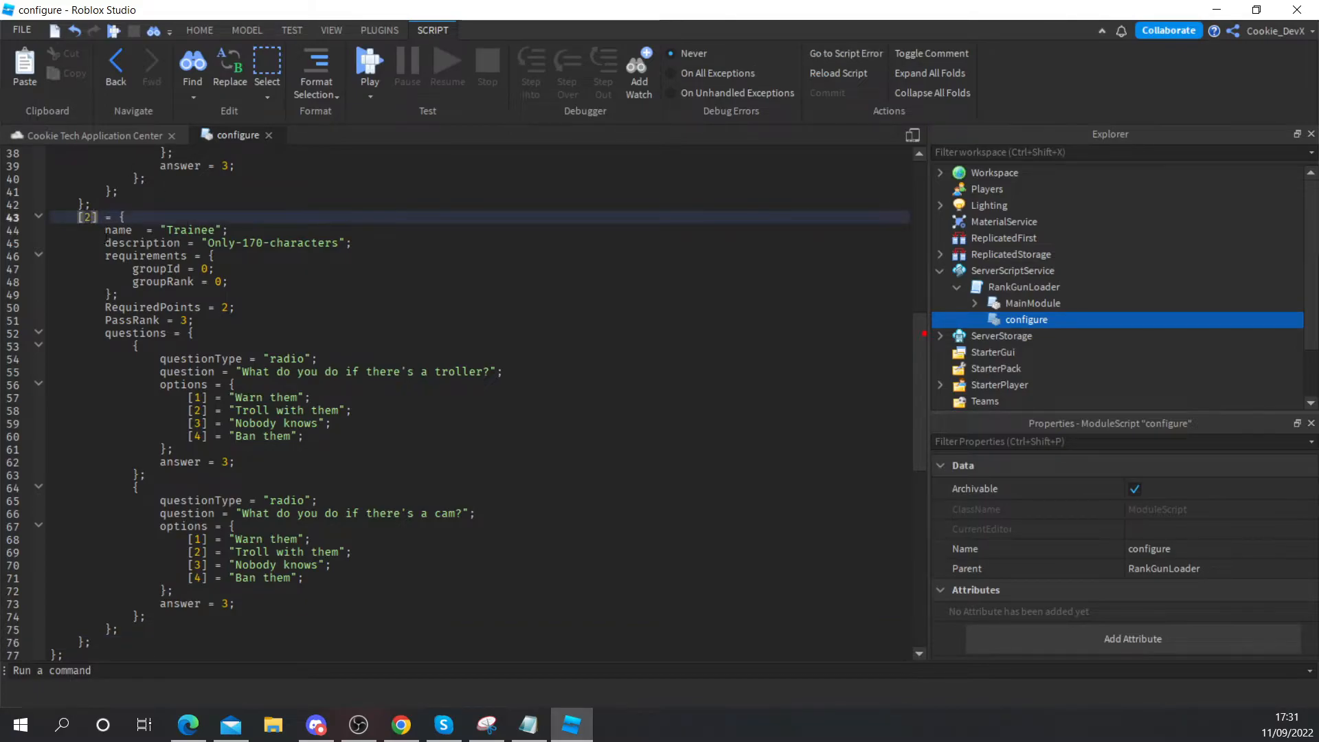
double_click(190, 229)
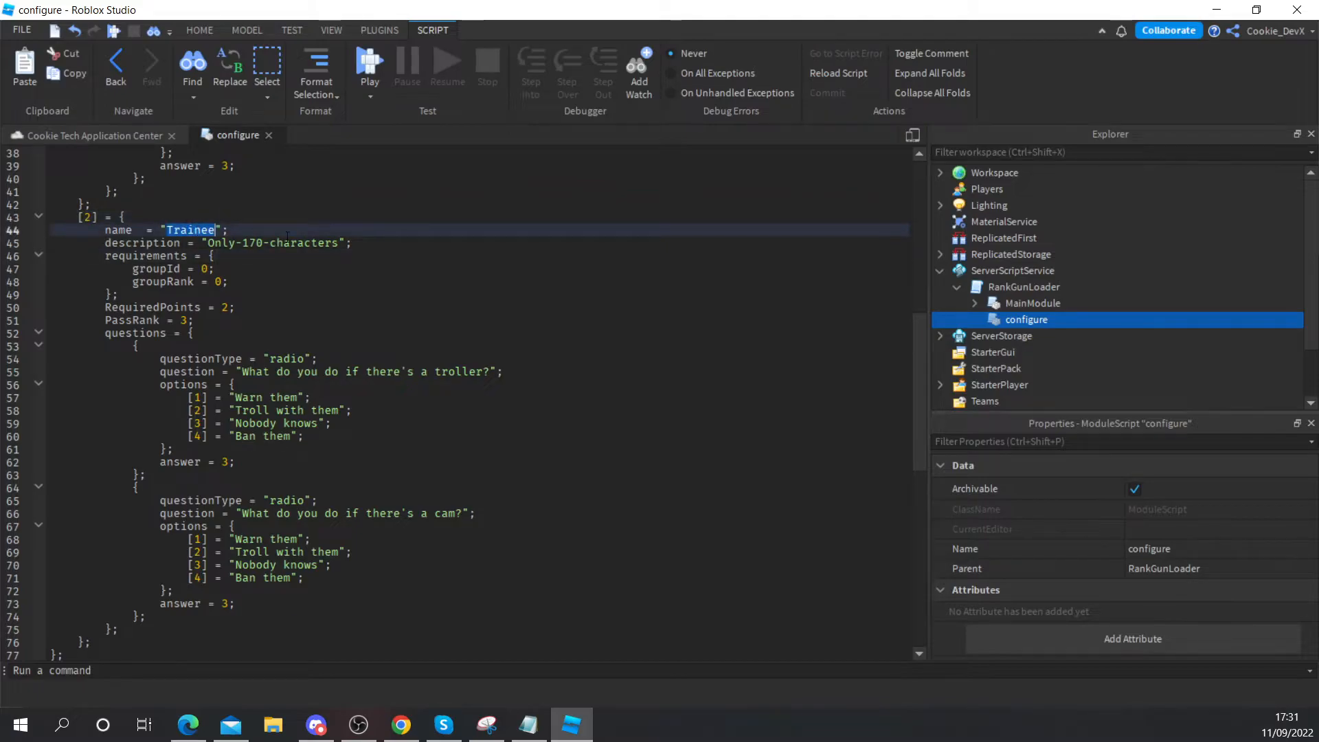
text(Junior Worker)
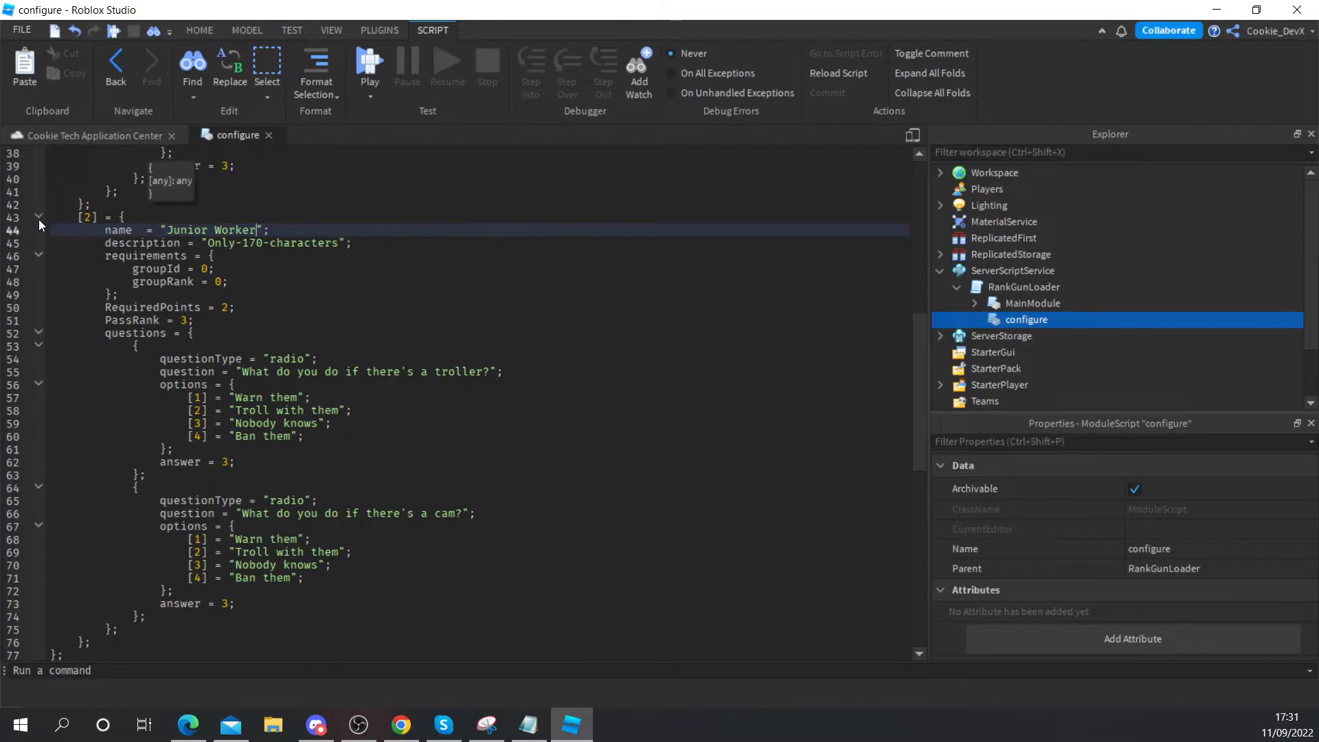
click(38, 216)
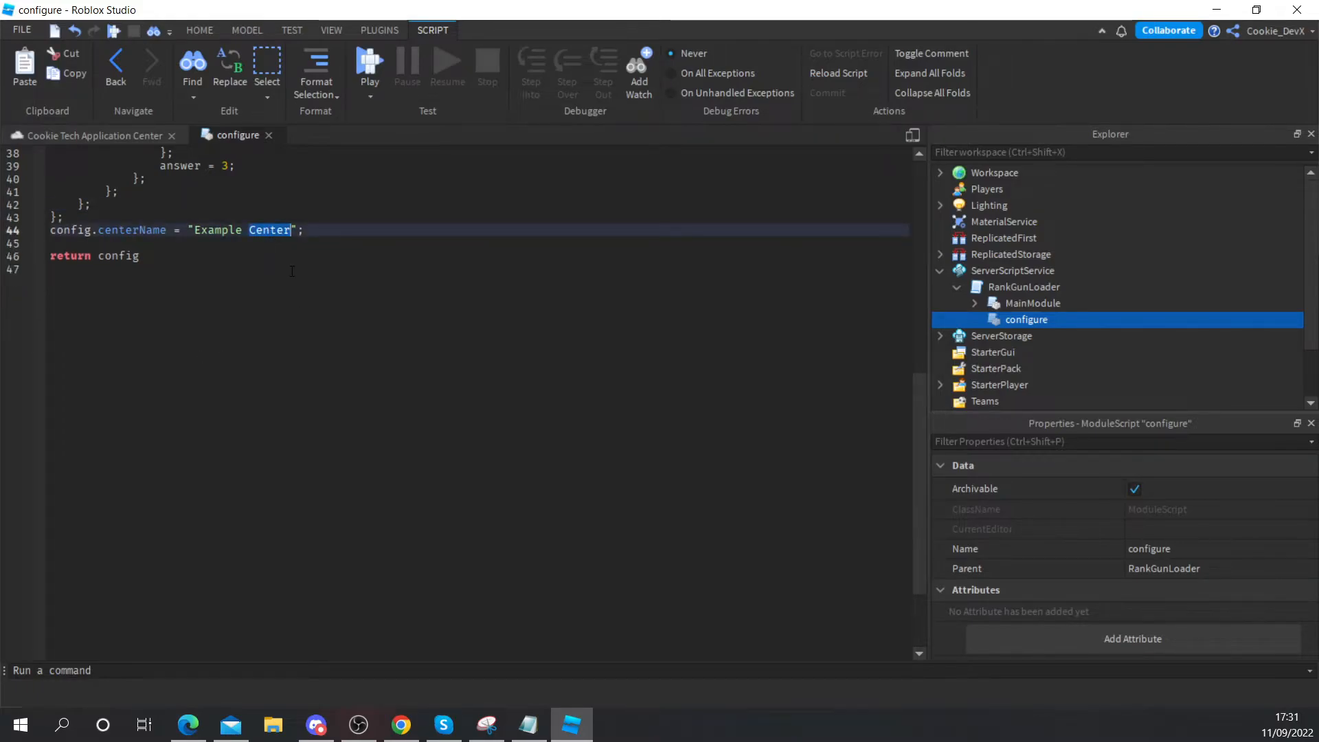
text(E)
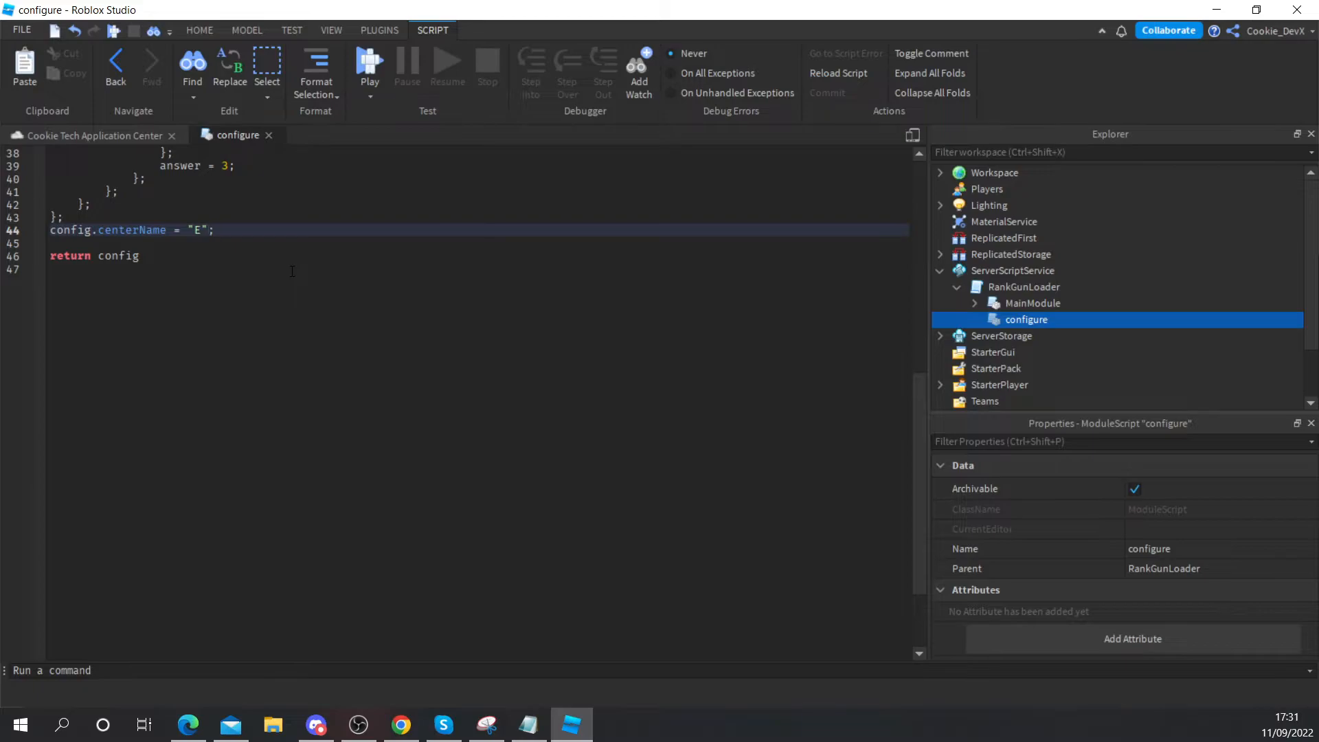
text(Cookie Tech App)
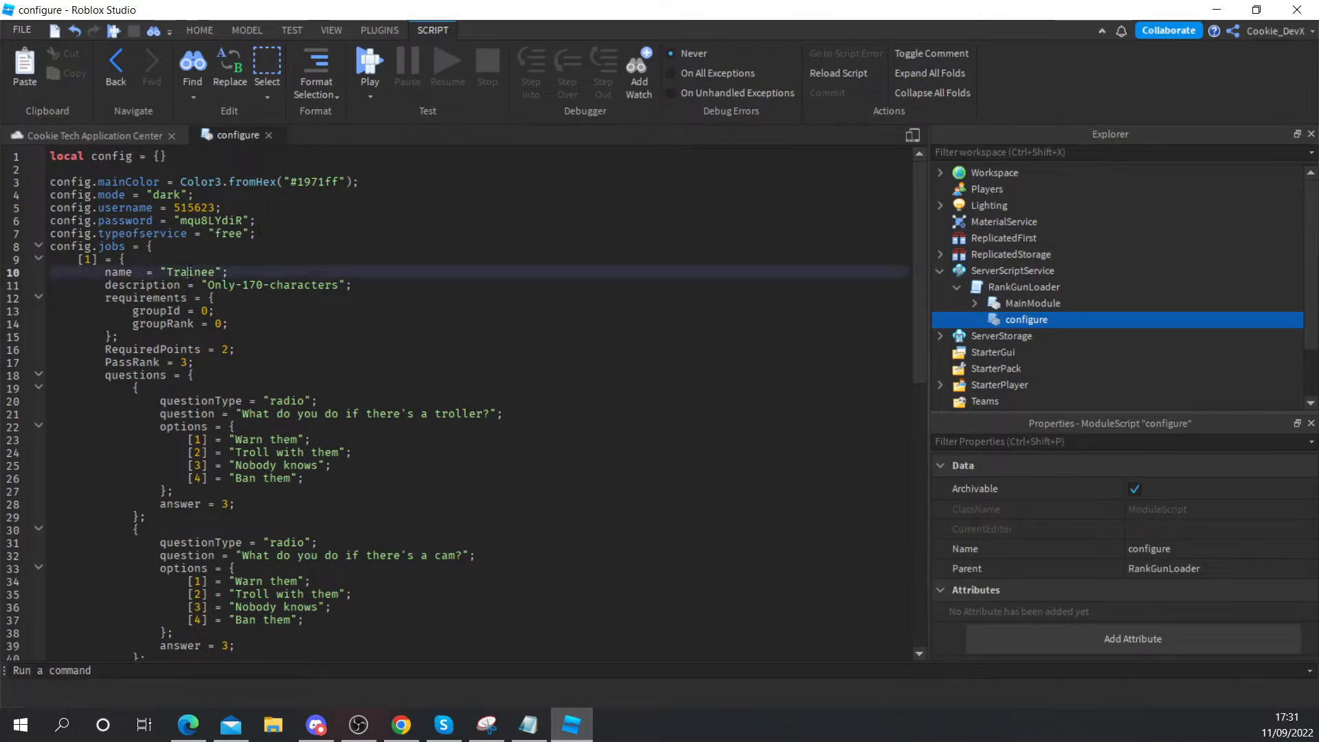
Step: Rename the first job to Moderator and describe it as the moderator application
double_click(191, 272)
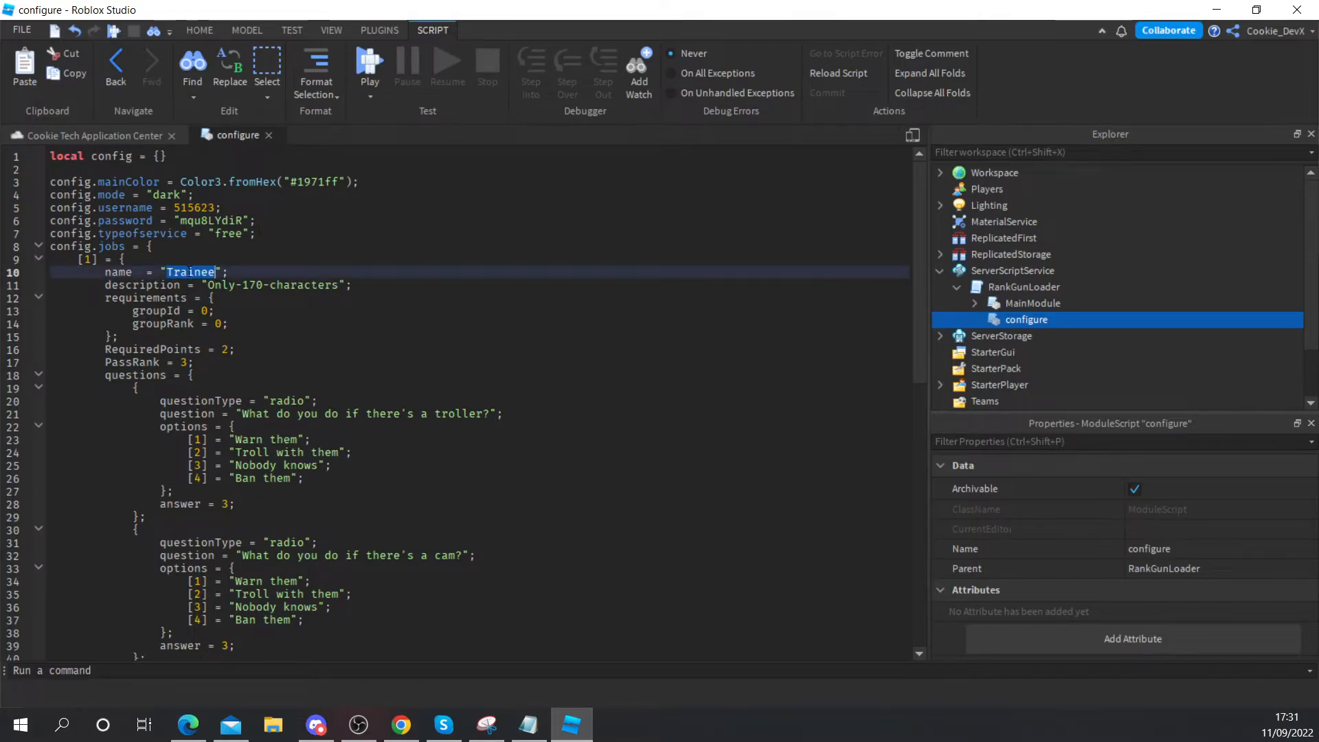
text(Moderator)
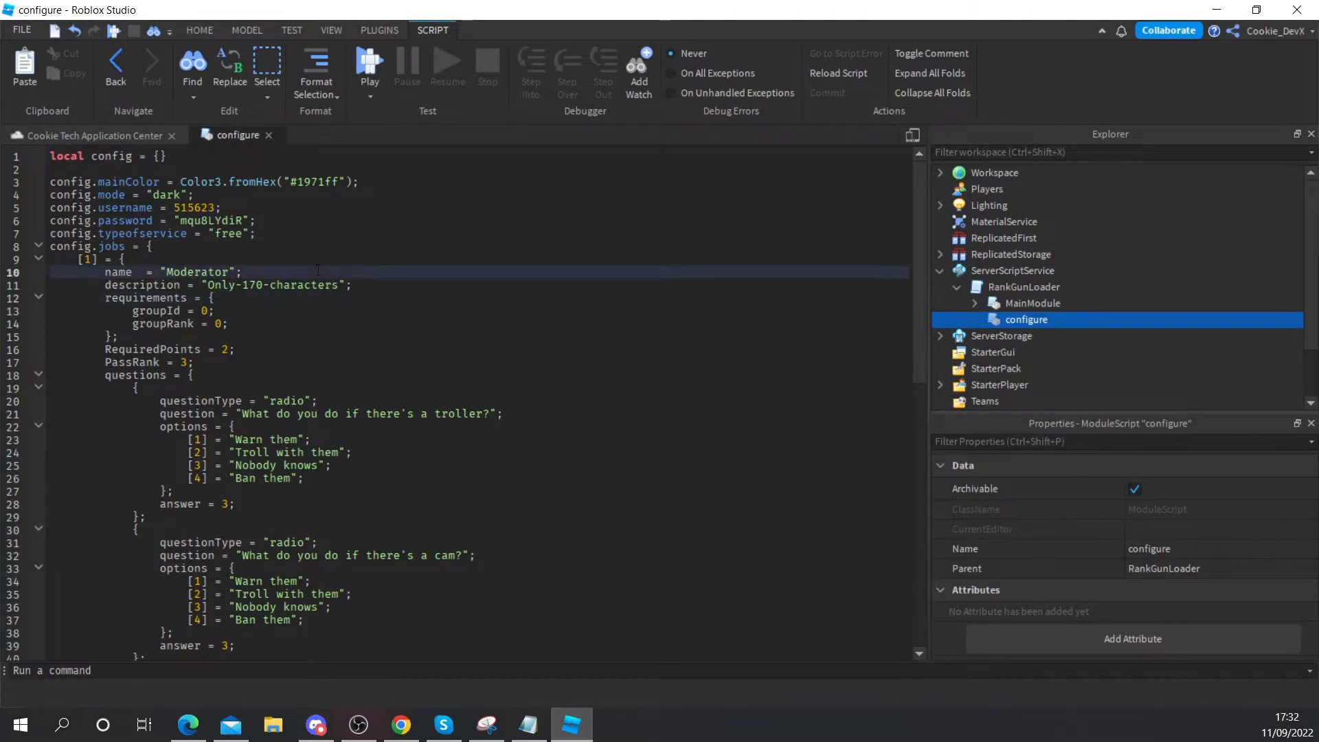
double_click(303, 284)
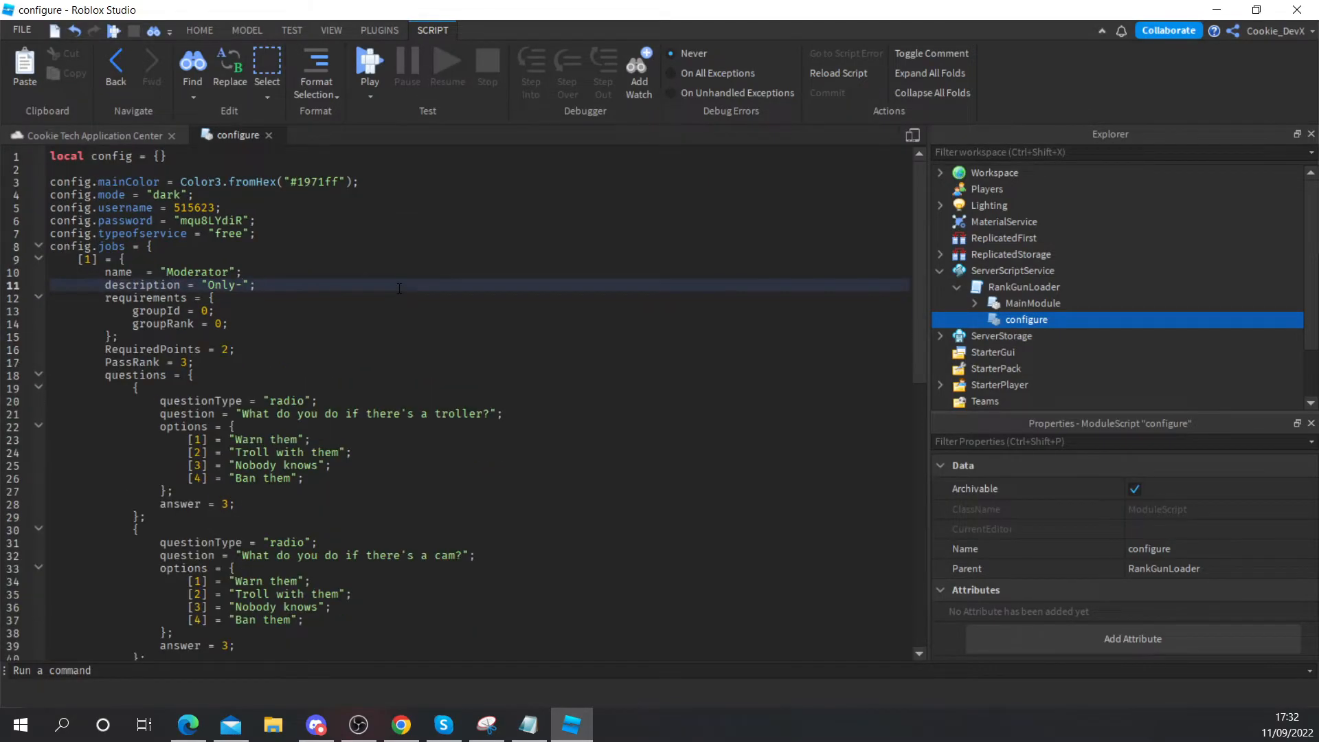
text(This is the moderator application, pass it and recieve)
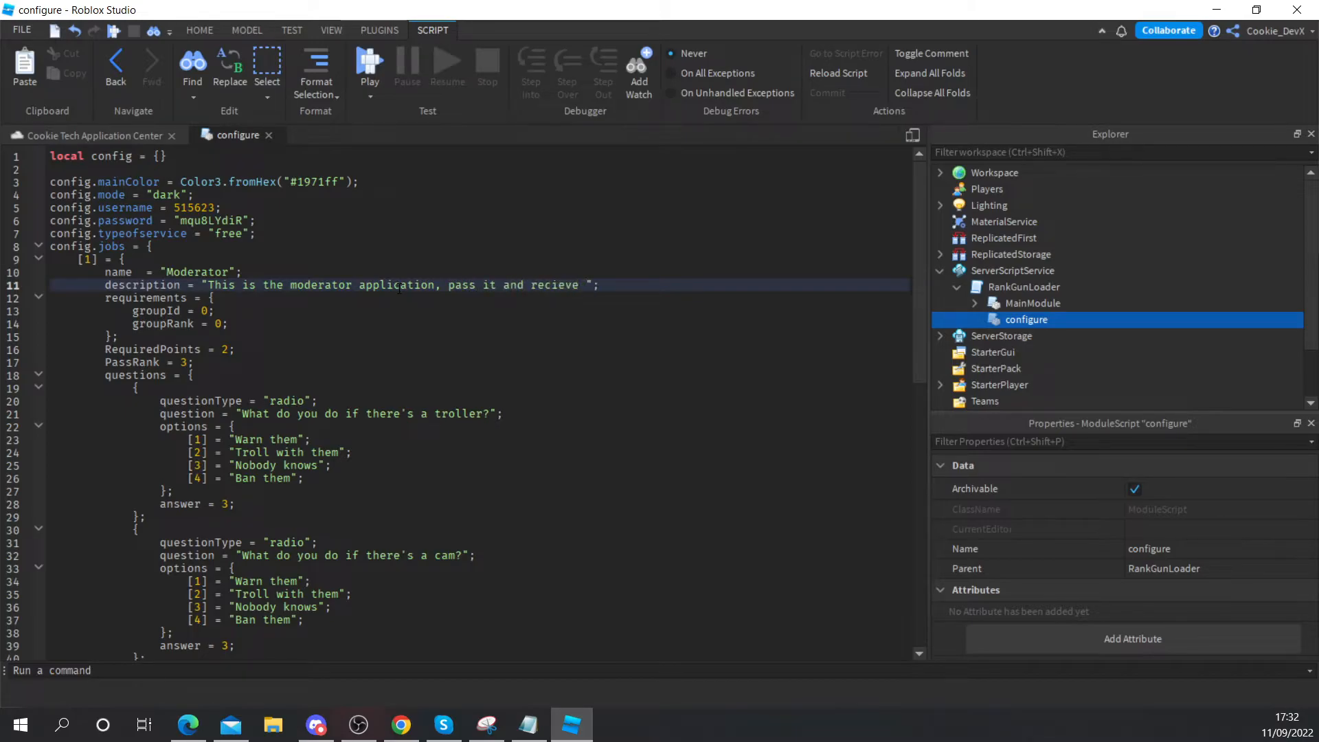
text(modera)
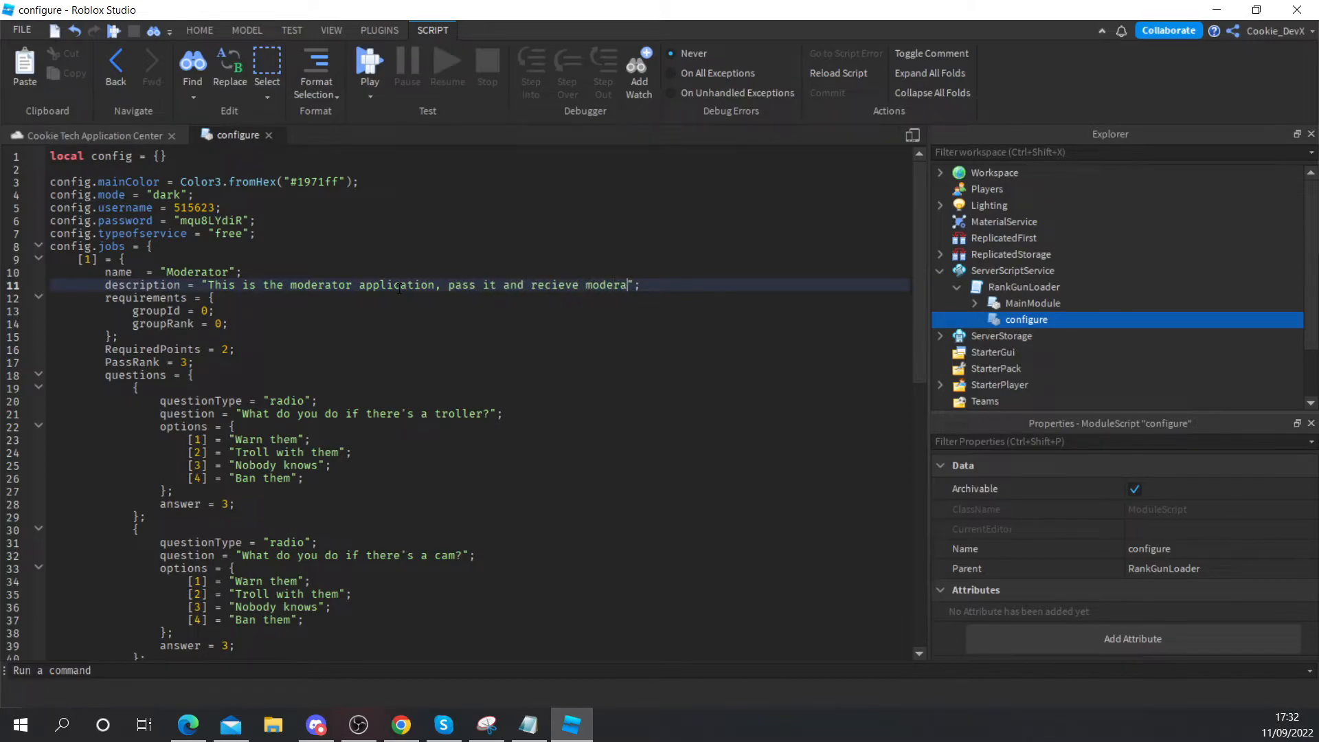
text(tor.)
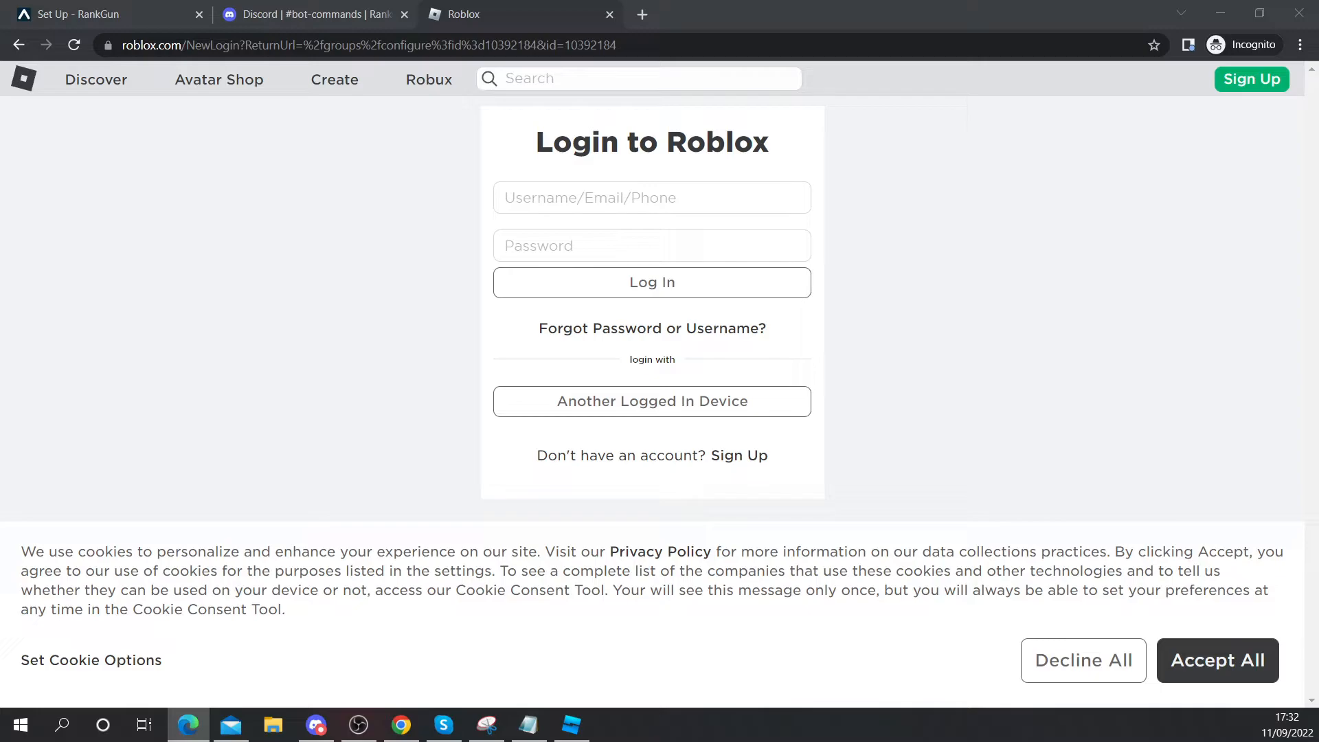
mouse_move(437, 66)
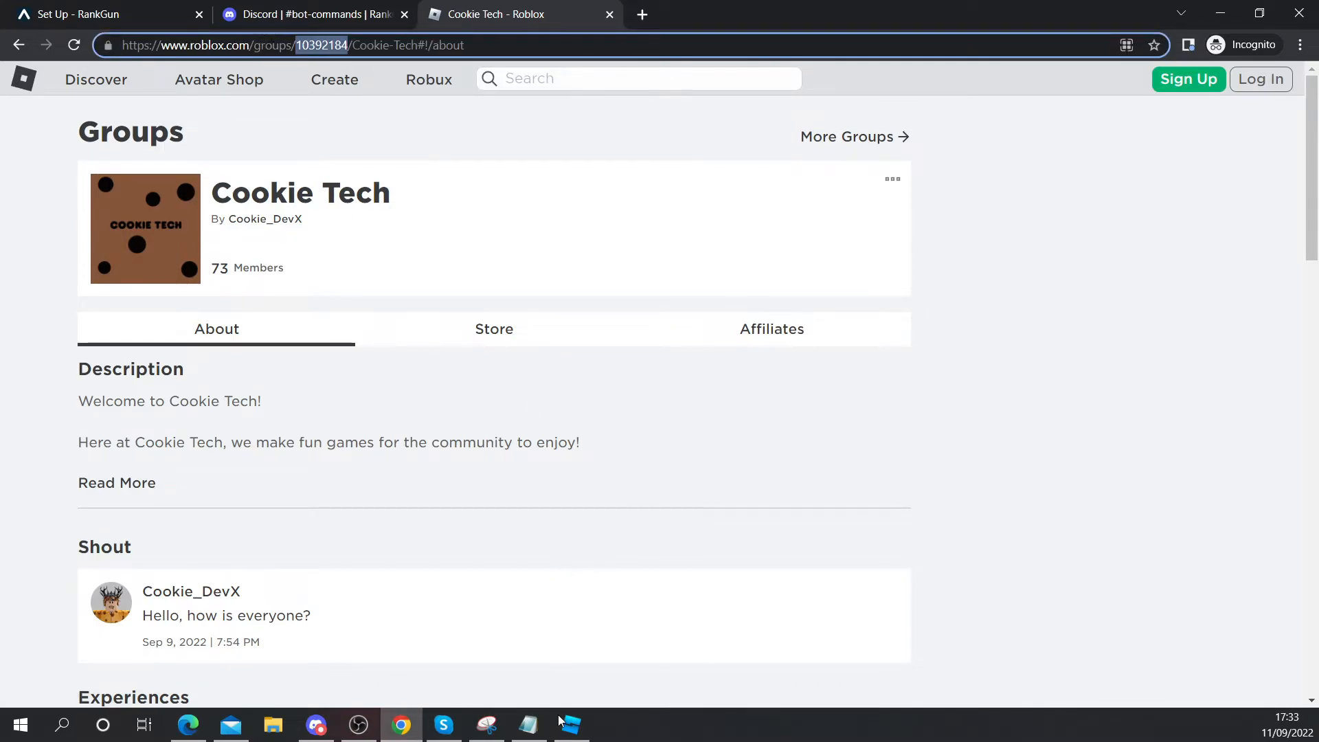
Step: Return to the configure script in Roblox Studio with the copied group ID
click(571, 723)
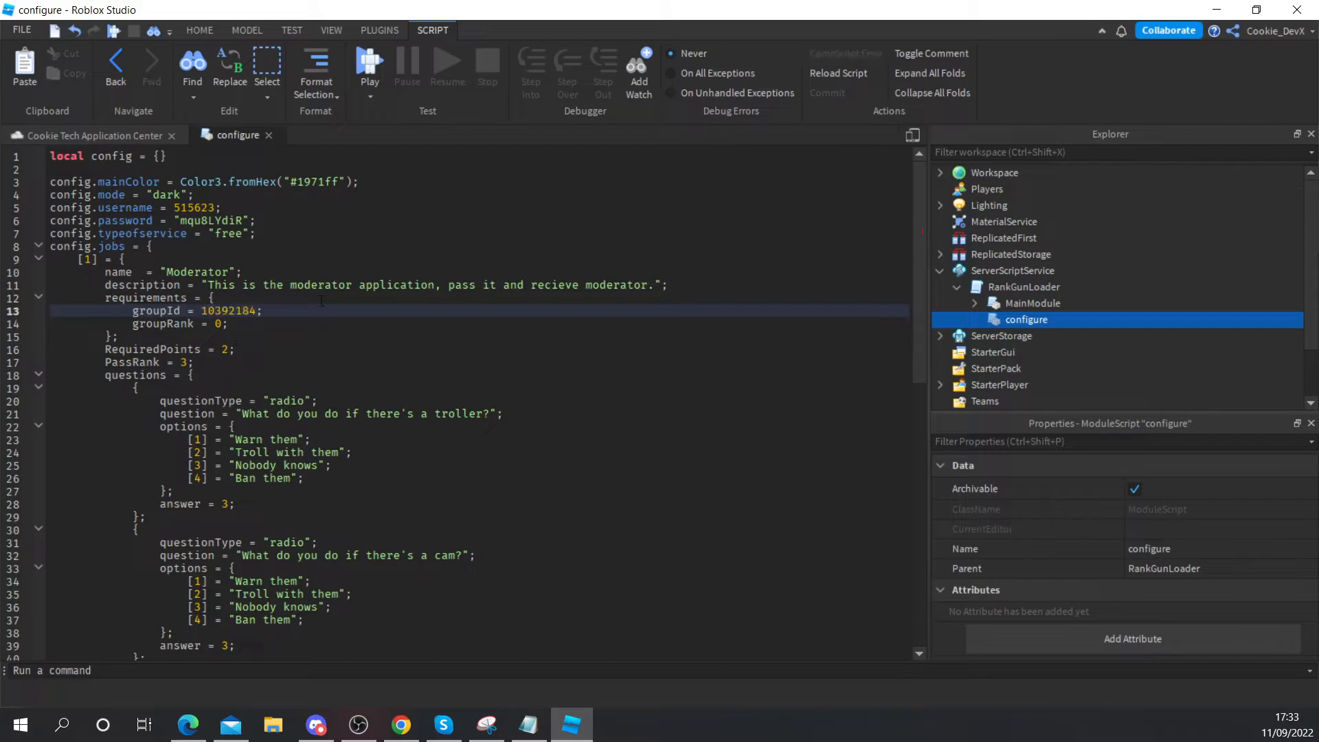
Step: Set the Moderator job's groupId to 10392184 and RequiredPoints to 1
click(215, 297)
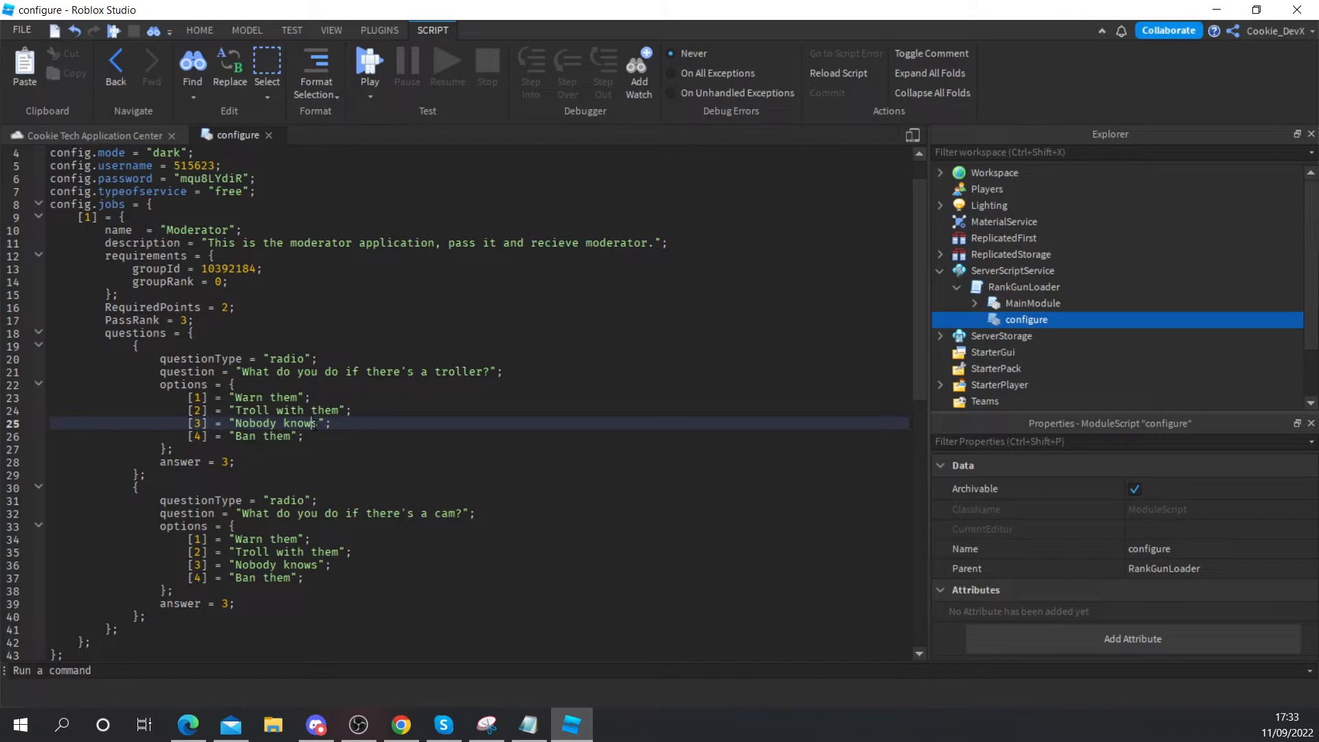
scroll(down, 3)
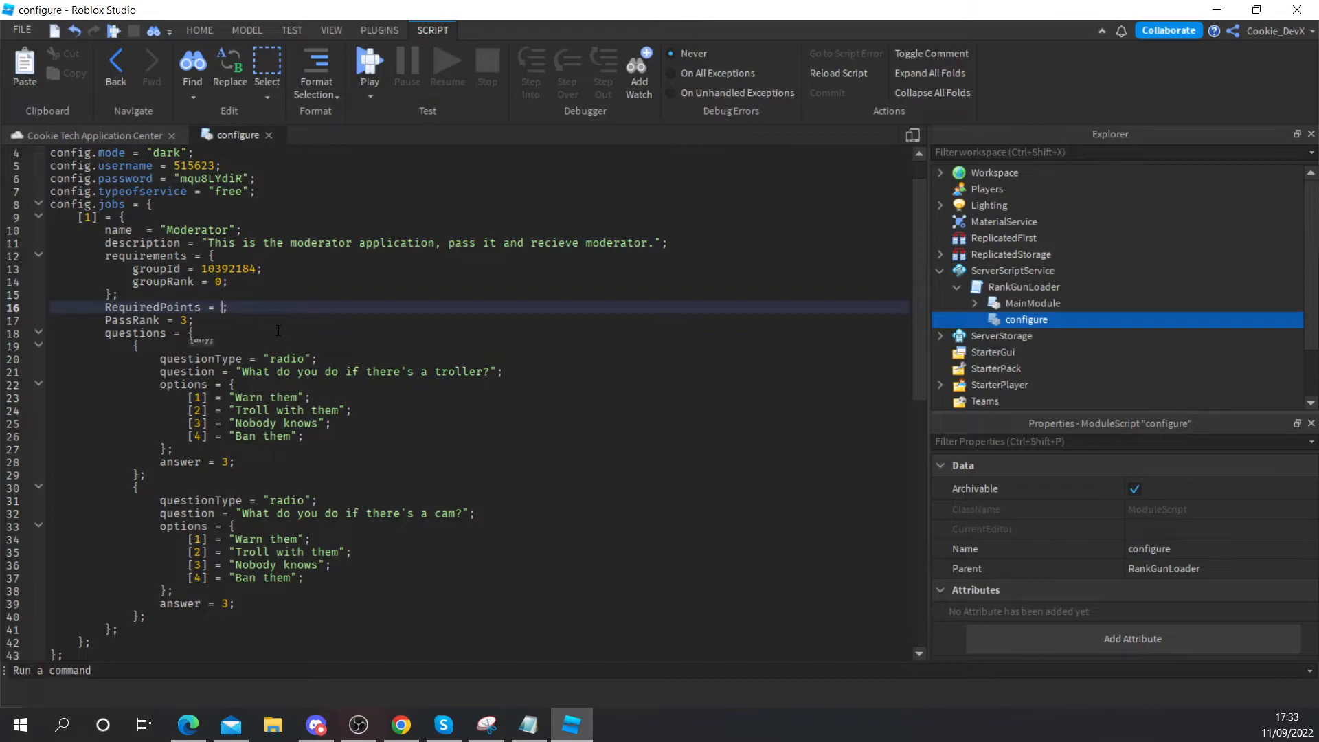
text(1)
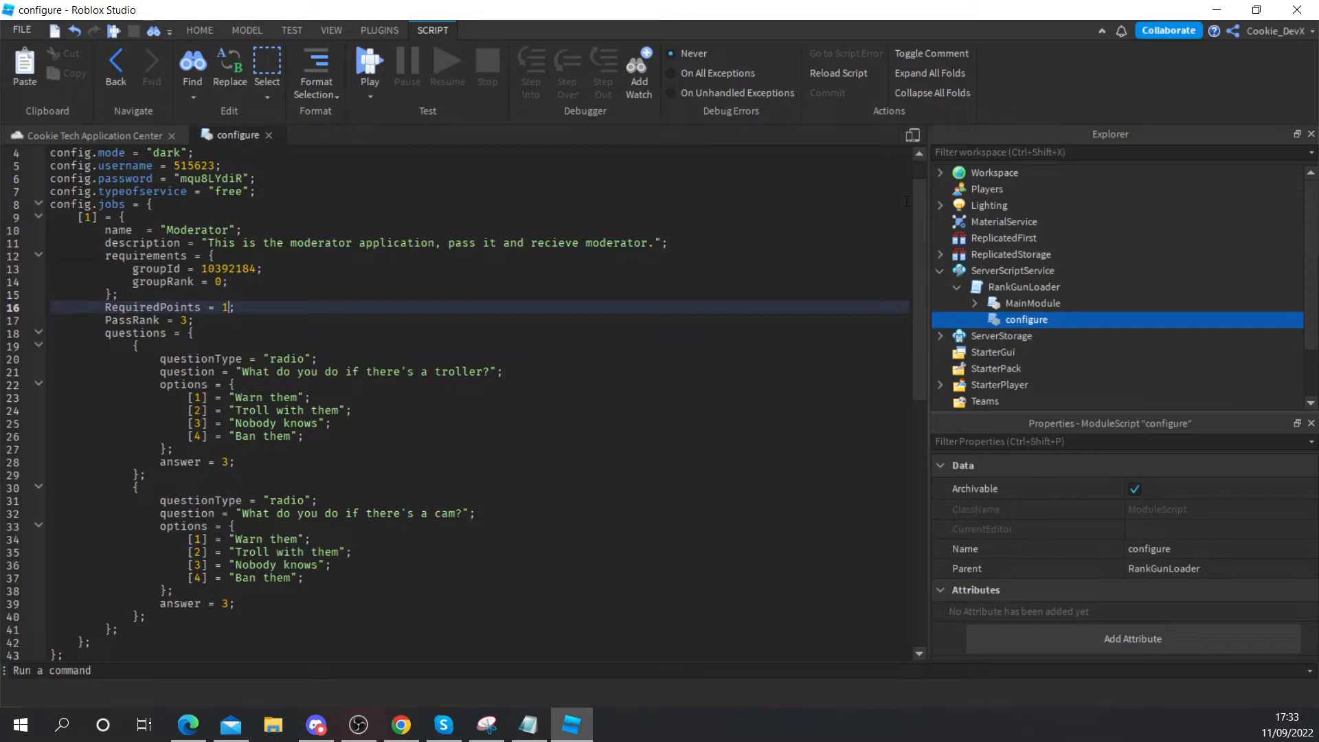
click(187, 723)
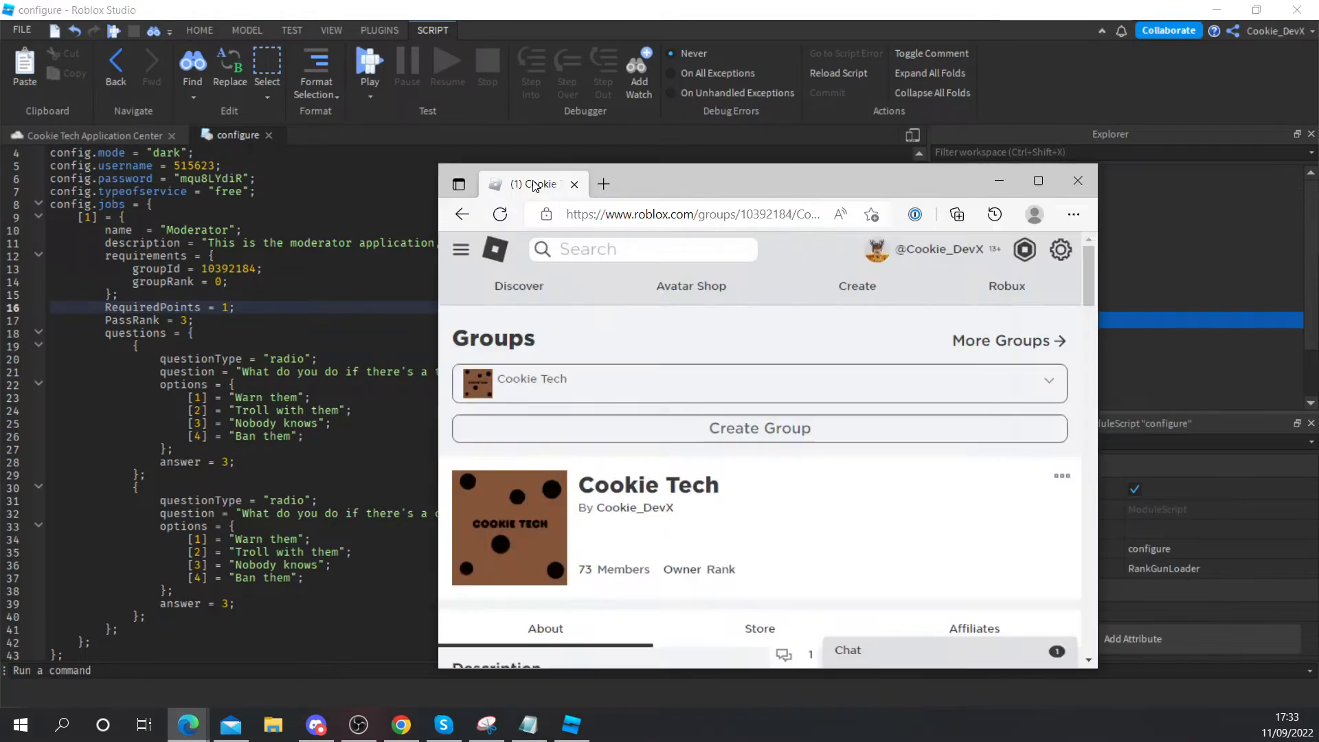
Step: Open the Cookie Tech group's configuration page and view its roles
click(1038, 180)
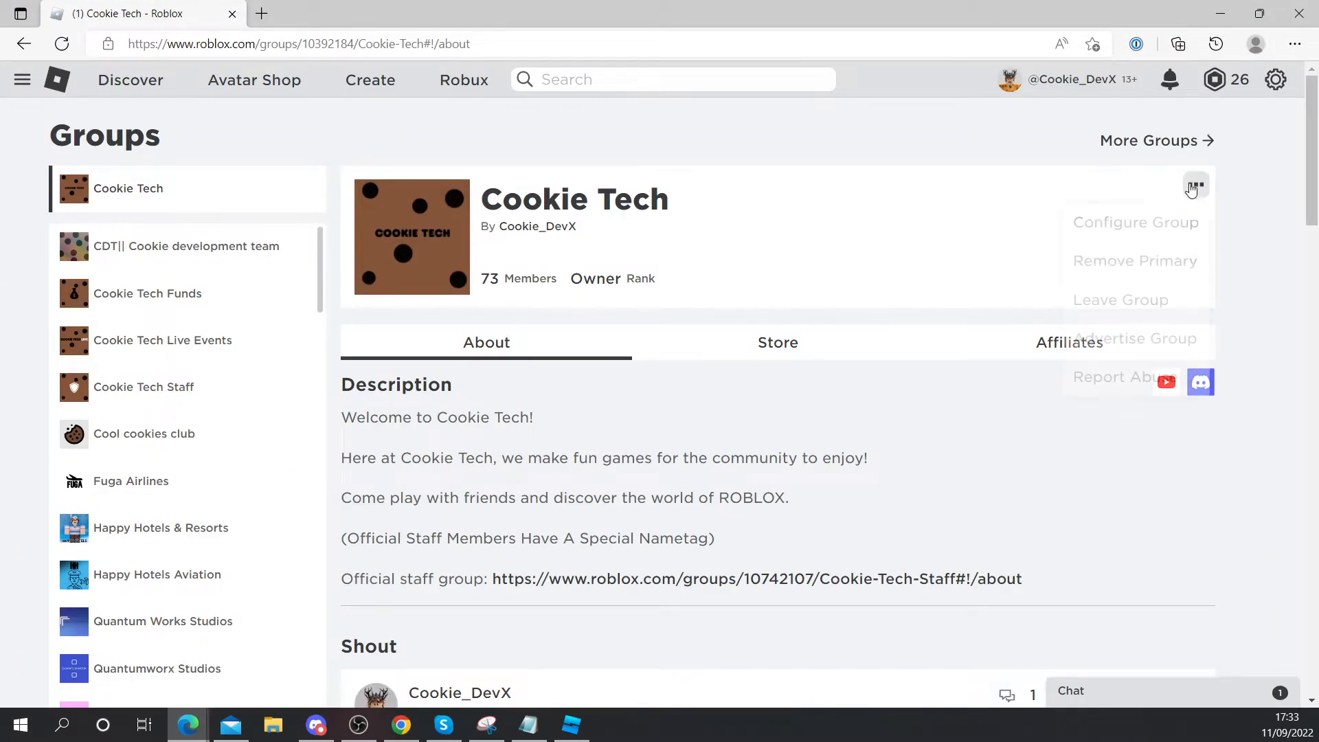
click(1135, 222)
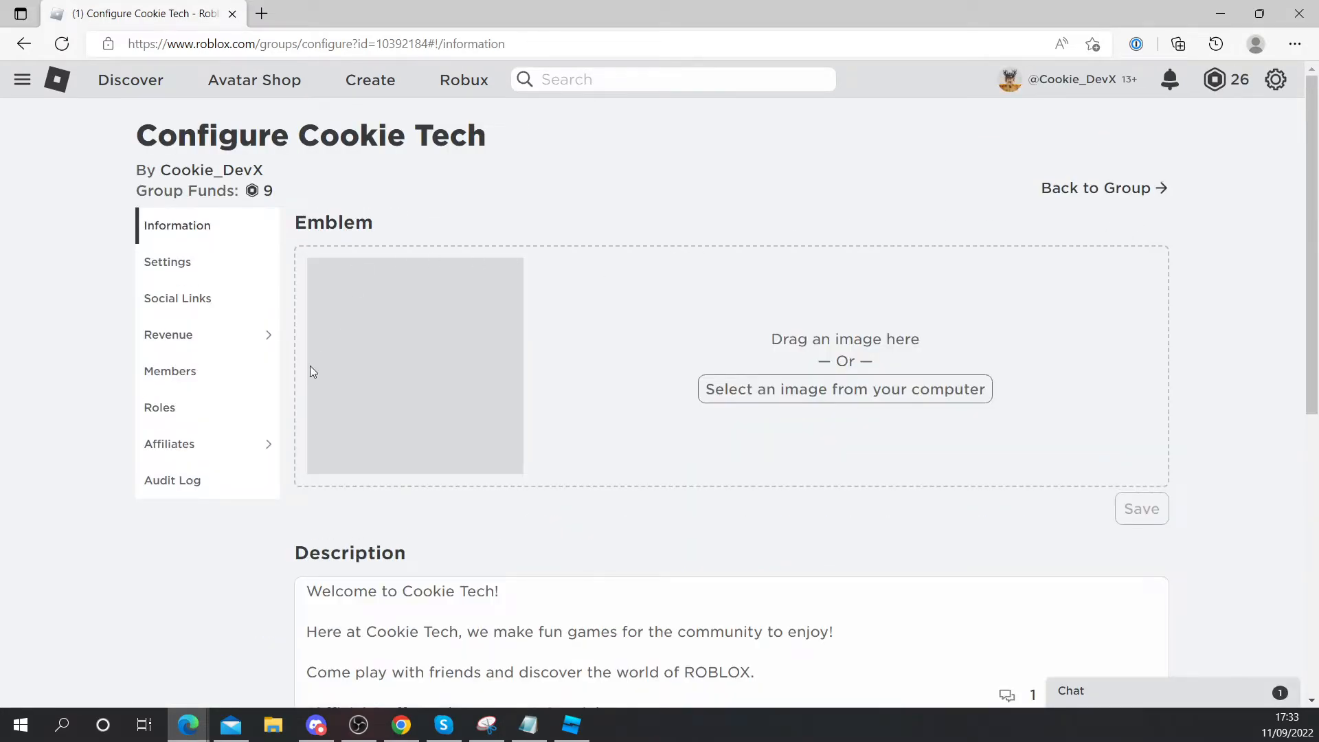
click(159, 407)
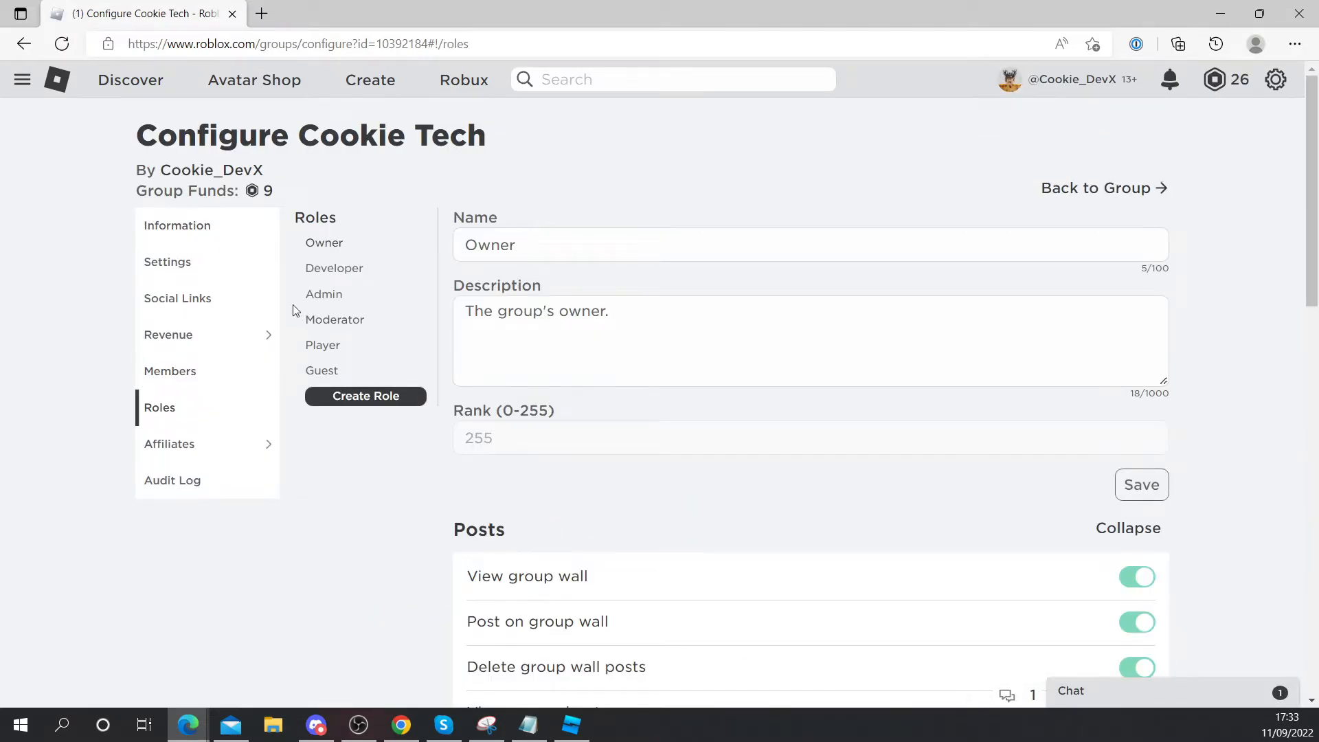
Step: Compare the Developer and Moderator role ranks and select Moderator's rank 2
click(333, 267)
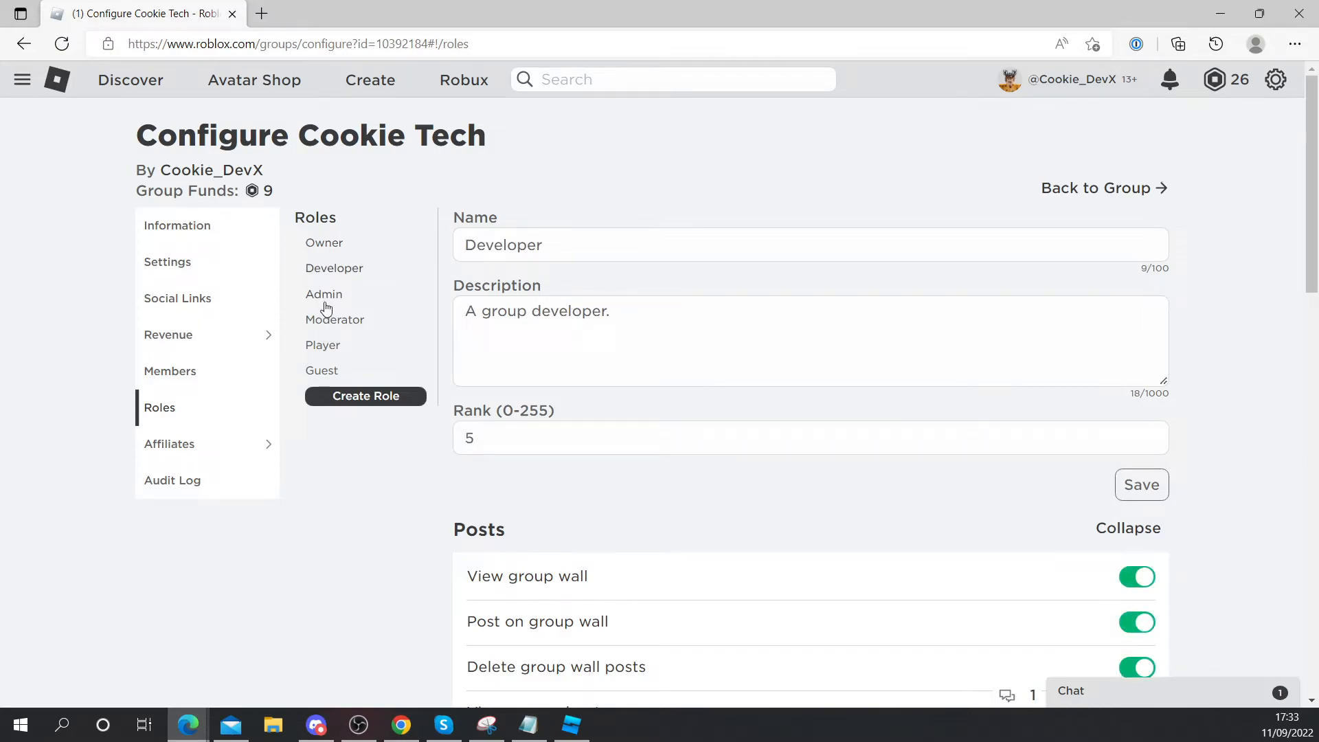
click(334, 318)
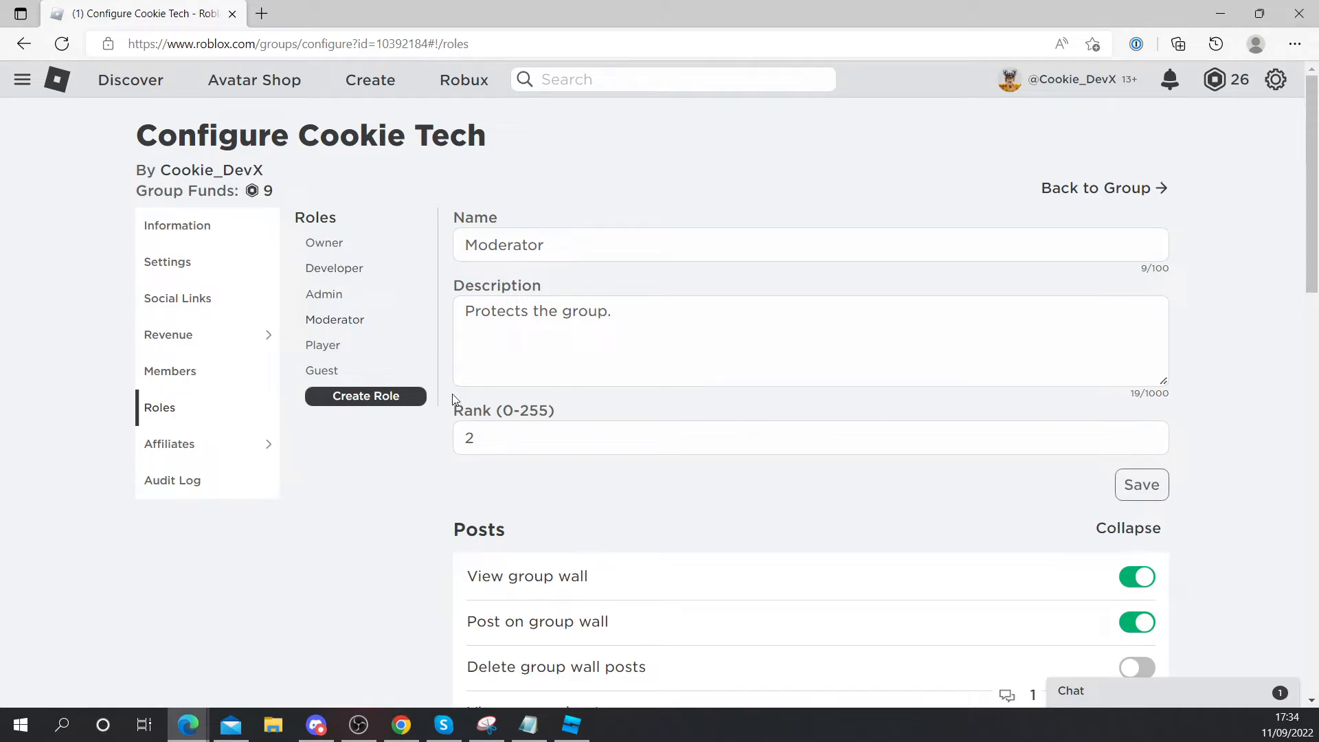
click(810, 437)
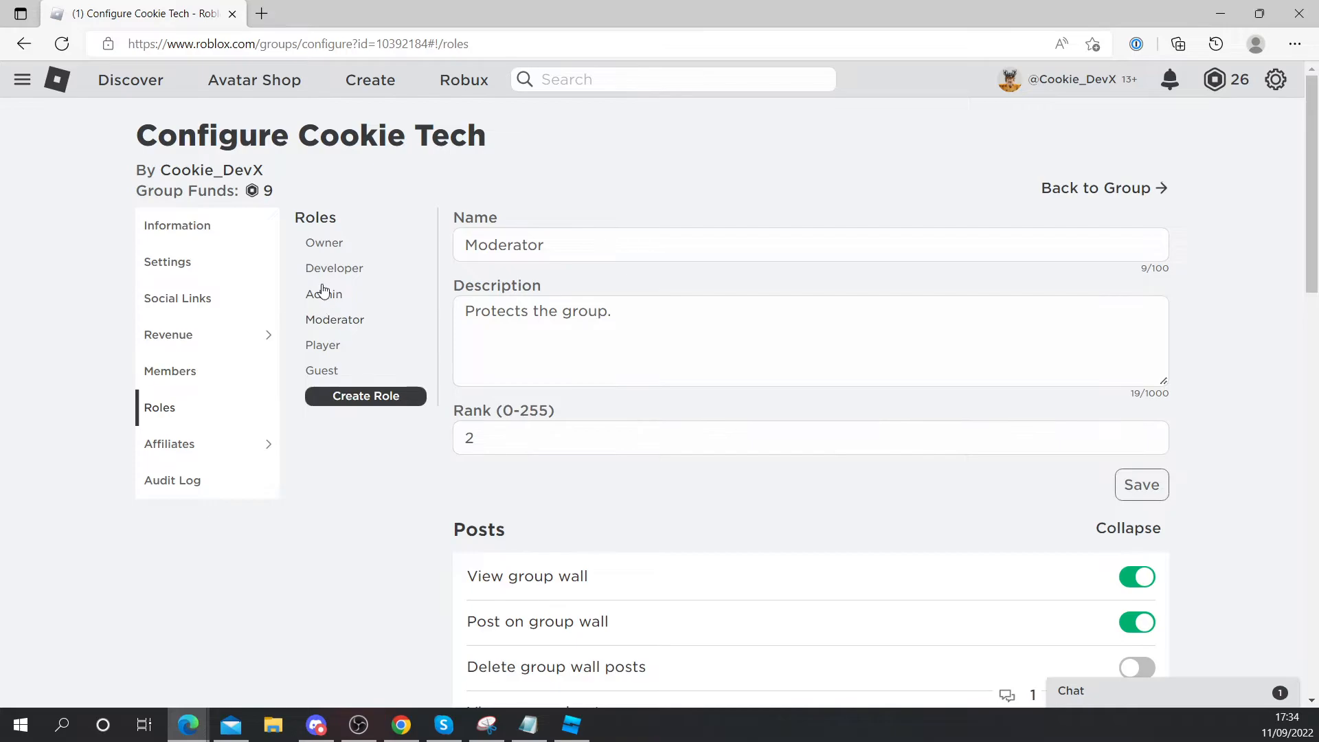
click(334, 267)
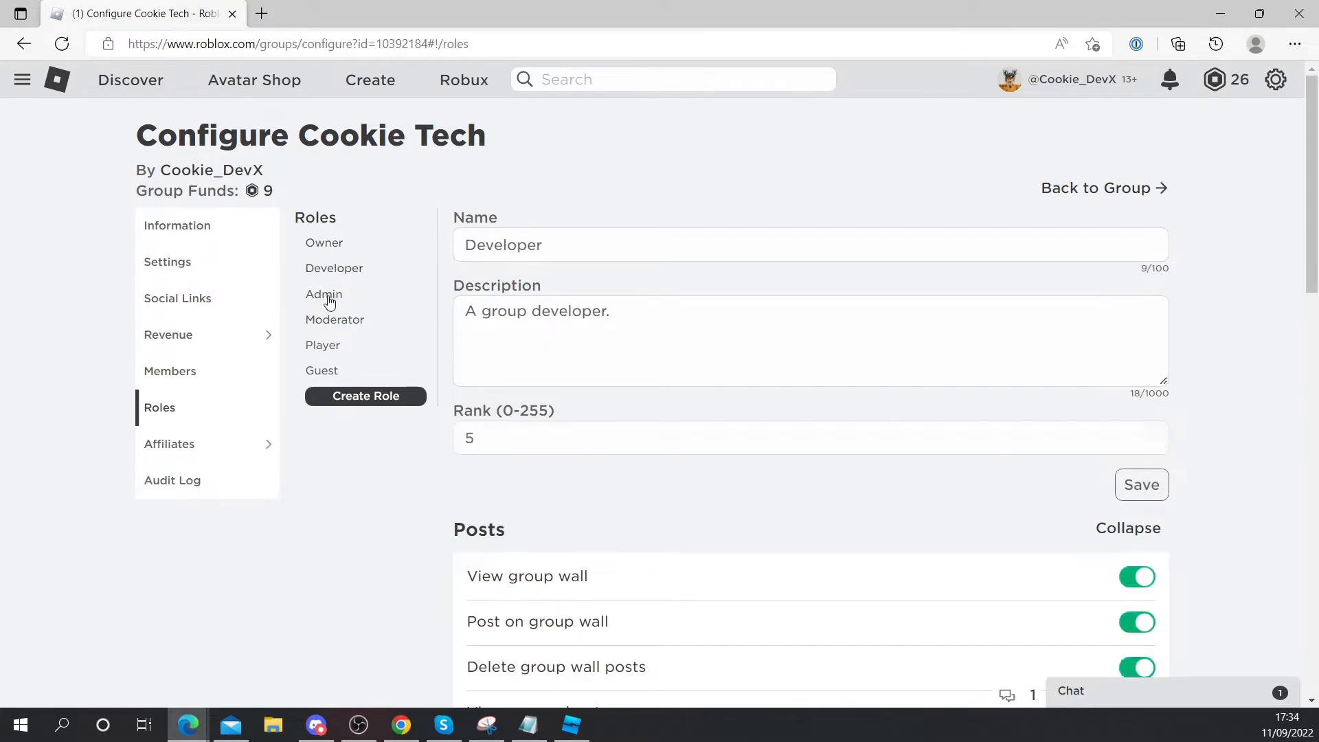
click(334, 320)
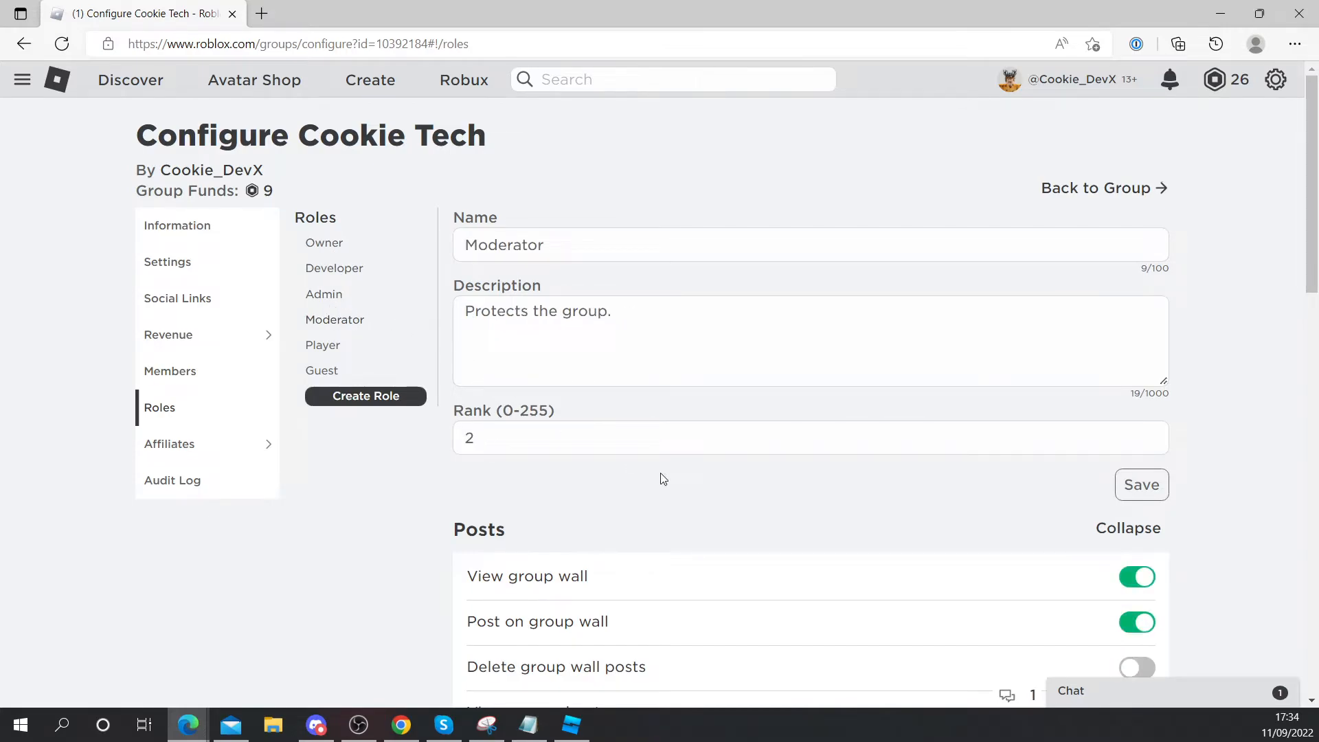
mouse_move(542, 404)
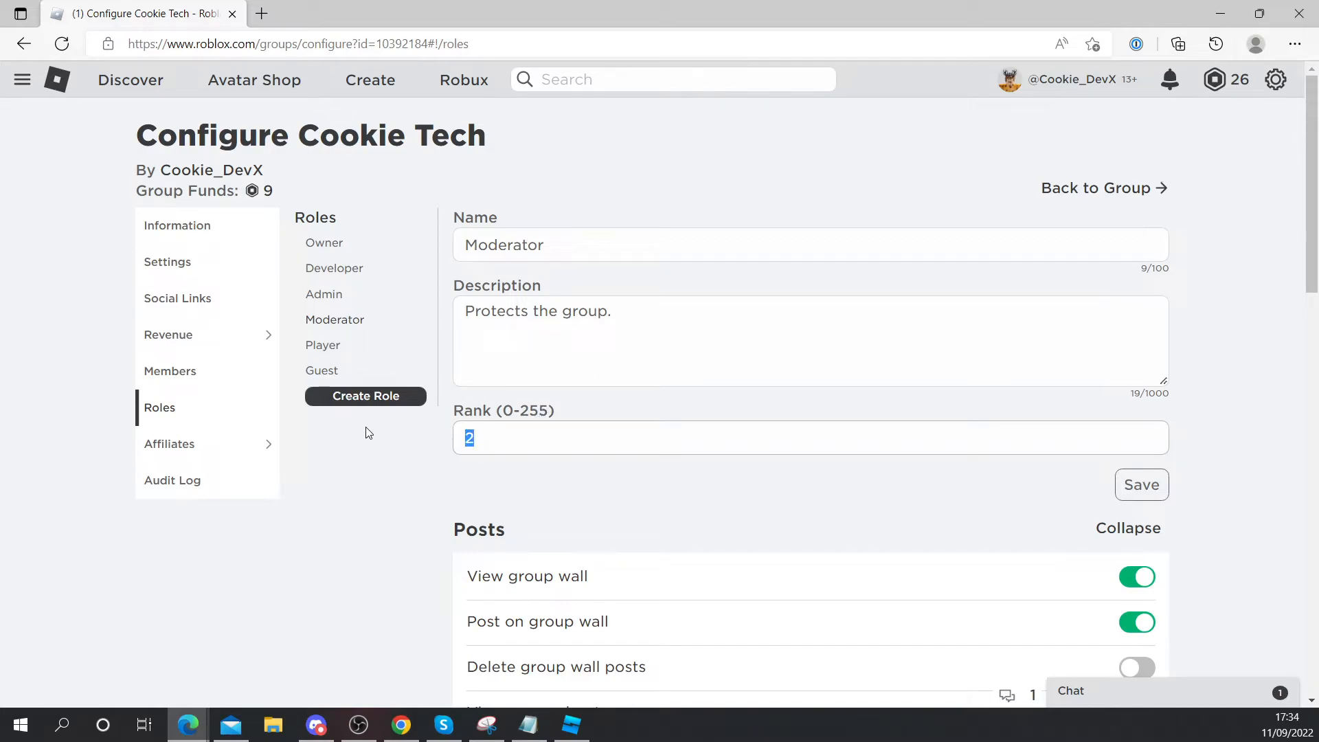
click(571, 724)
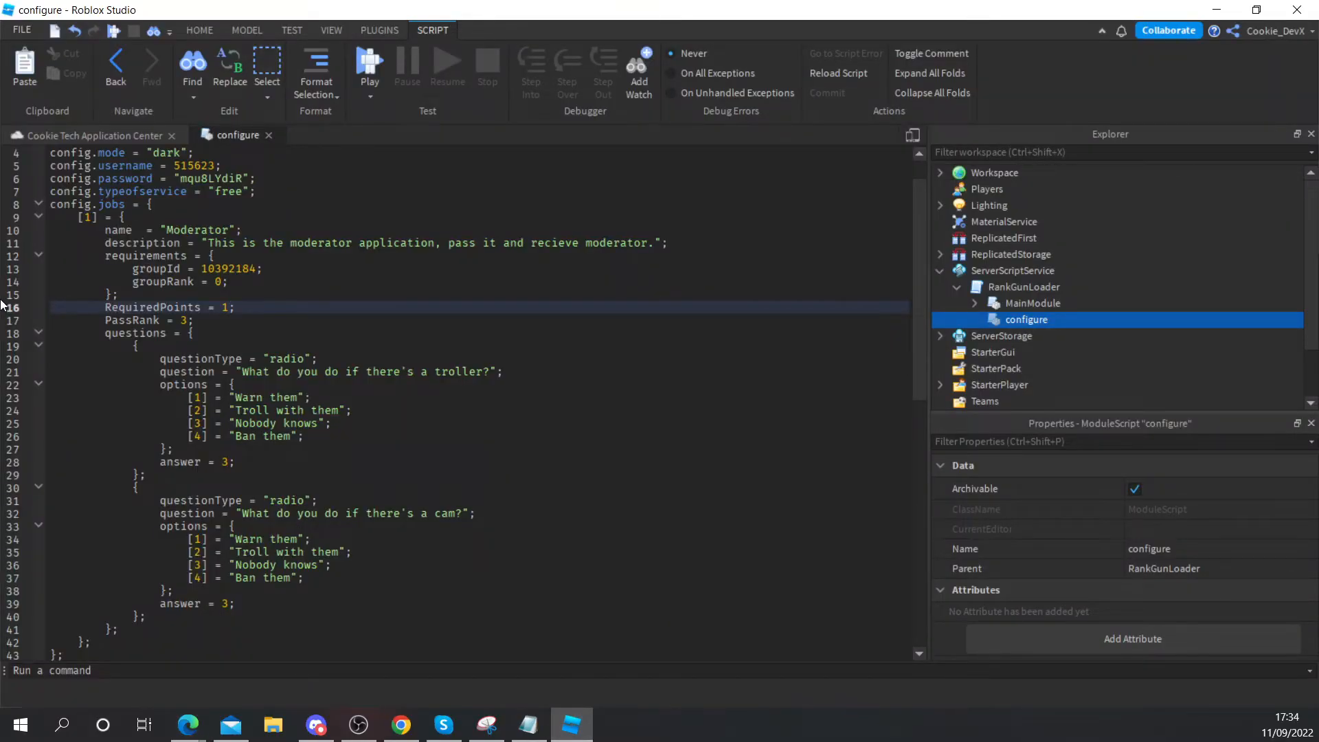
Step: Change PassRank to 2 and edit the first question's answer to 1
text(2)
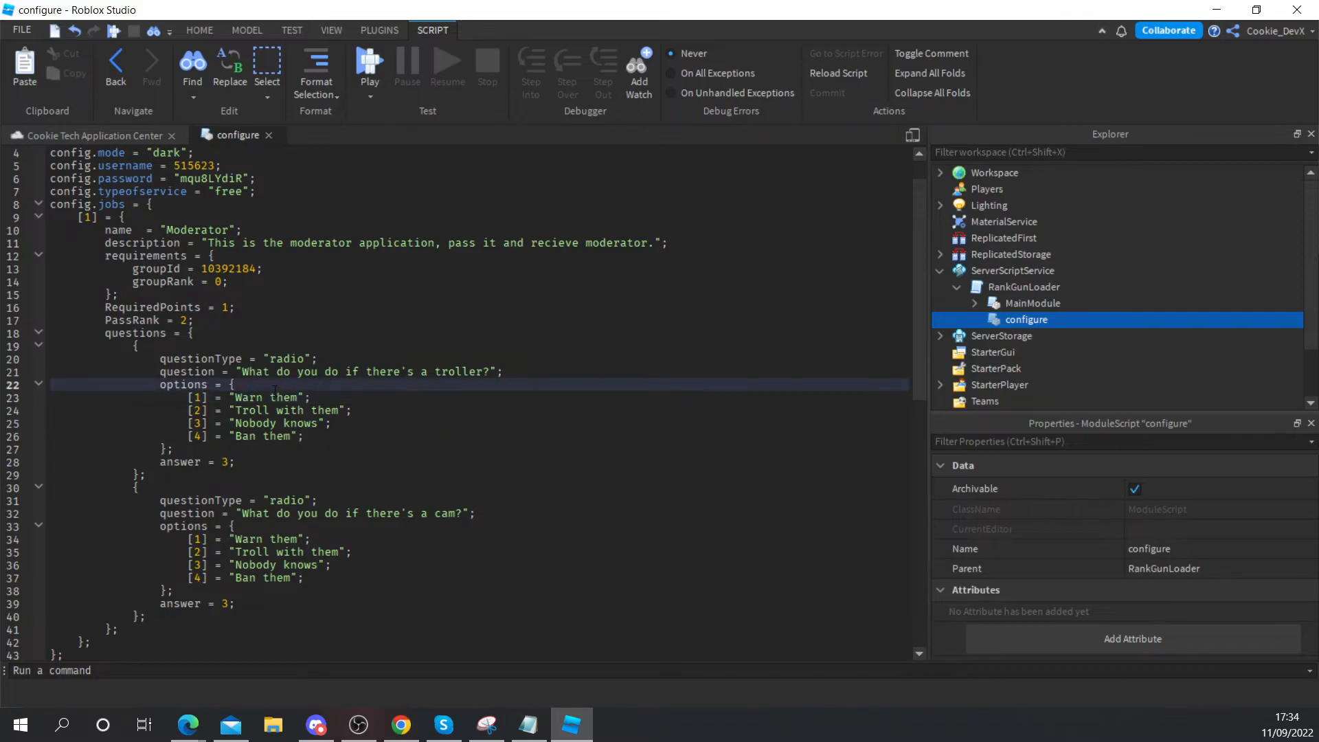
click(299, 435)
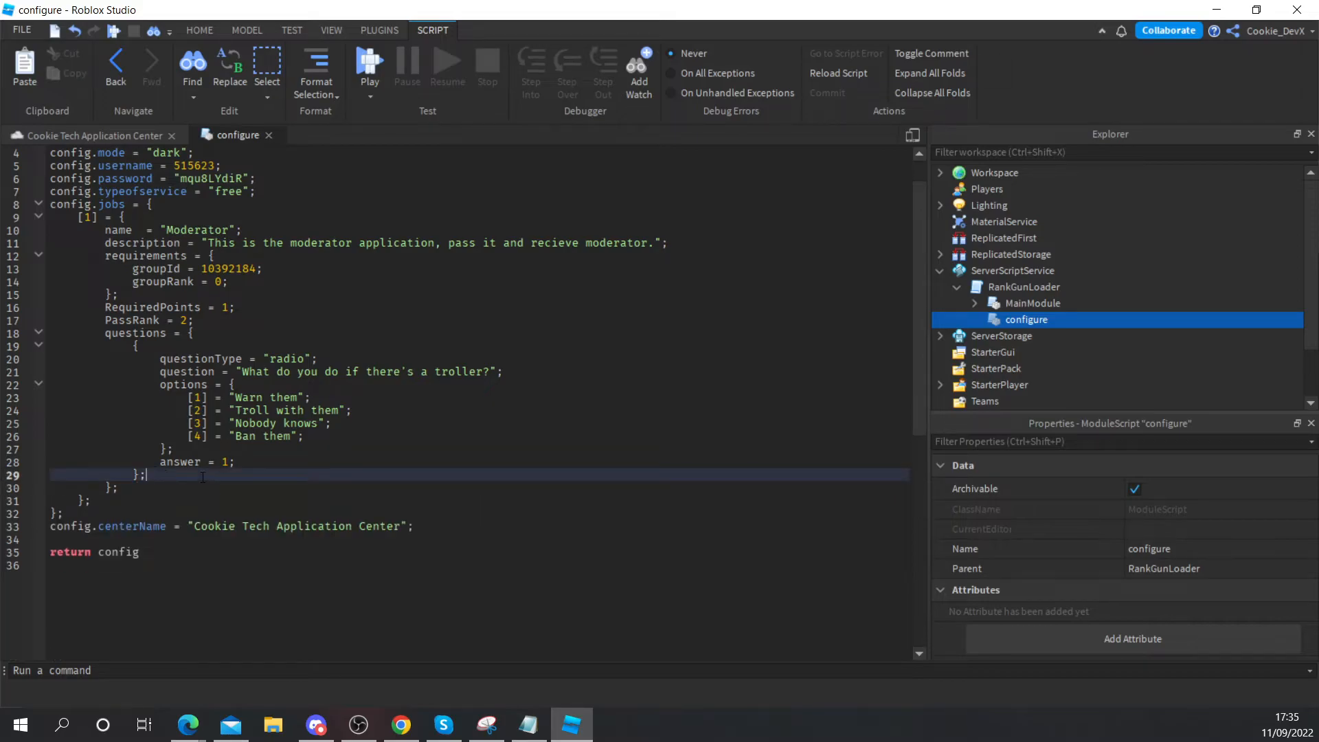
Step: Duplicate the question block and reword it as 'Should you like and subscribe?'
drag(135, 345, 147, 475)
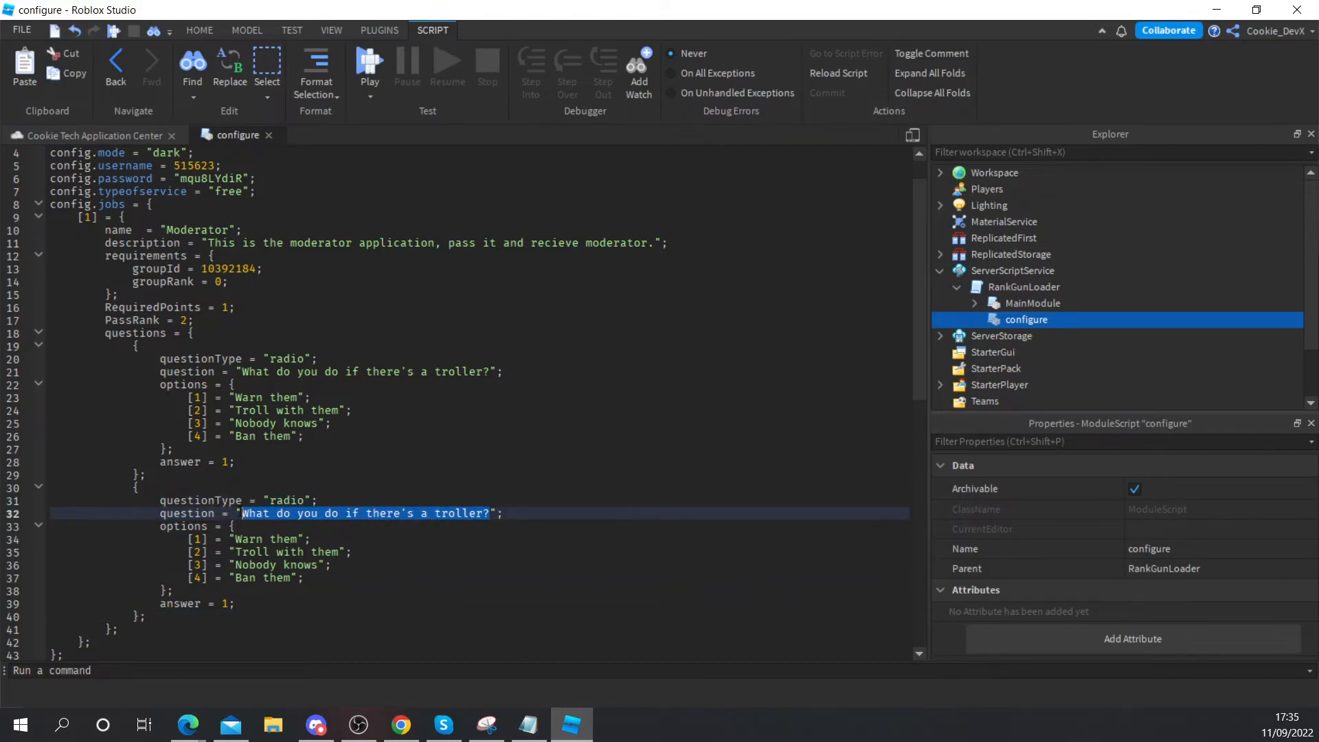
key(Delete)
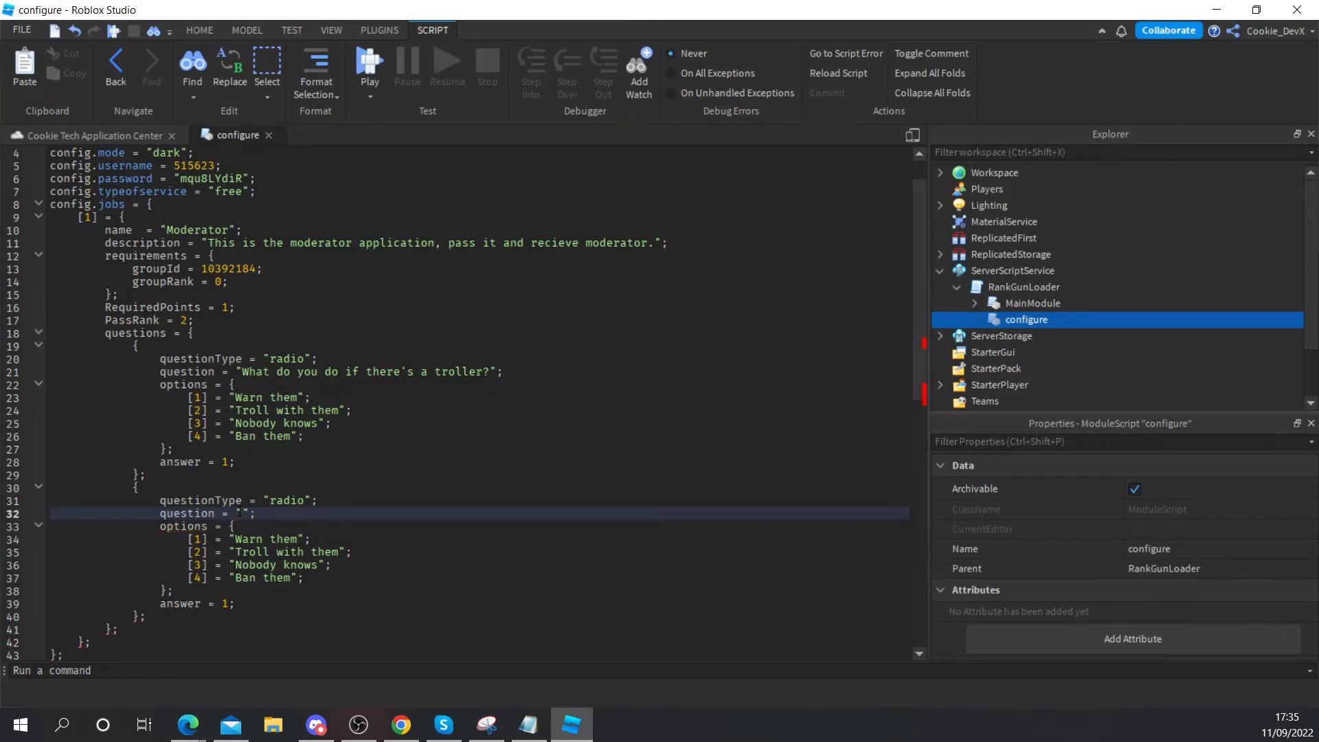
text(Should you like and)
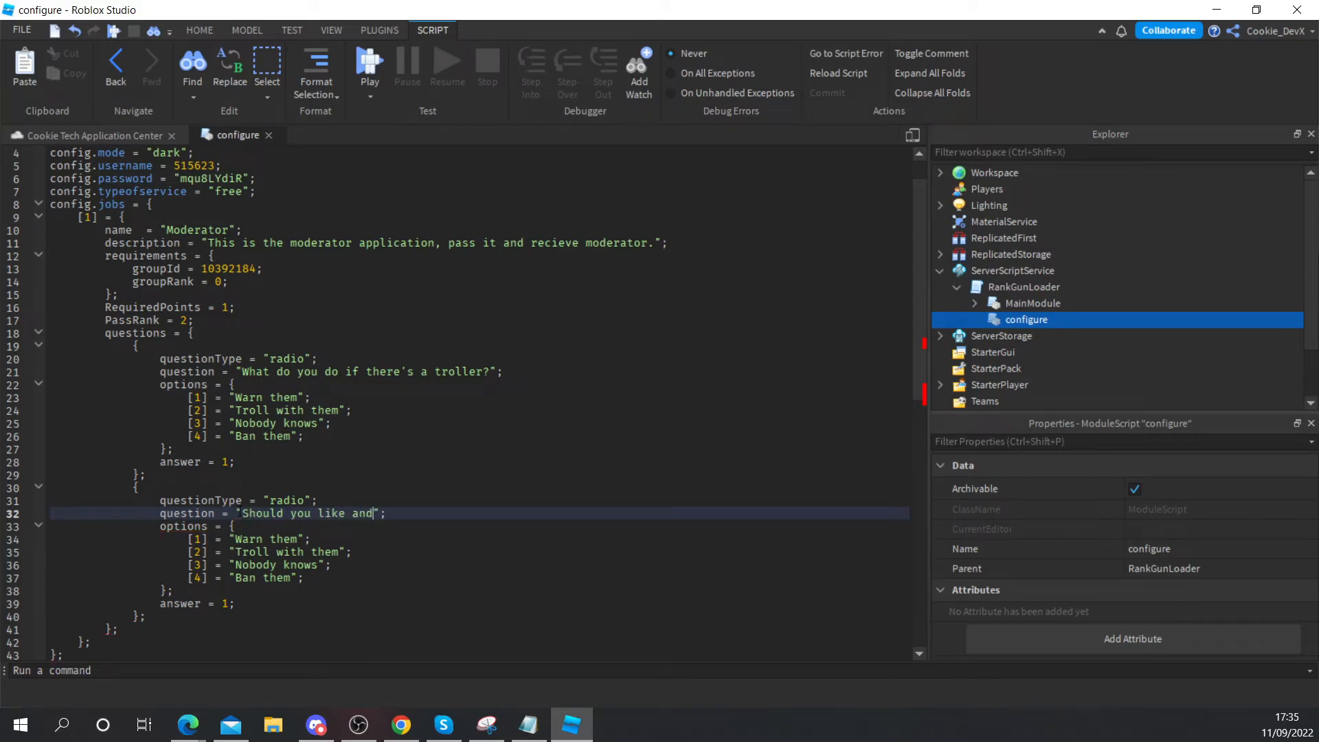
text(subscribe?)
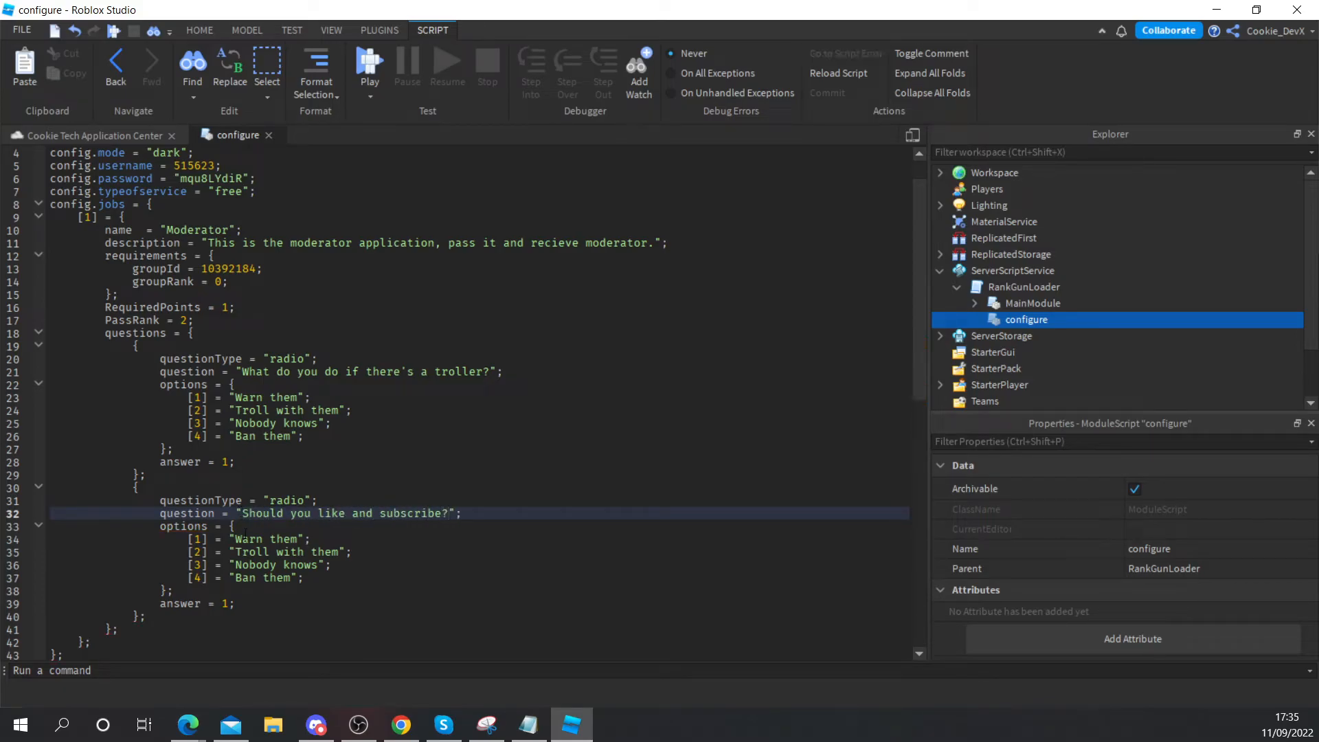
Step: Replace the options with Yes, No, Nobody knows and a ban warning, answer 4
double_click(284, 539)
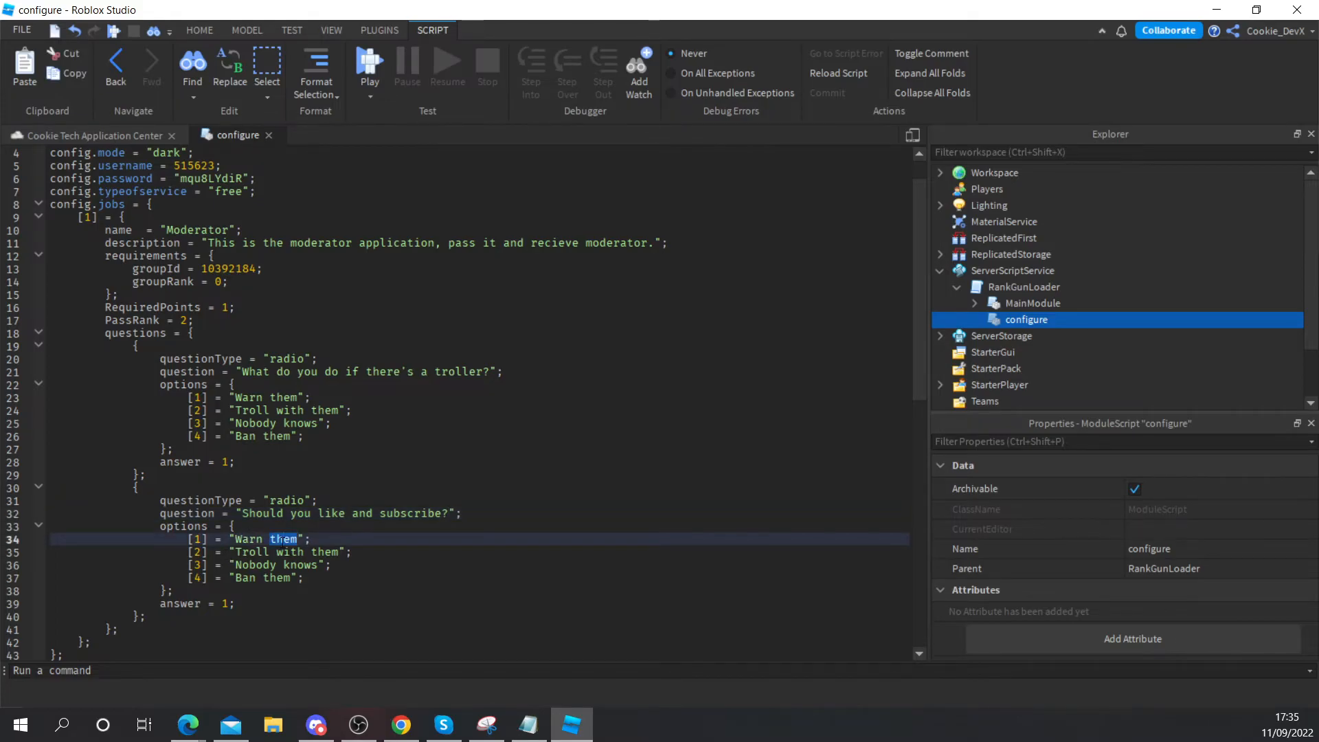
text(Yw)
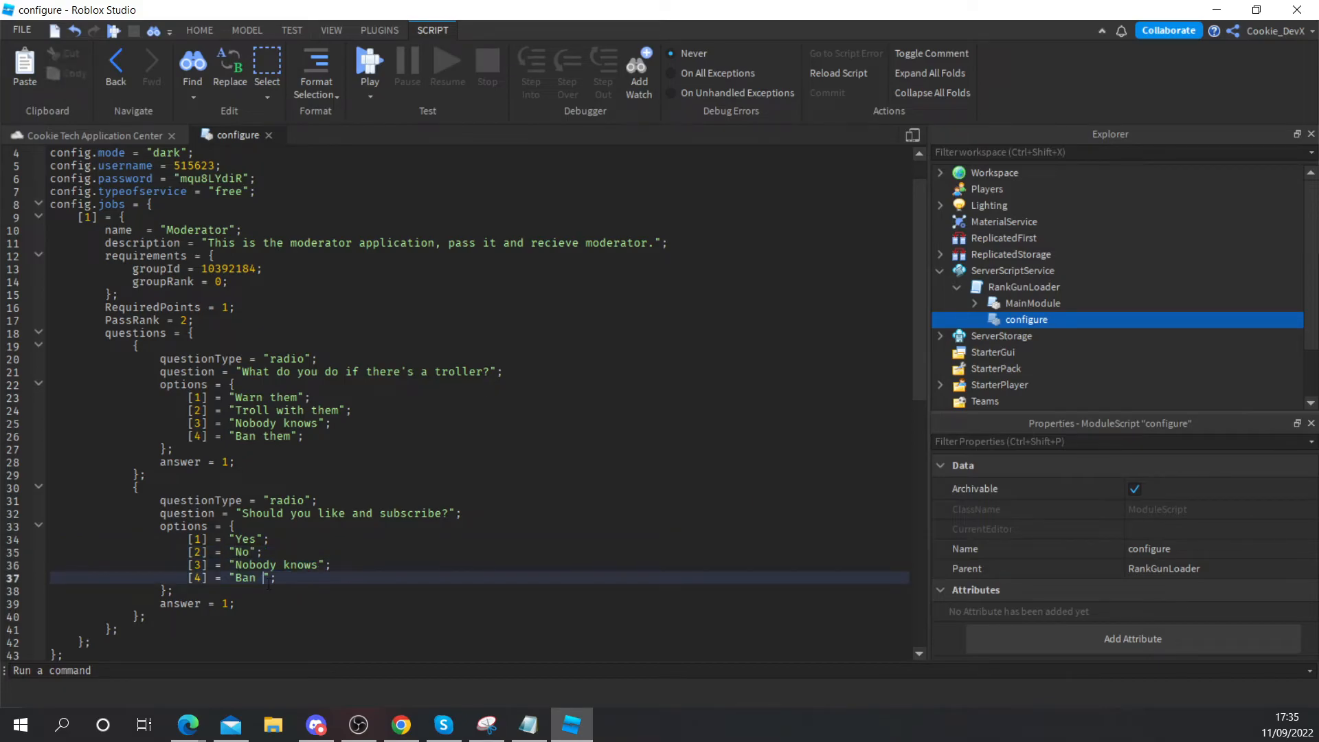
text(You have to oth)
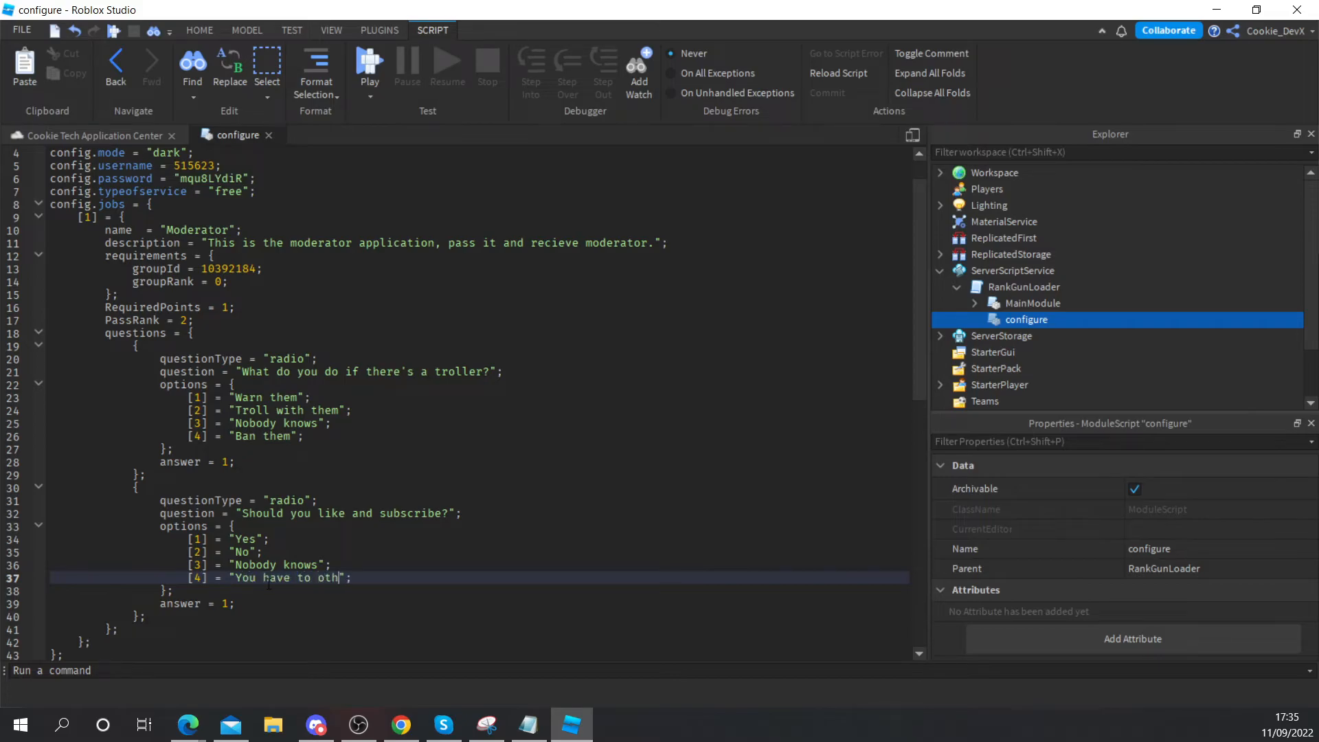
text(erwise you're banne)
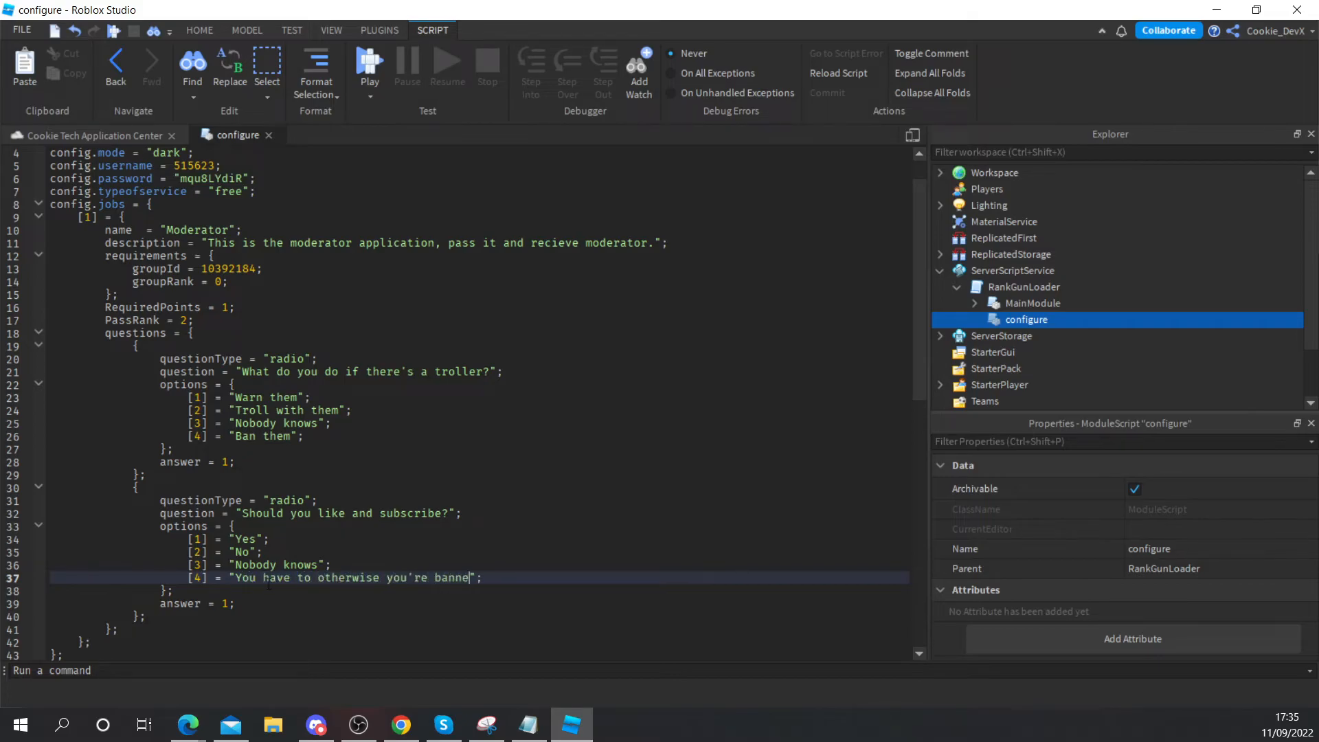
text(d.)
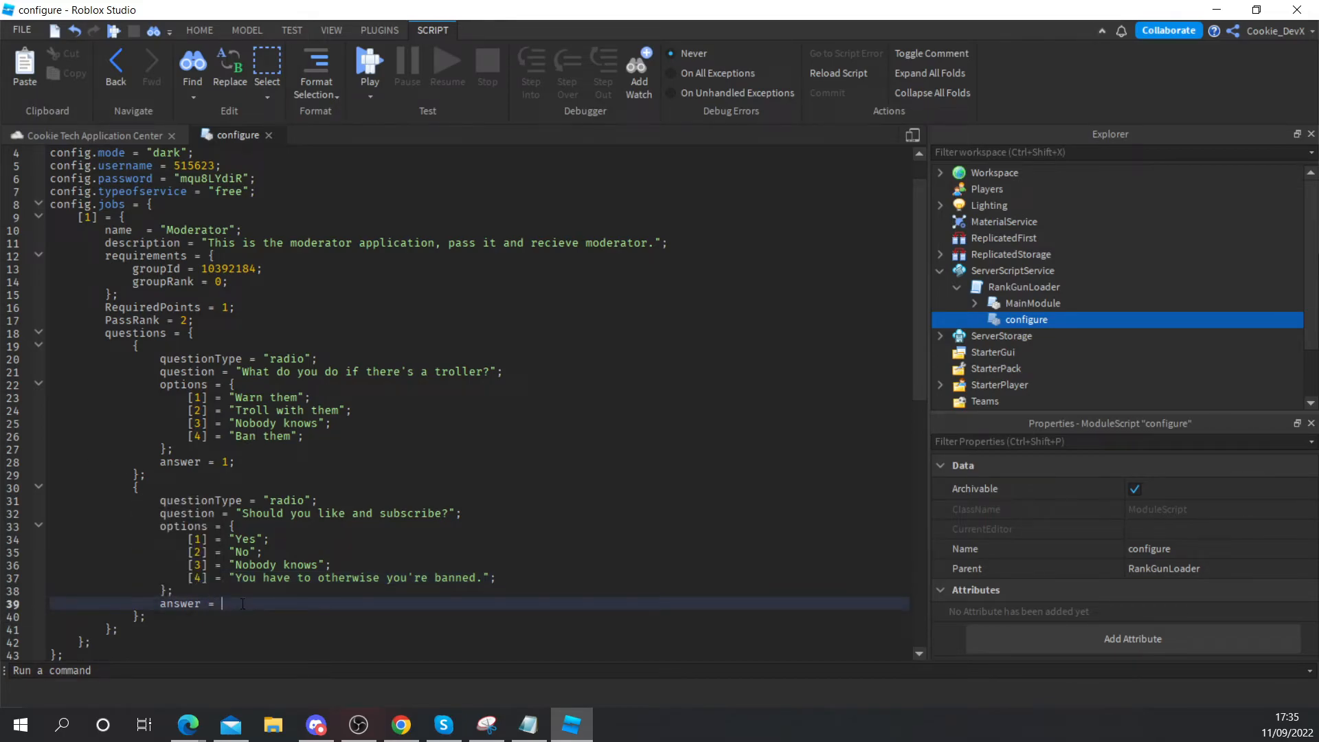
text(4;)
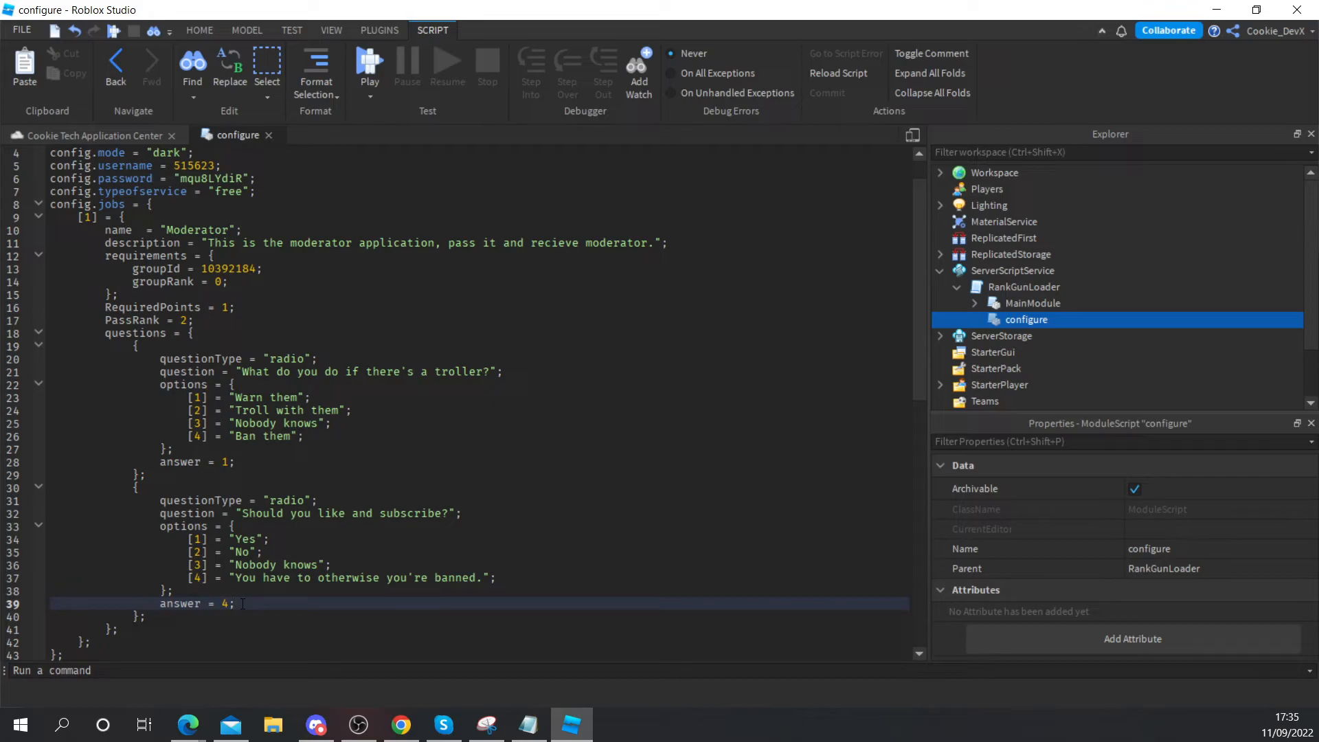
click(21, 30)
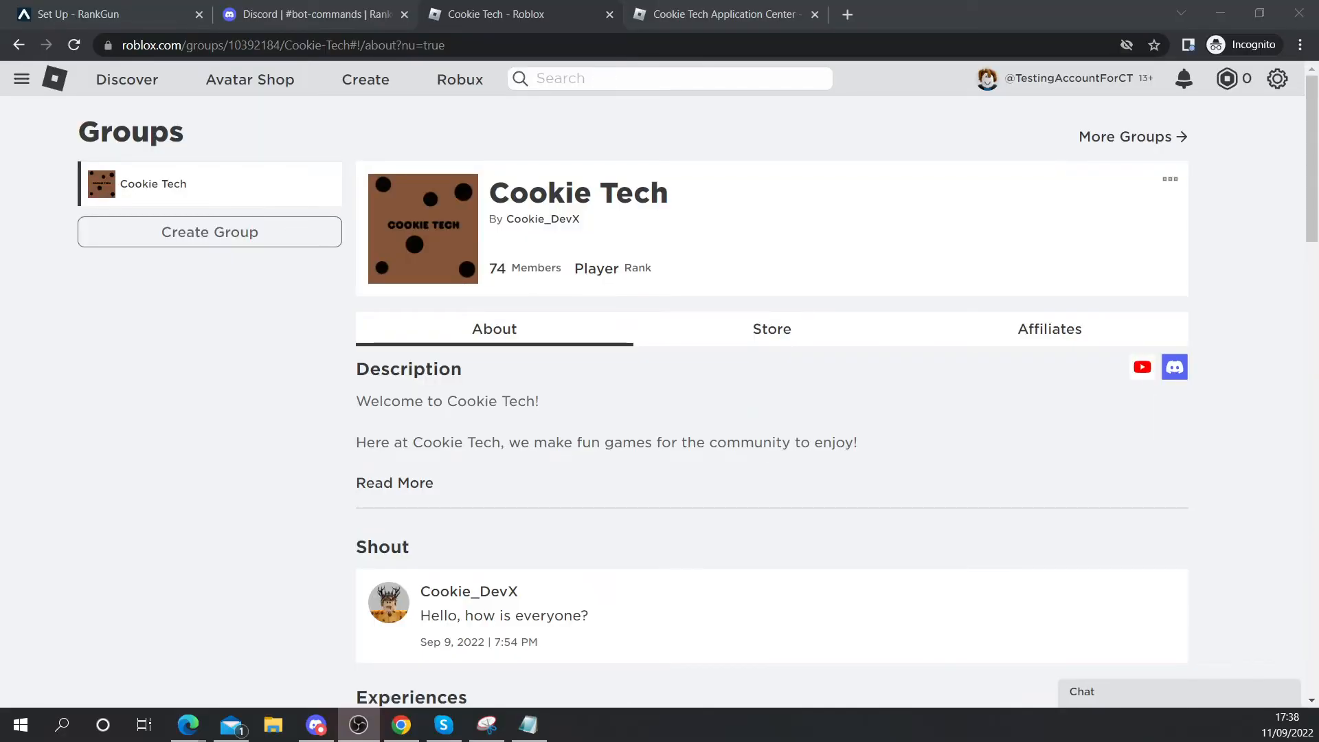
Step: Launch Cookie Tech Application Center in the Roblox player, always allowing the site
scroll(down, 3)
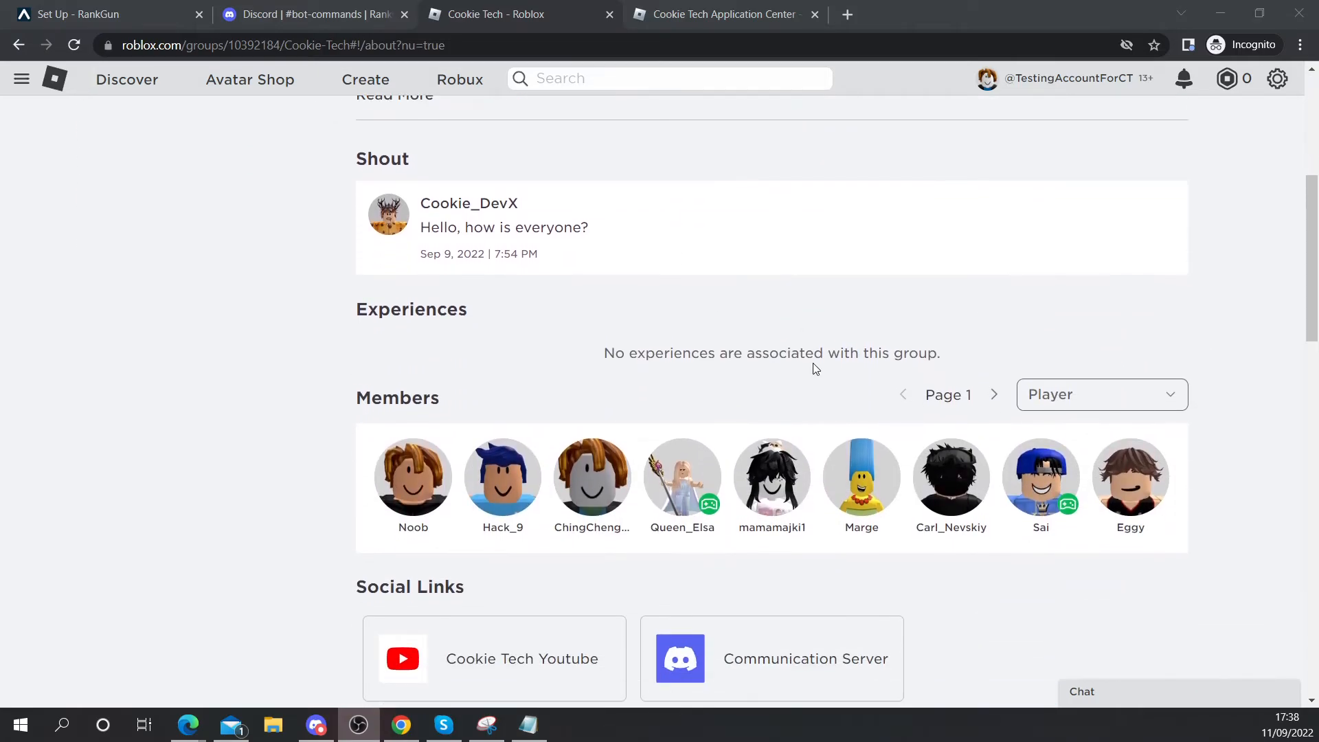
scroll(down, 3)
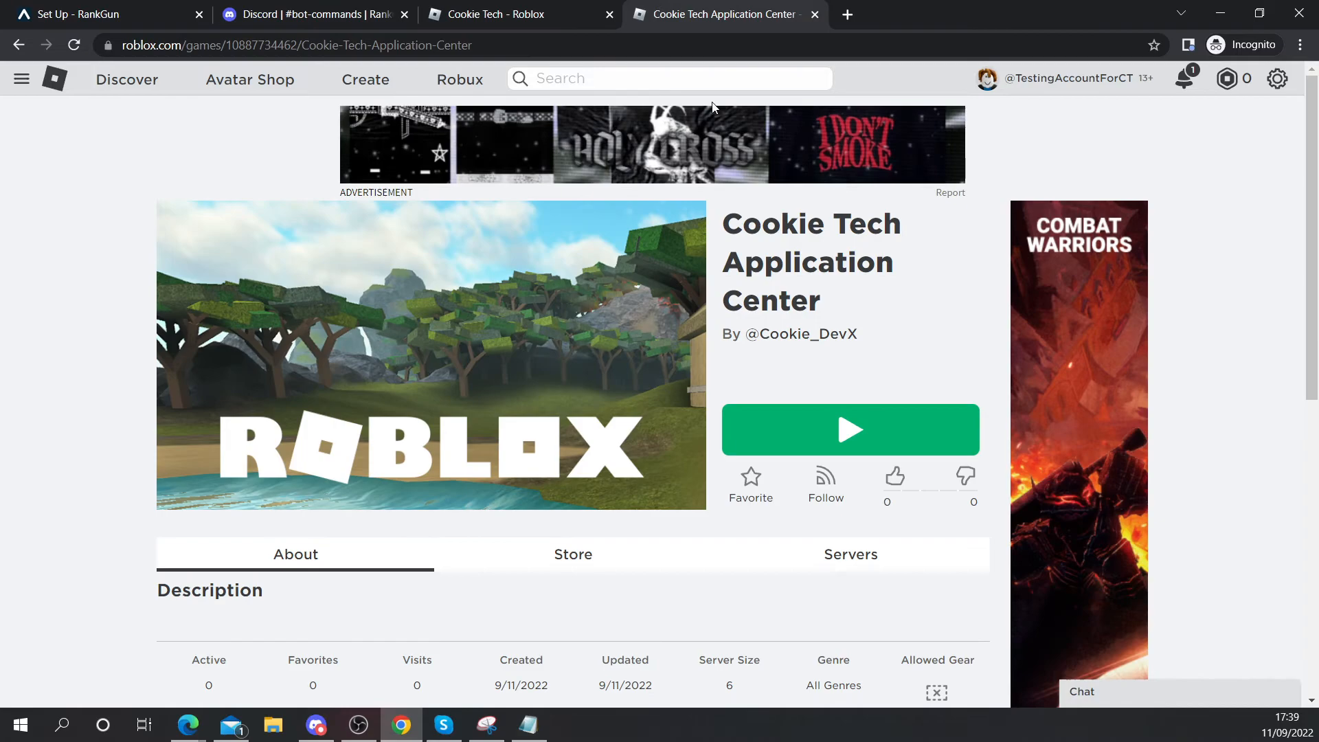
click(850, 428)
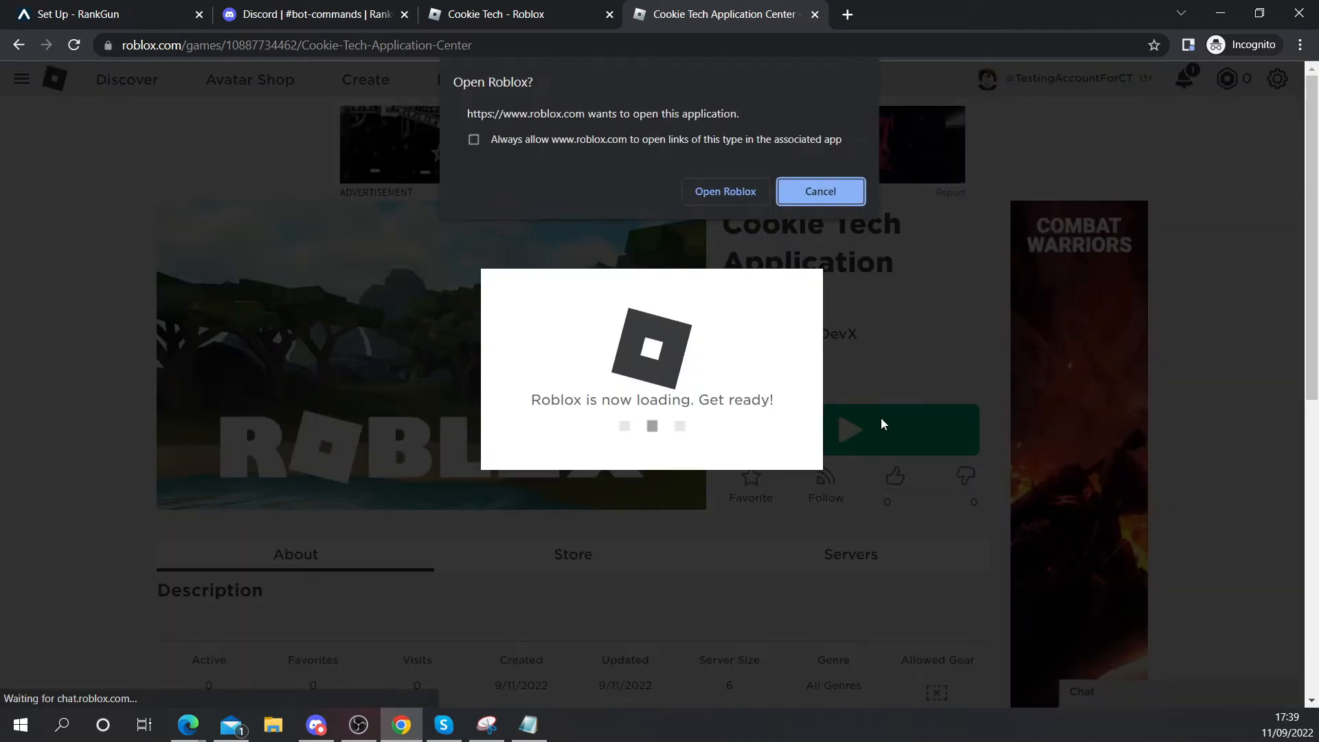
click(473, 139)
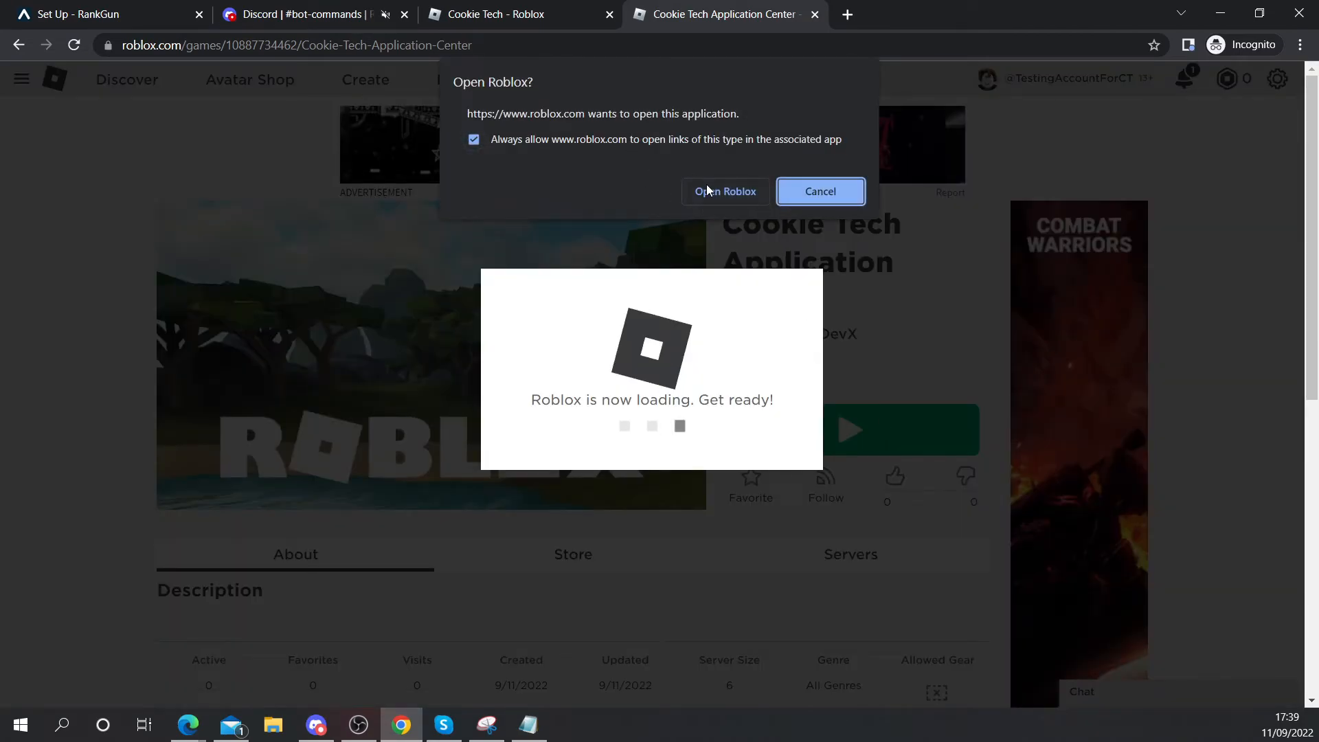
click(724, 191)
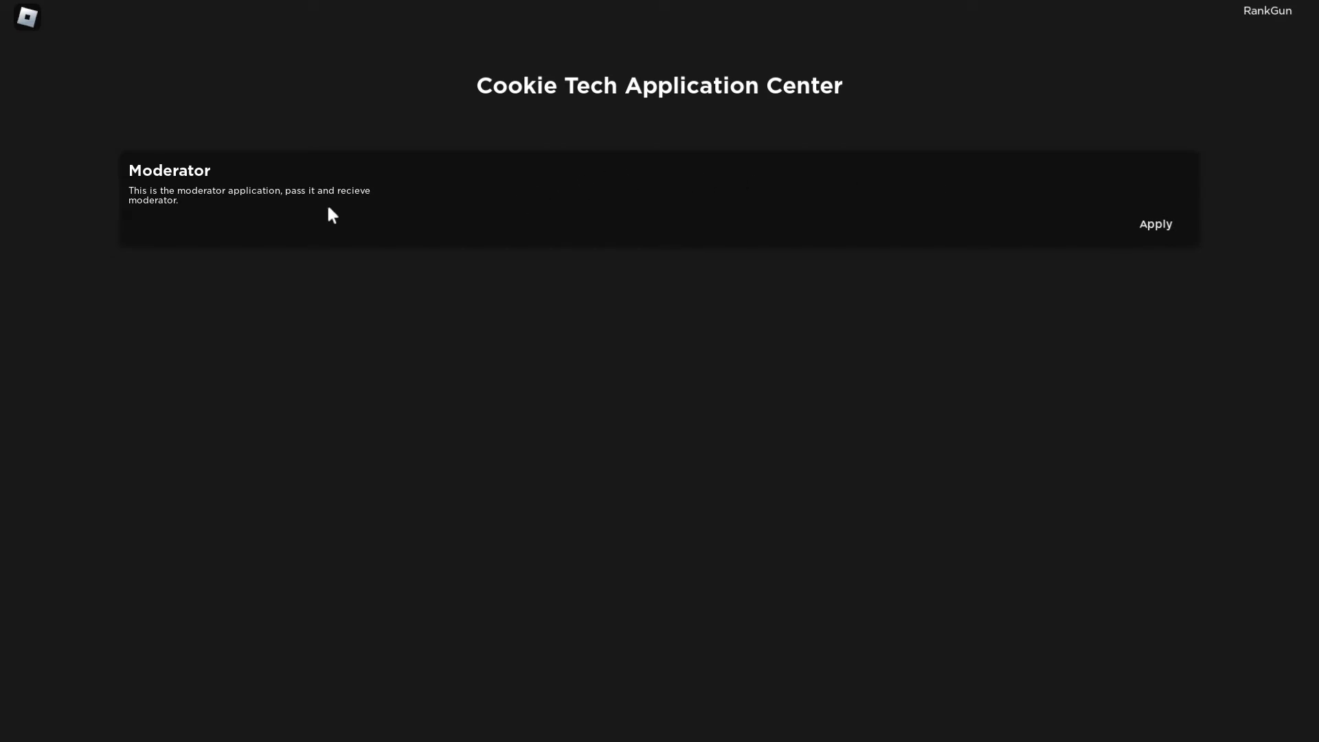
mouse_move(1036, 247)
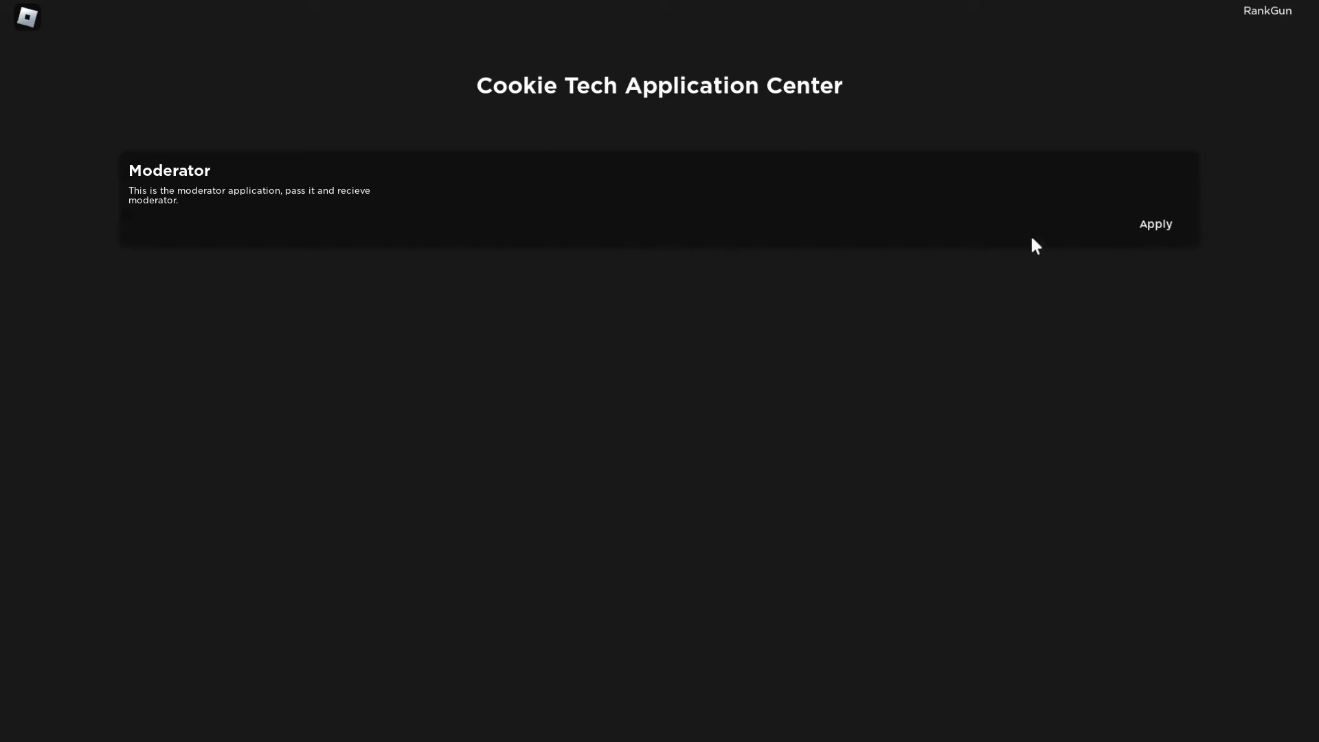
Step: Apply for the Moderator application and pick an answer to the first question
click(1154, 224)
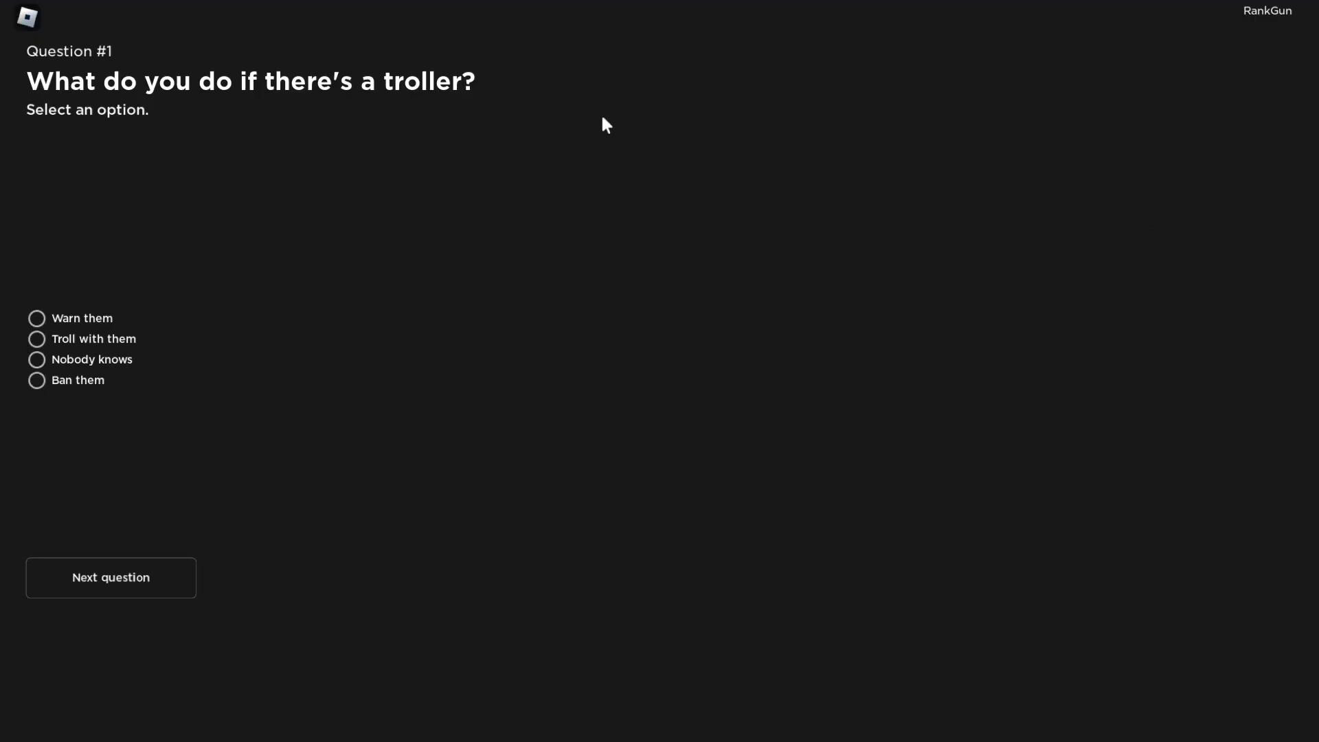
click(109, 577)
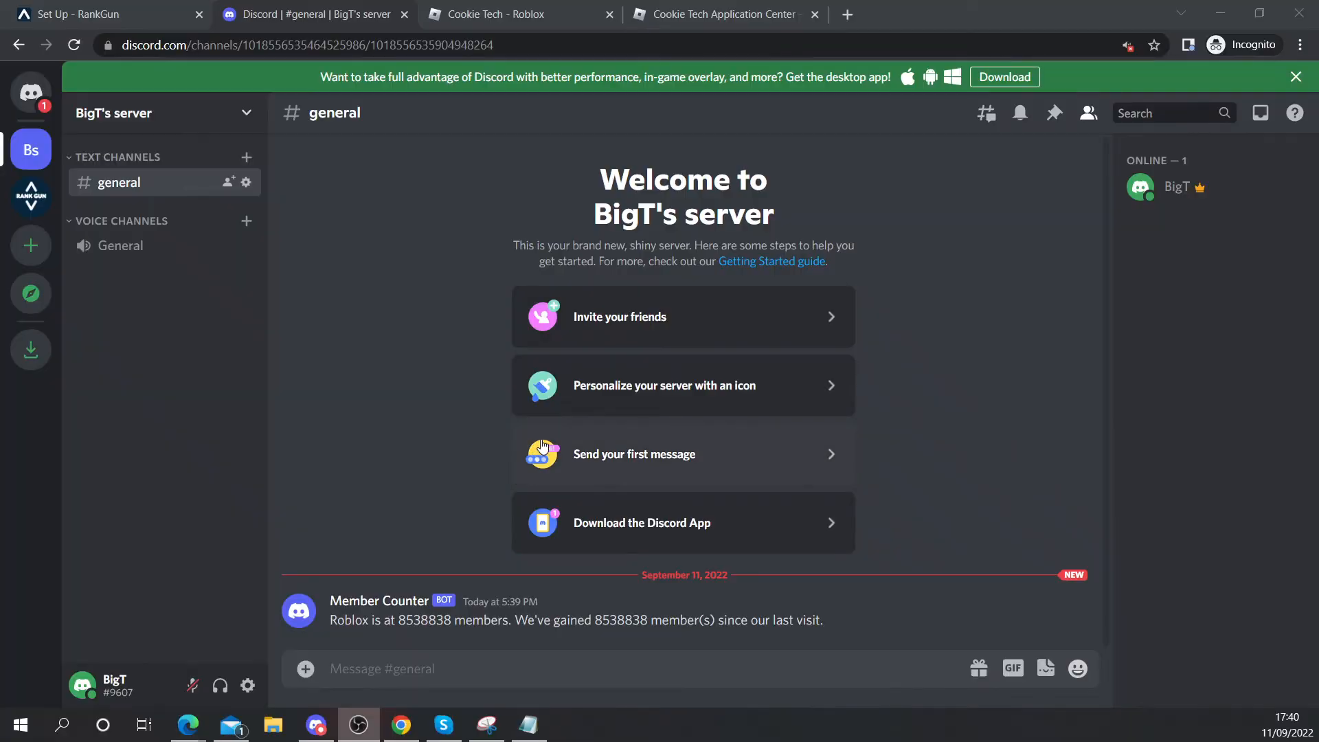
Step: Return to the Cookie Tech group tab and reload it
click(515, 15)
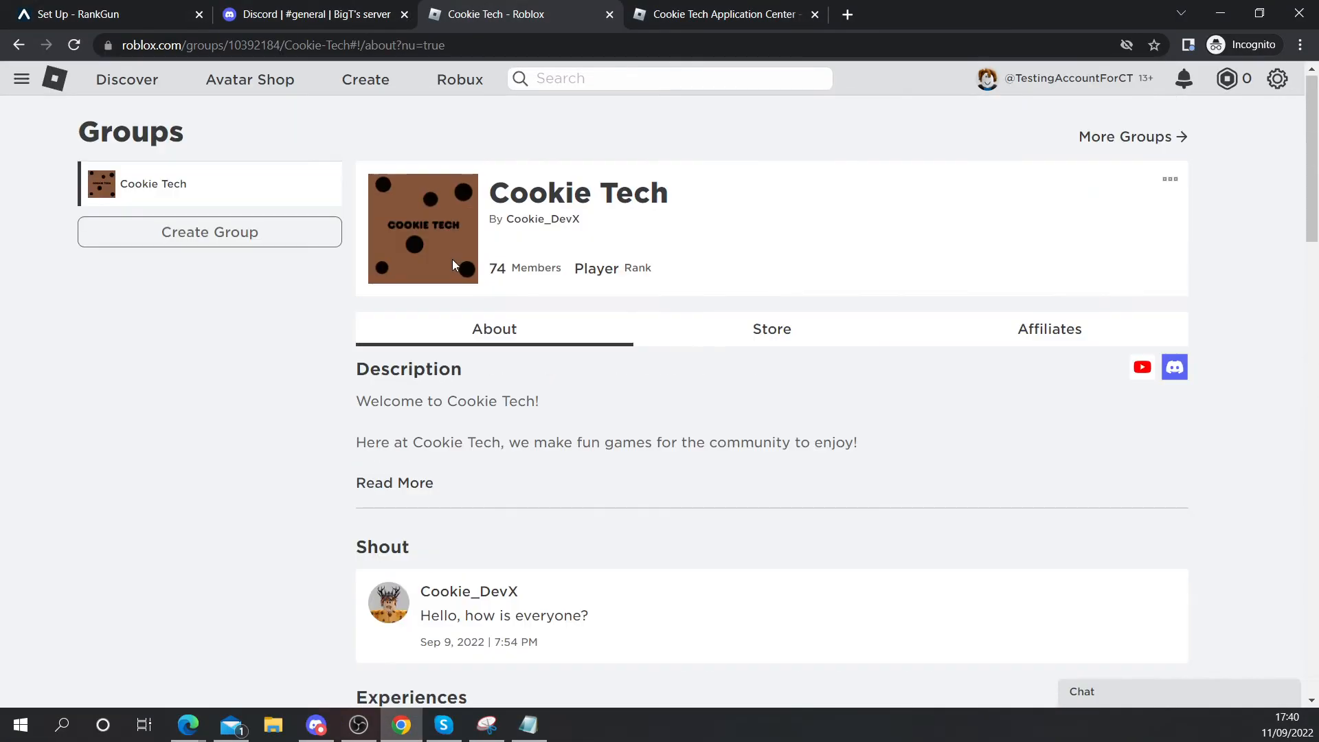
click(72, 44)
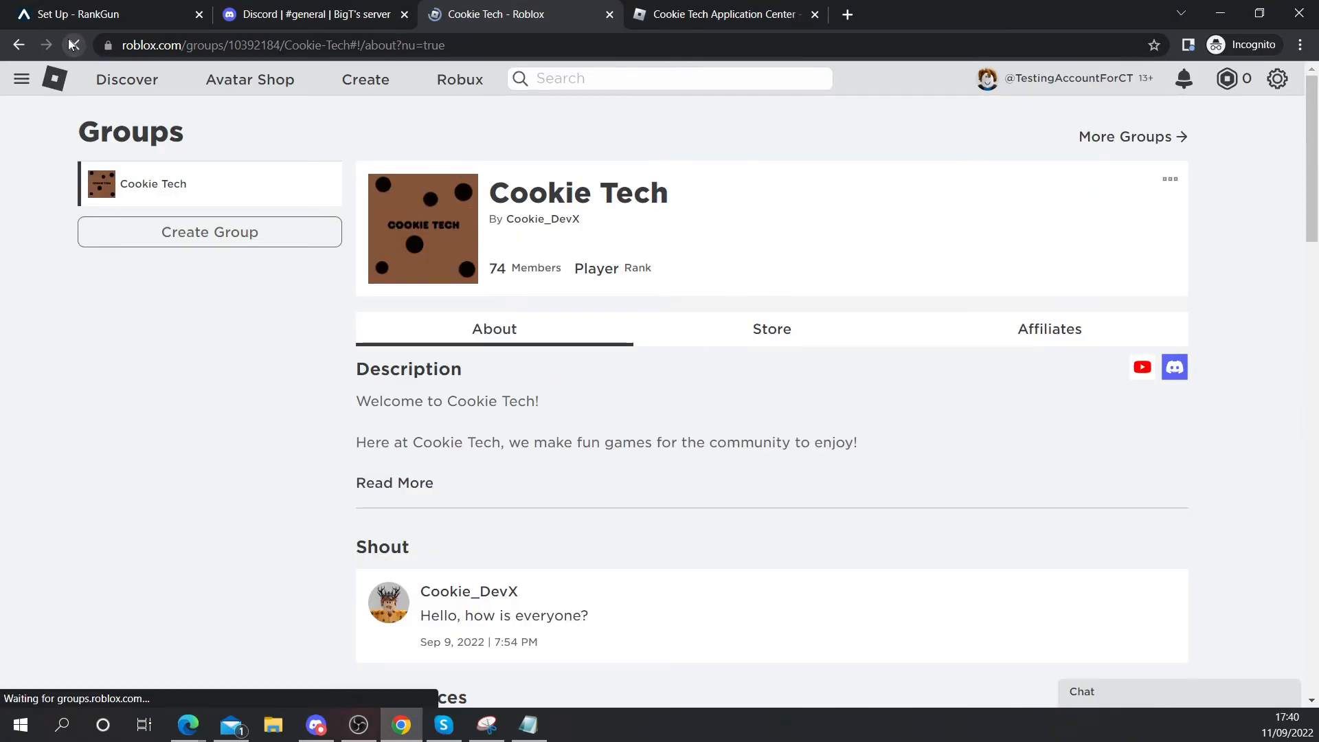
click(72, 45)
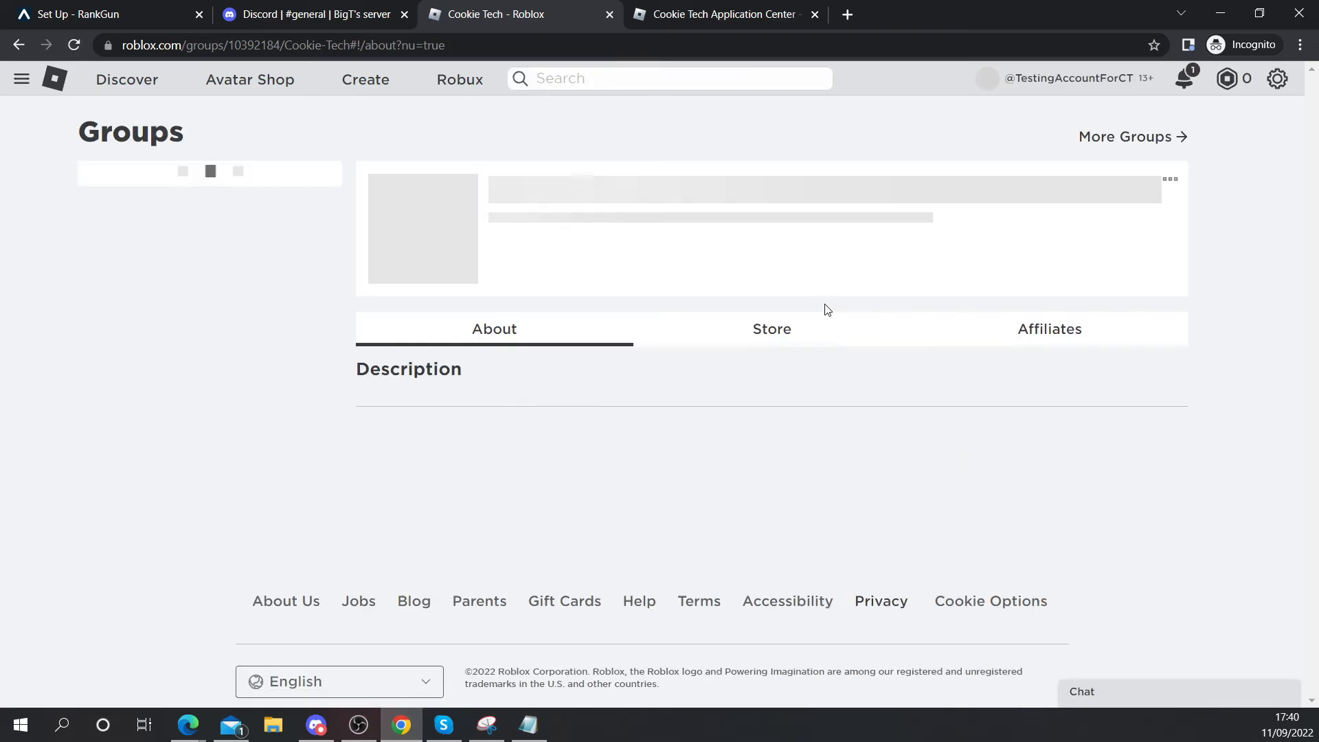